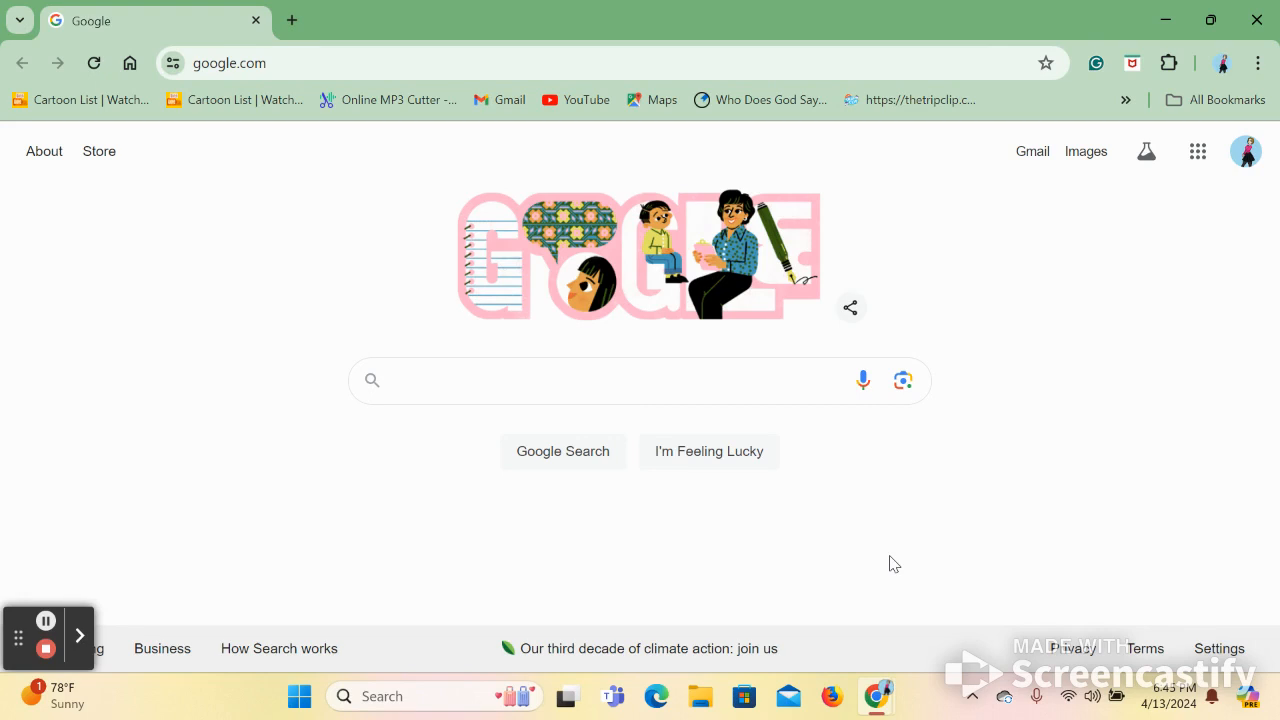
mouse_move(860, 541)
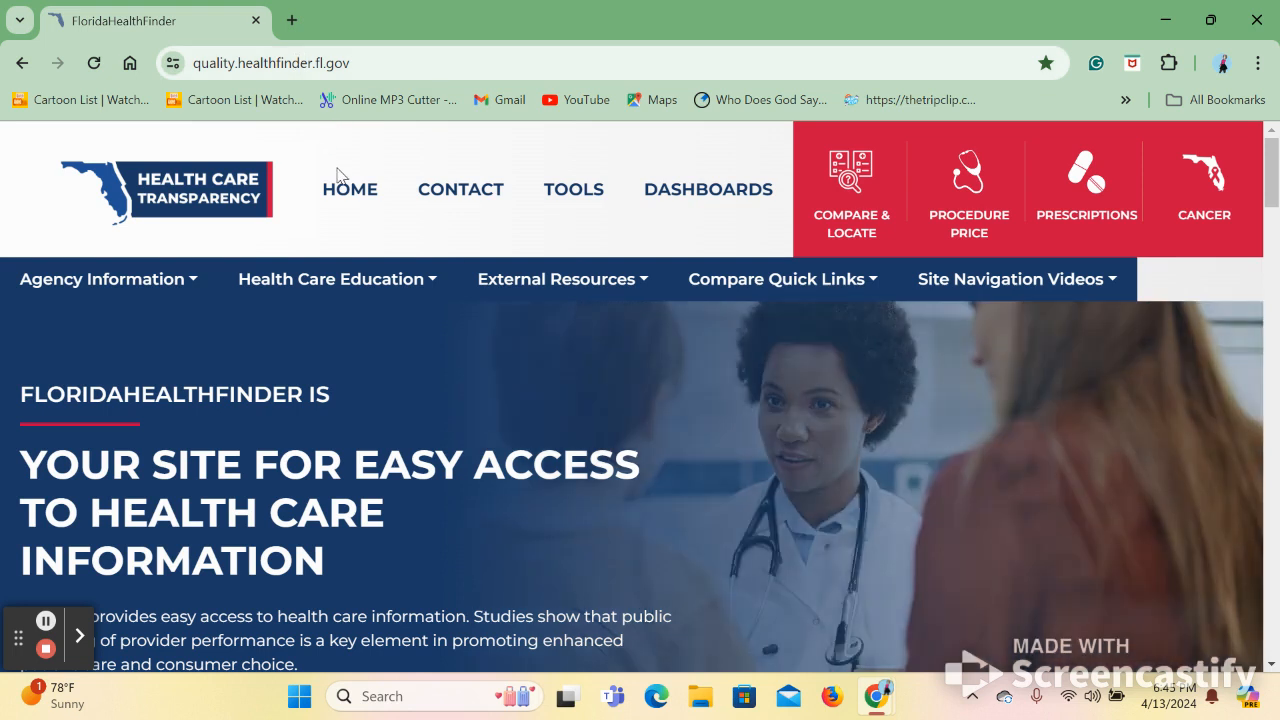
mouse_move(411, 176)
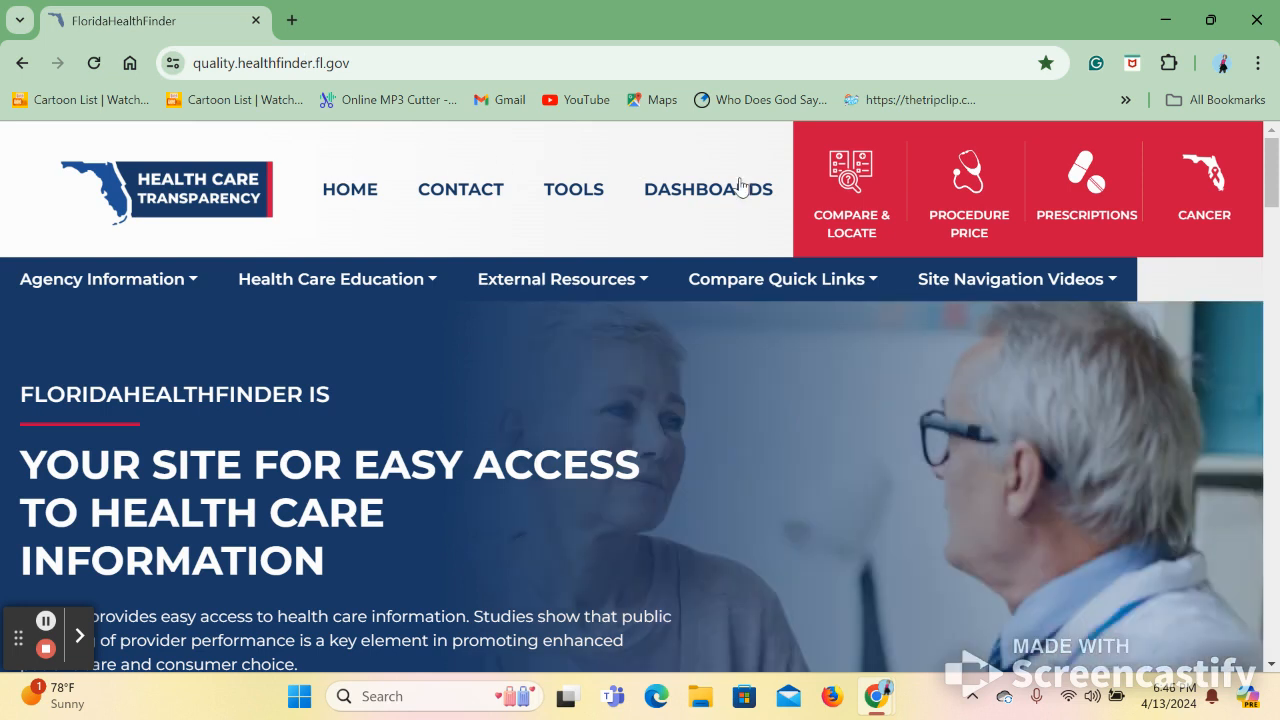
mouse_move(968, 190)
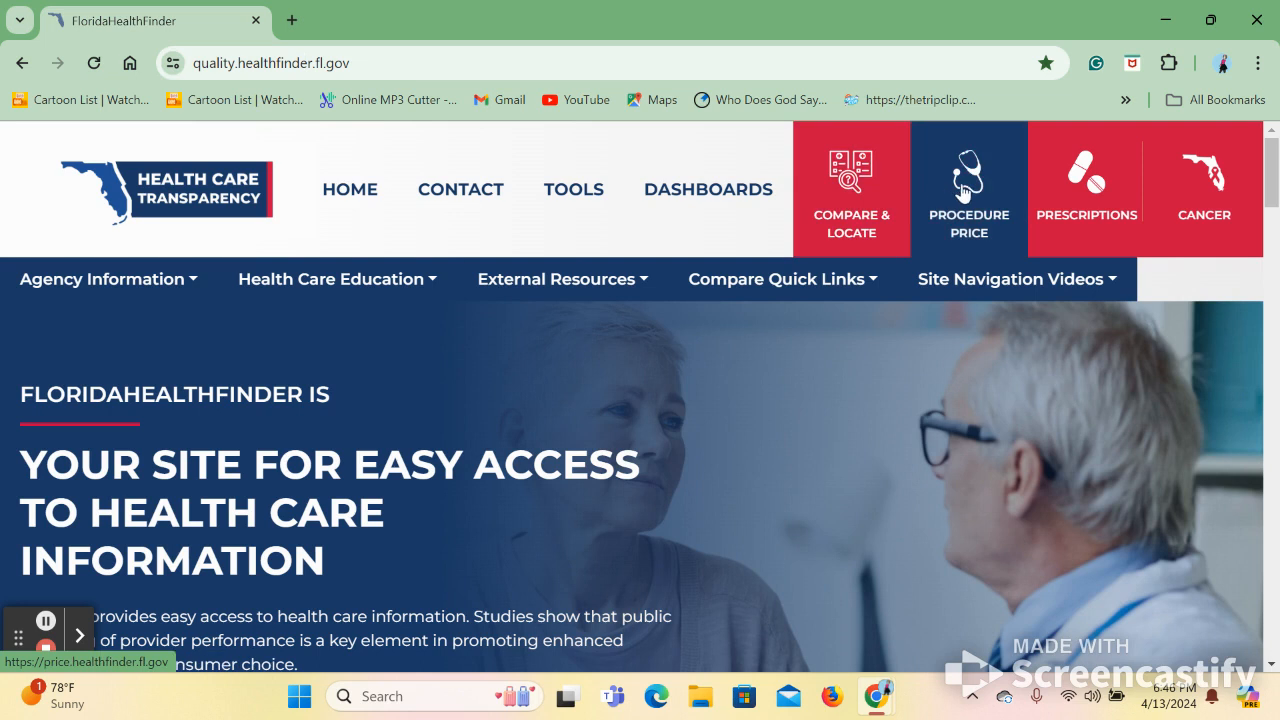
mouse_move(1087, 210)
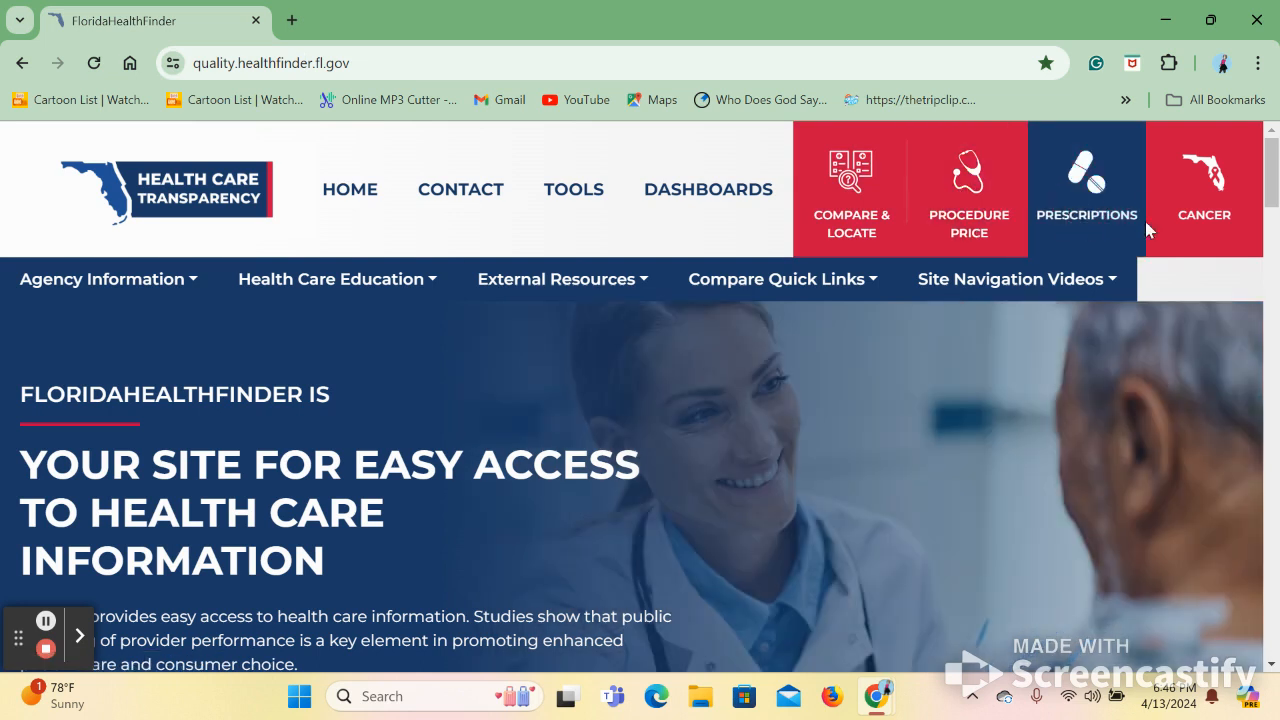
mouse_move(377, 312)
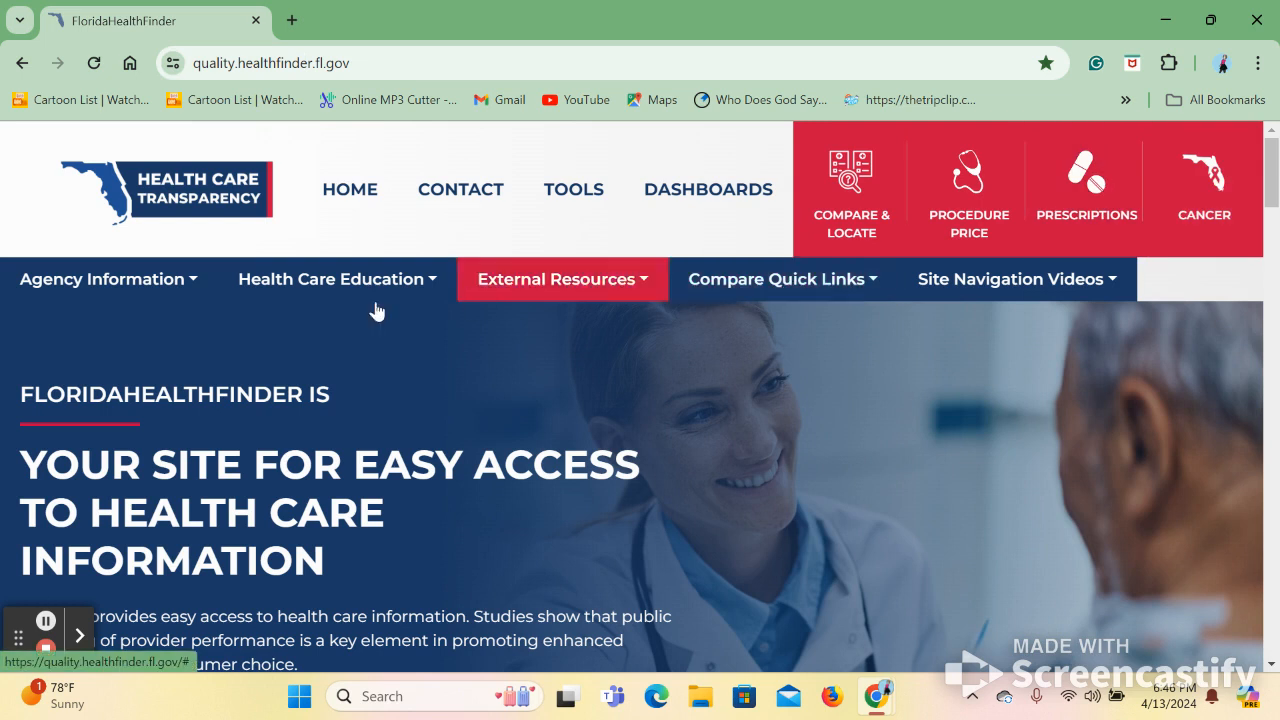
mouse_move(181, 300)
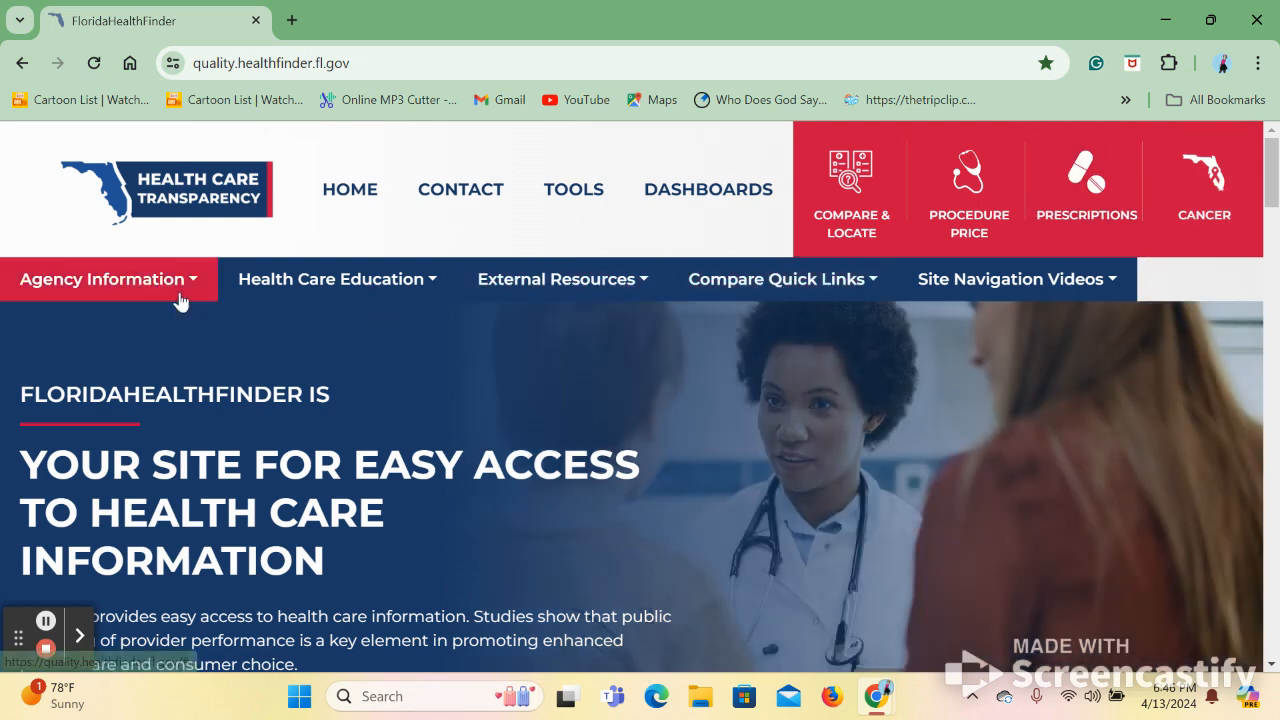
- Tour the home page navigation and show the Site Navigation Videos tutorial list
left_click(103, 279)
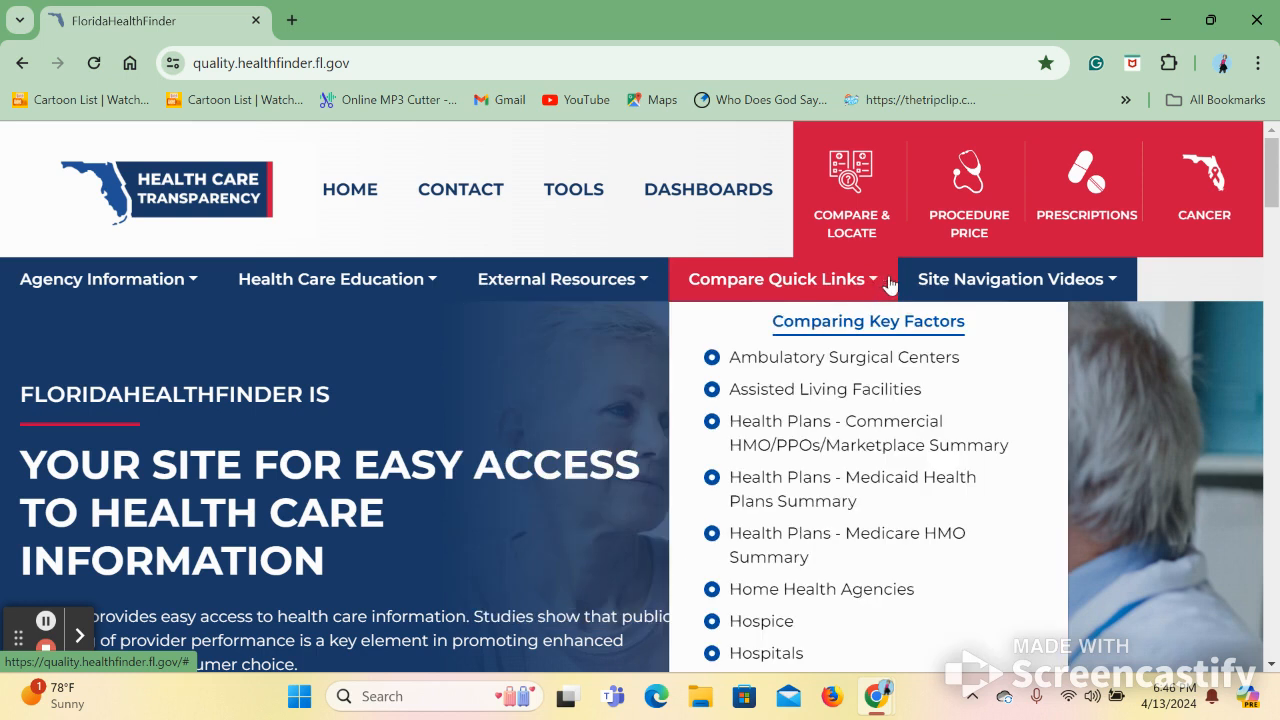
left_click(1013, 279)
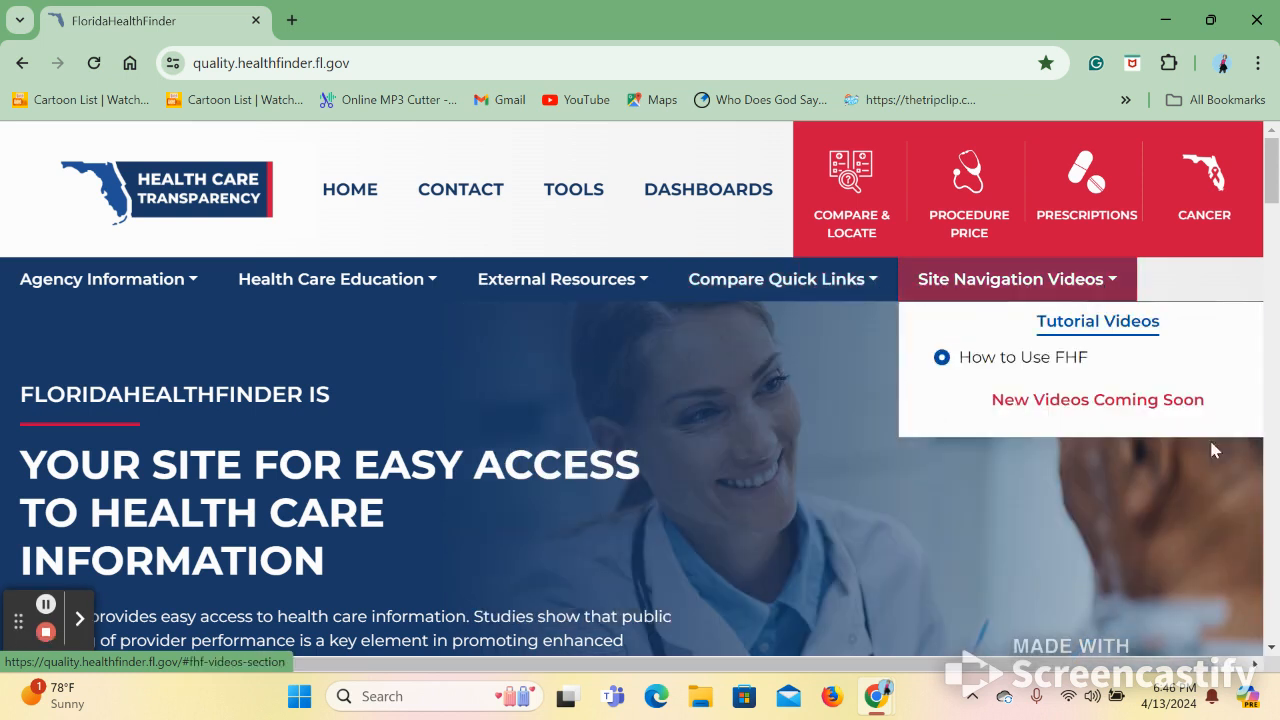
- Scroll past the hero banner to review the Tools cards and AHCA Dashboards descriptions
scroll("down", 3)
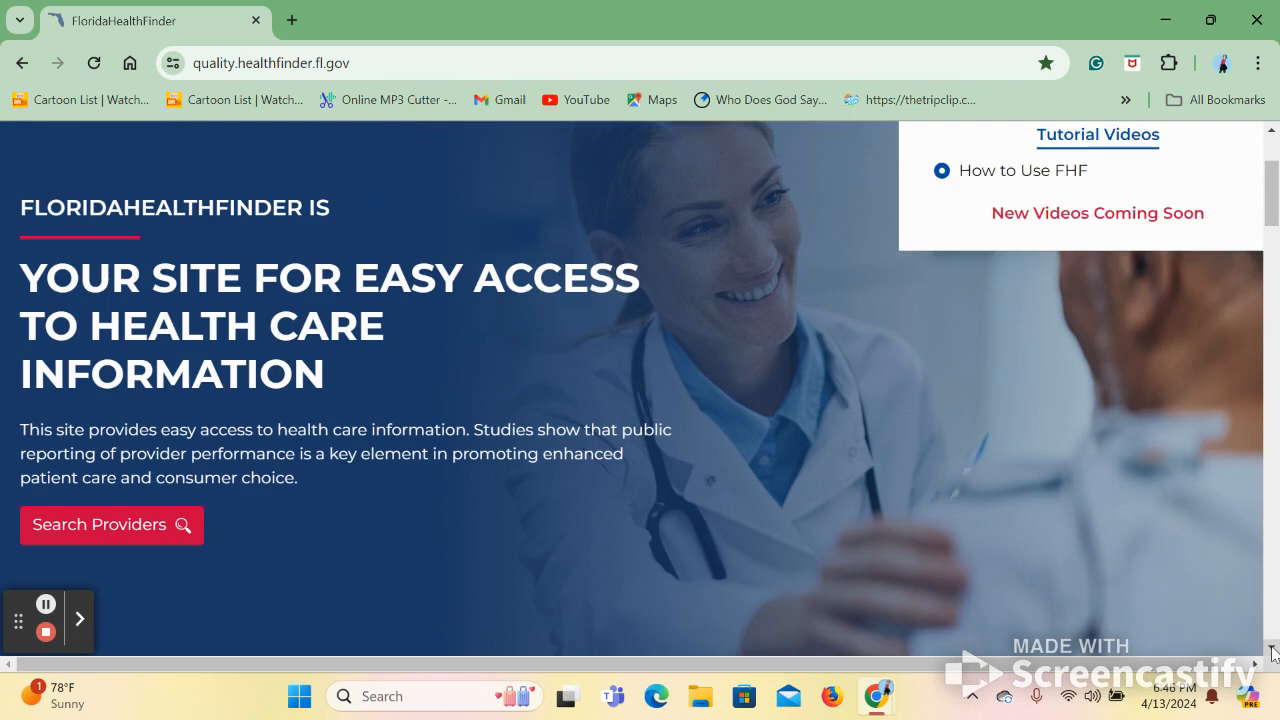
scroll("down", 3)
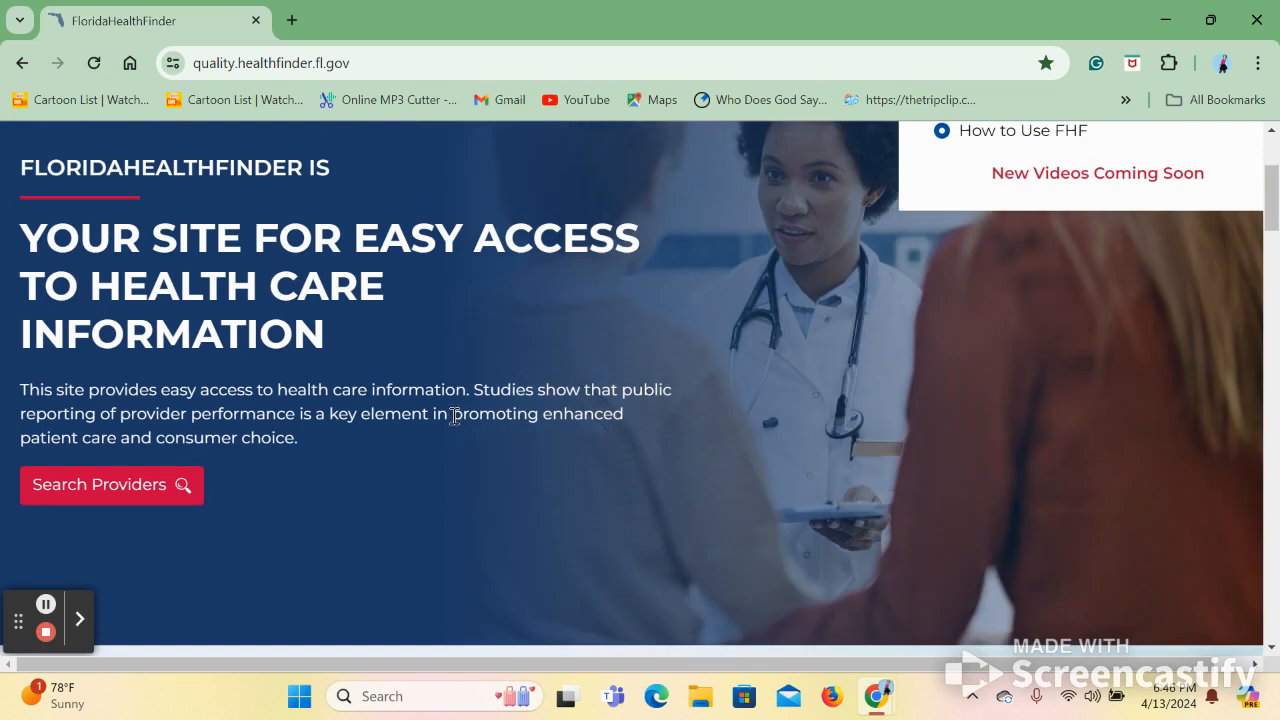
mouse_move(1270, 642)
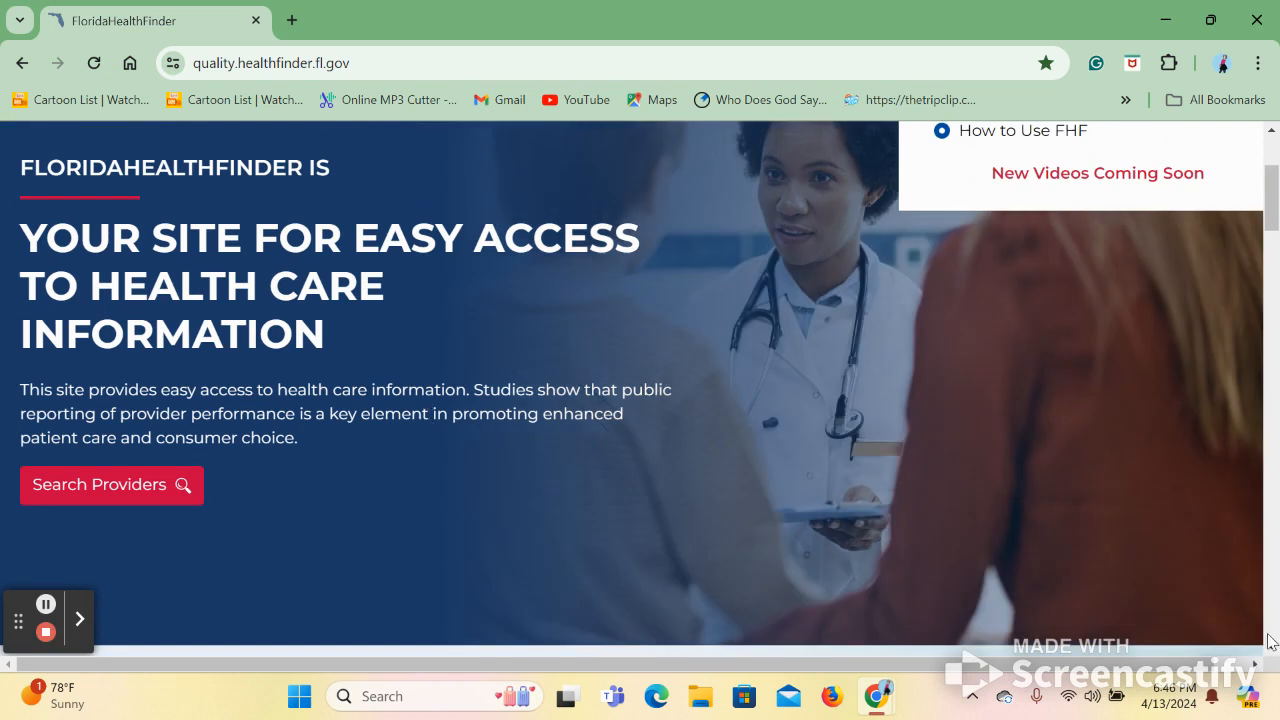
scroll("down", 3)
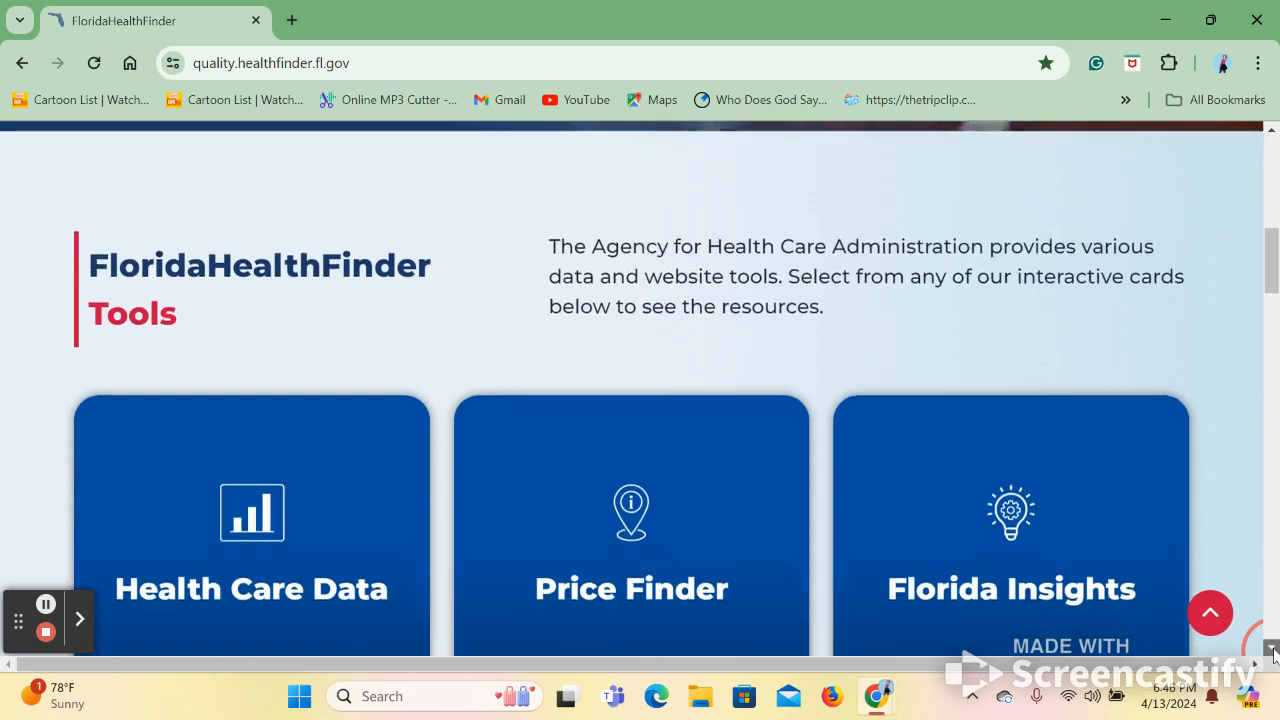
scroll("down", 3)
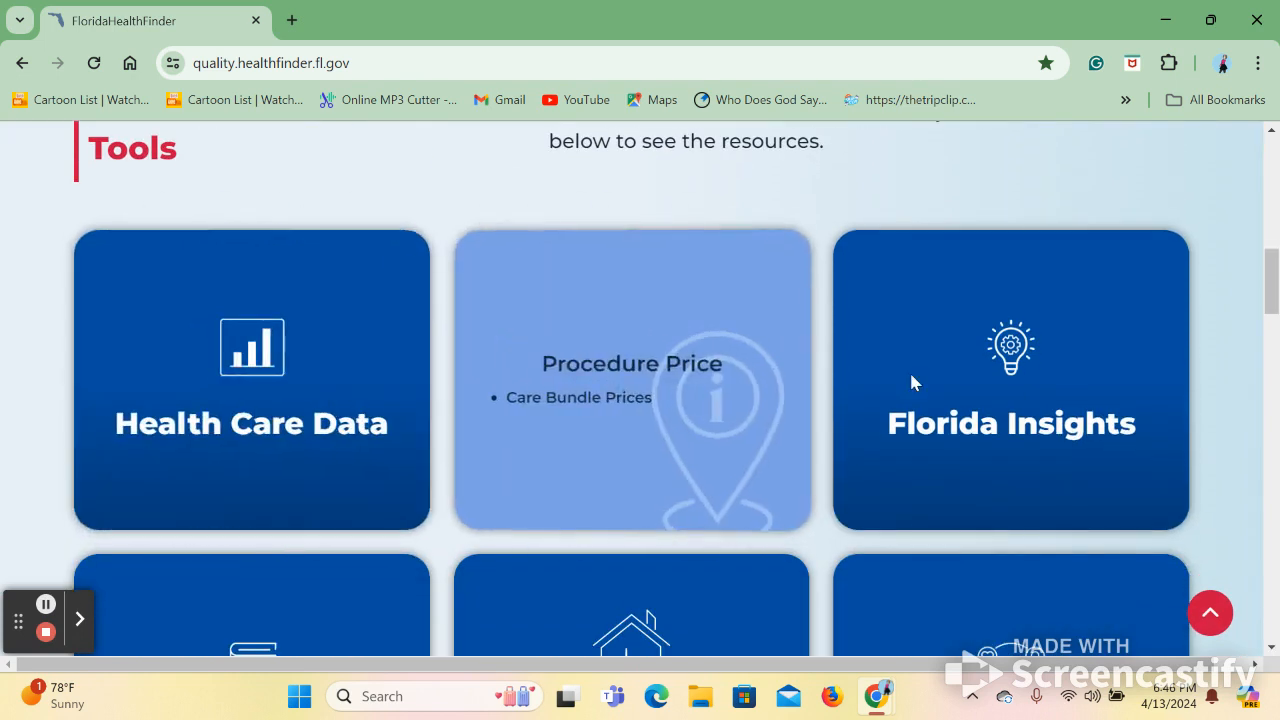
scroll("down", 3)
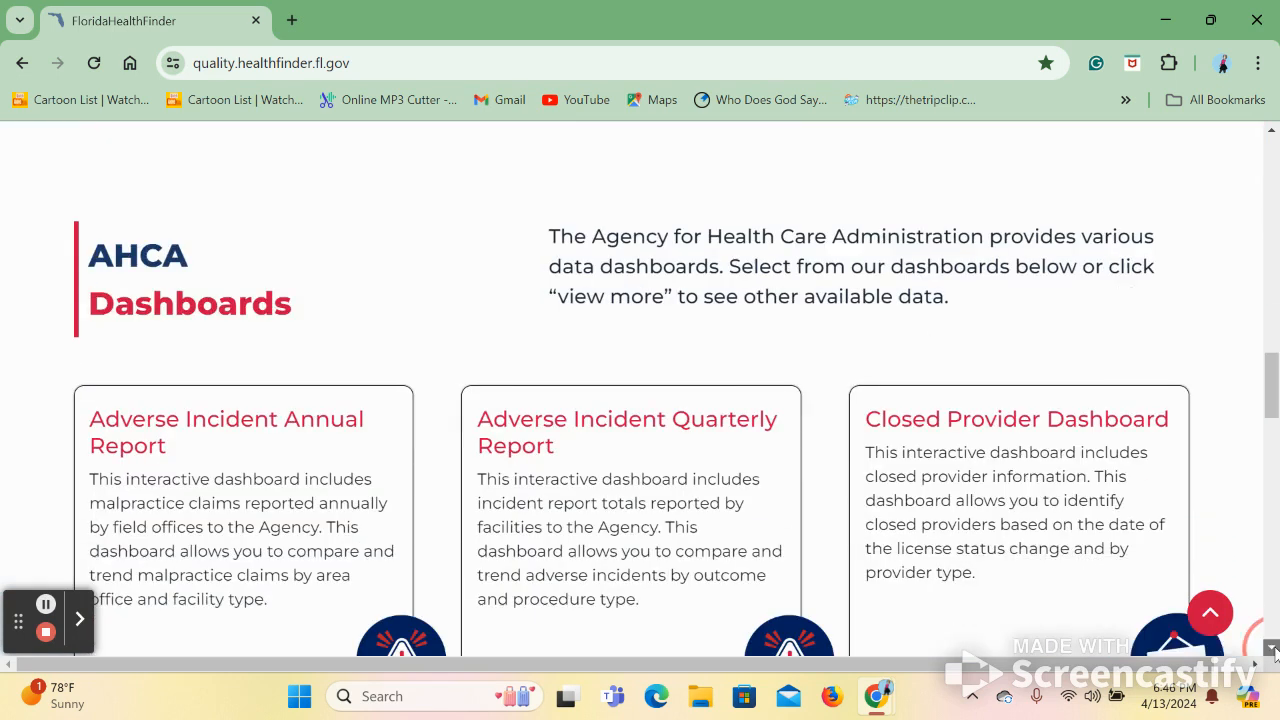
scroll("down", 3)
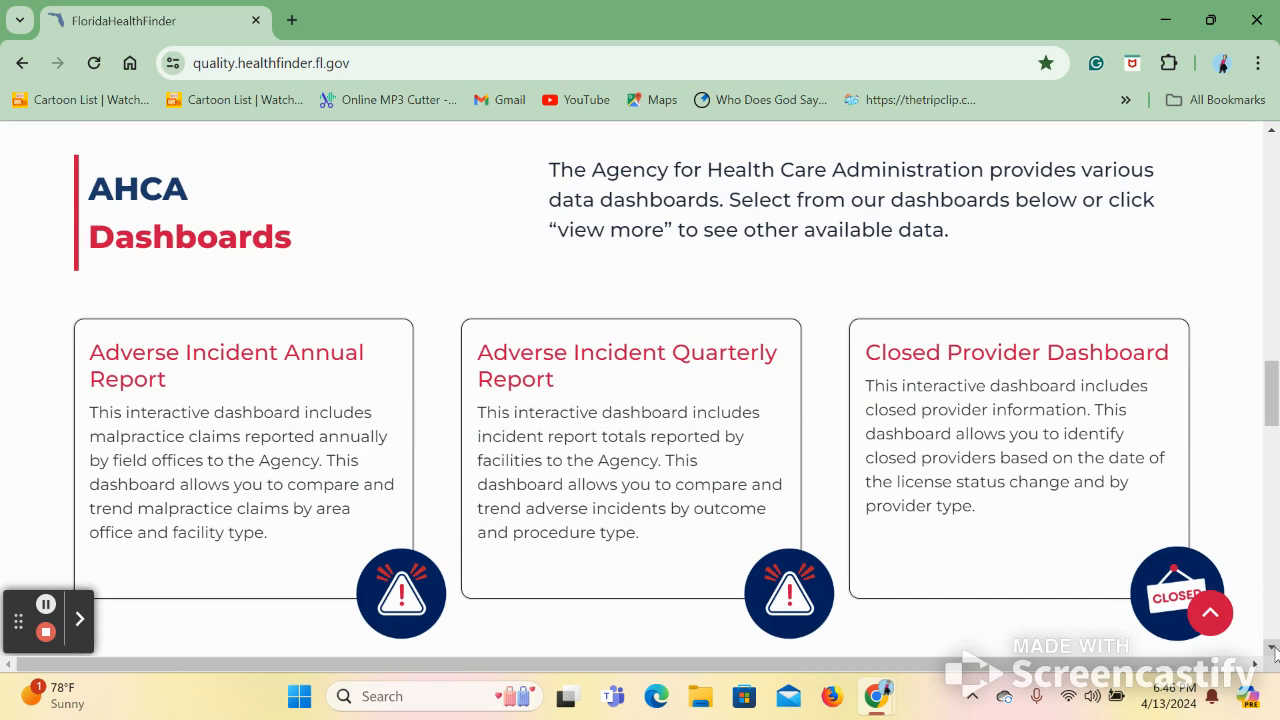
scroll("down", 3)
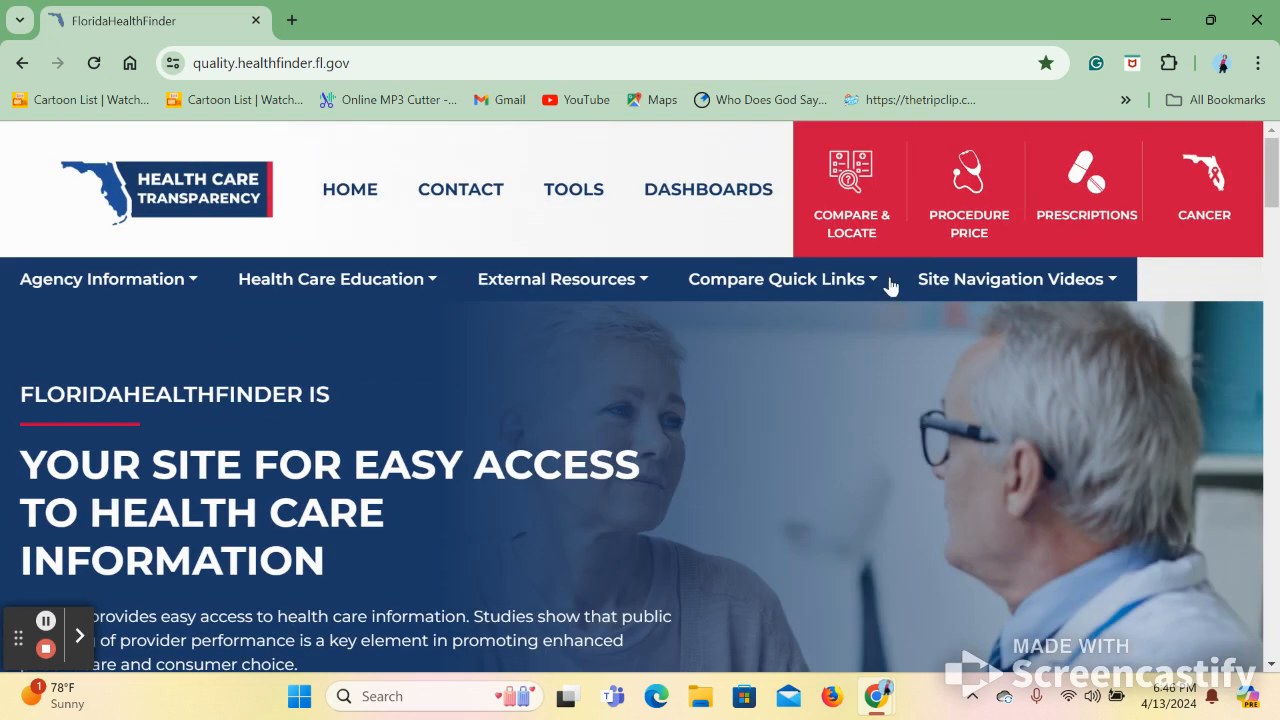
mouse_move(1179, 200)
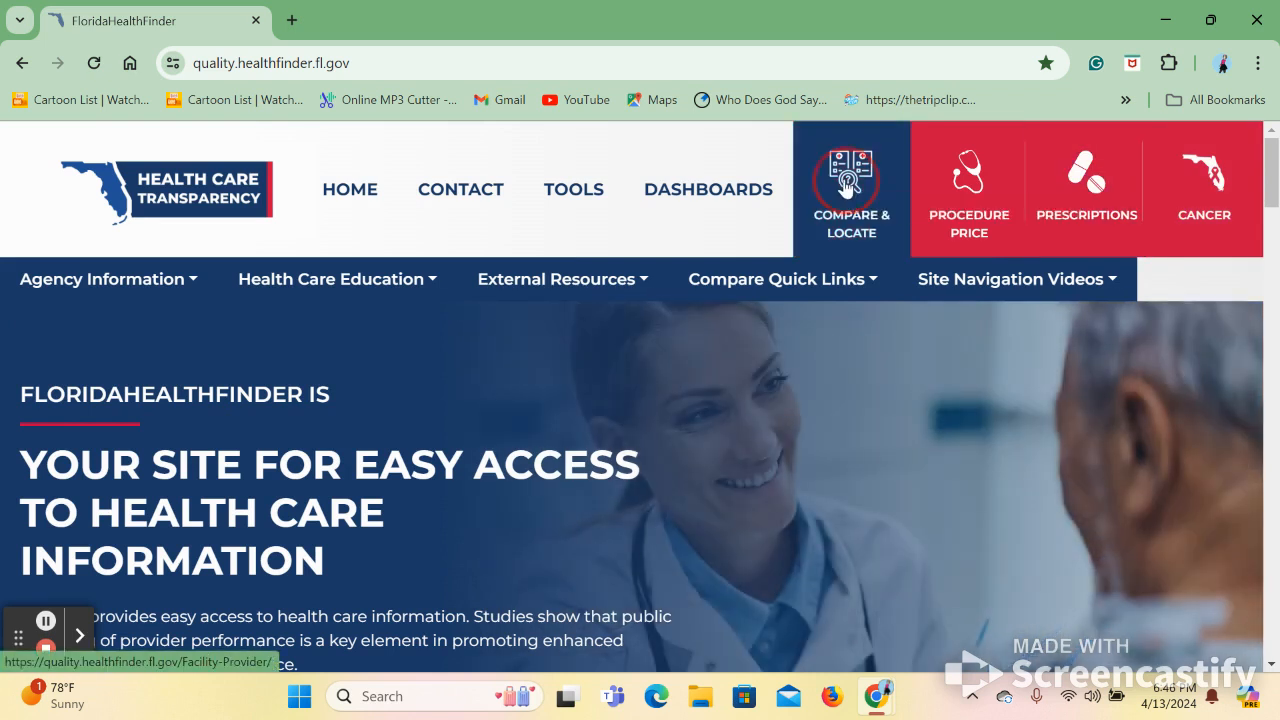
- Go to Compare & Locate and bring its What Can We Help You Find form into view
left_click(850, 185)
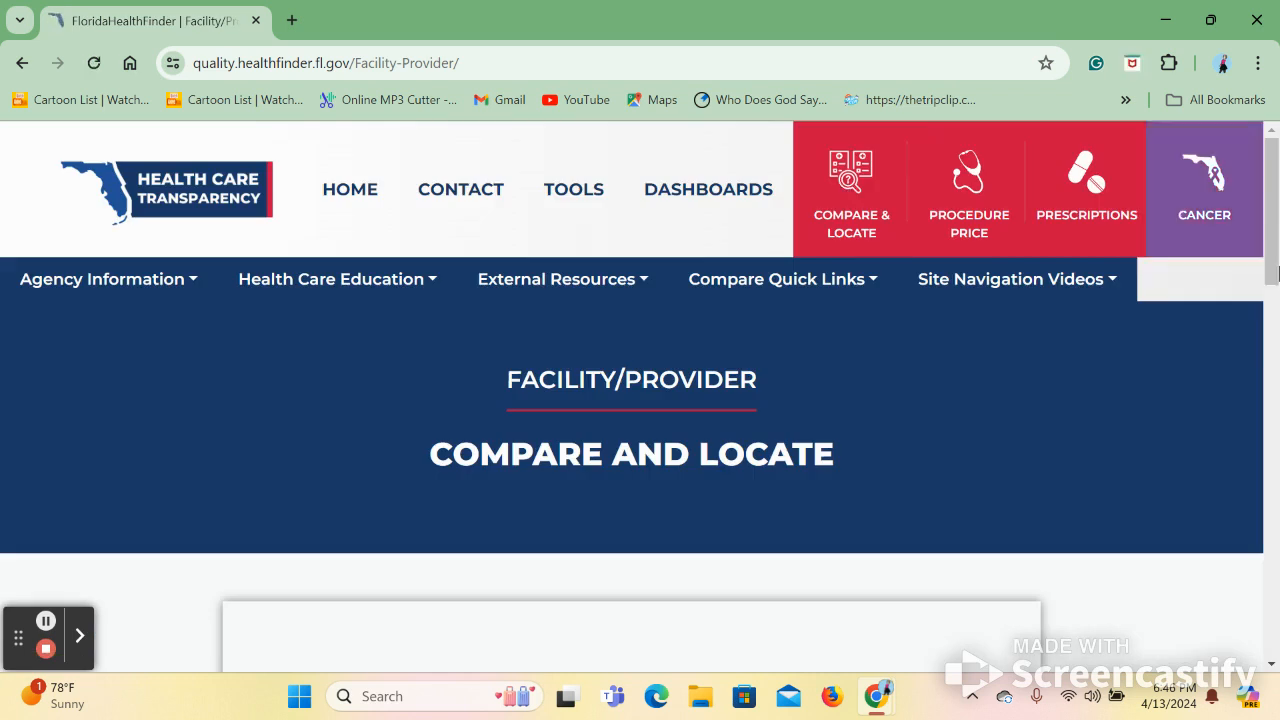
scroll("down", 3)
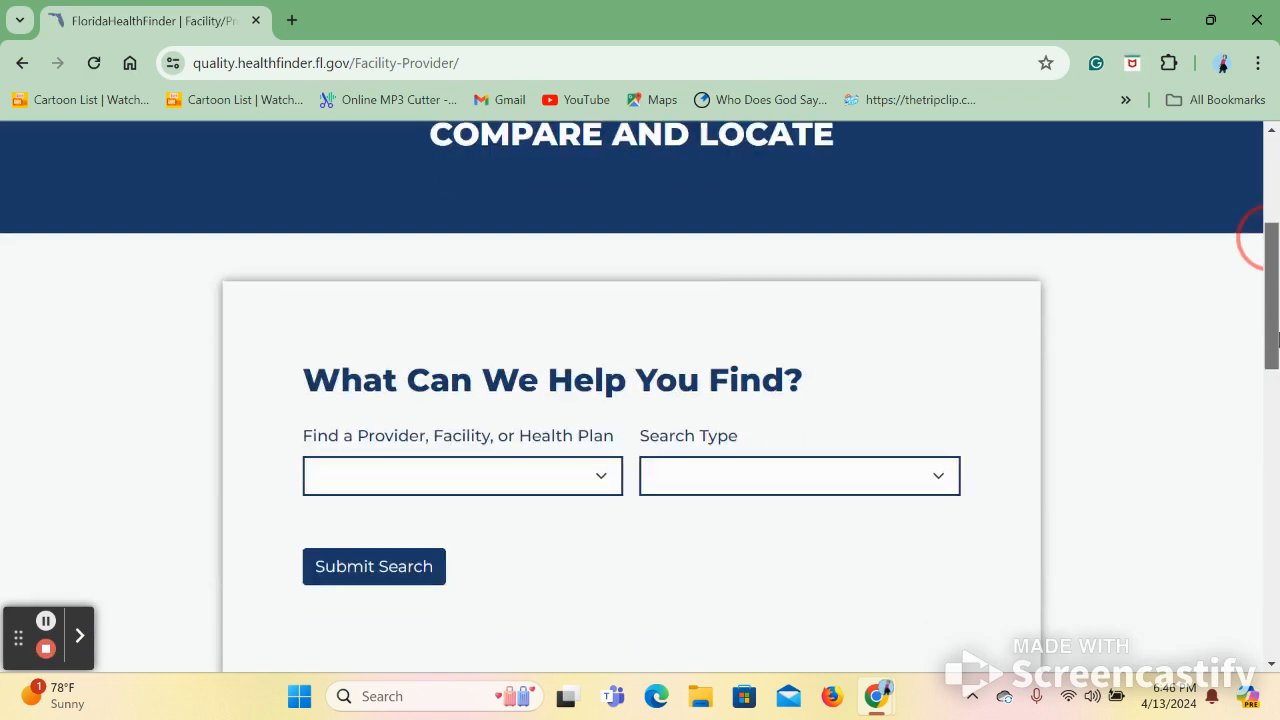
scroll("down", 3)
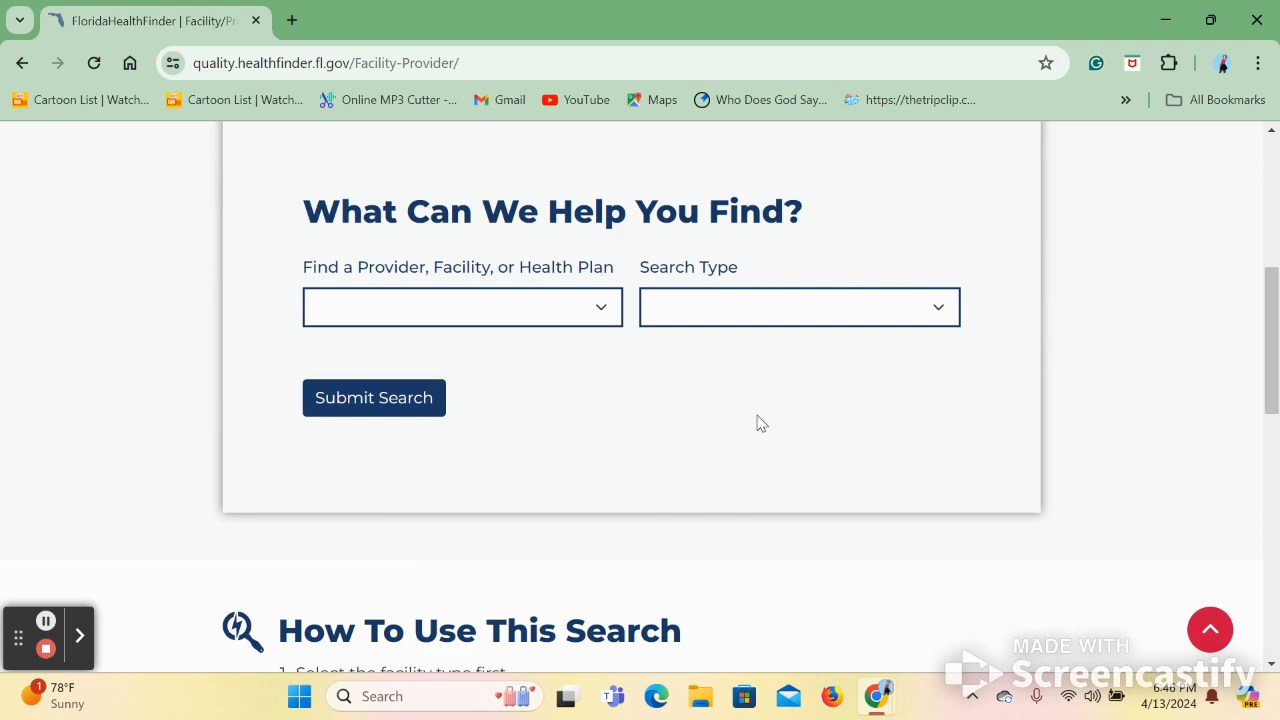
mouse_move(603, 320)
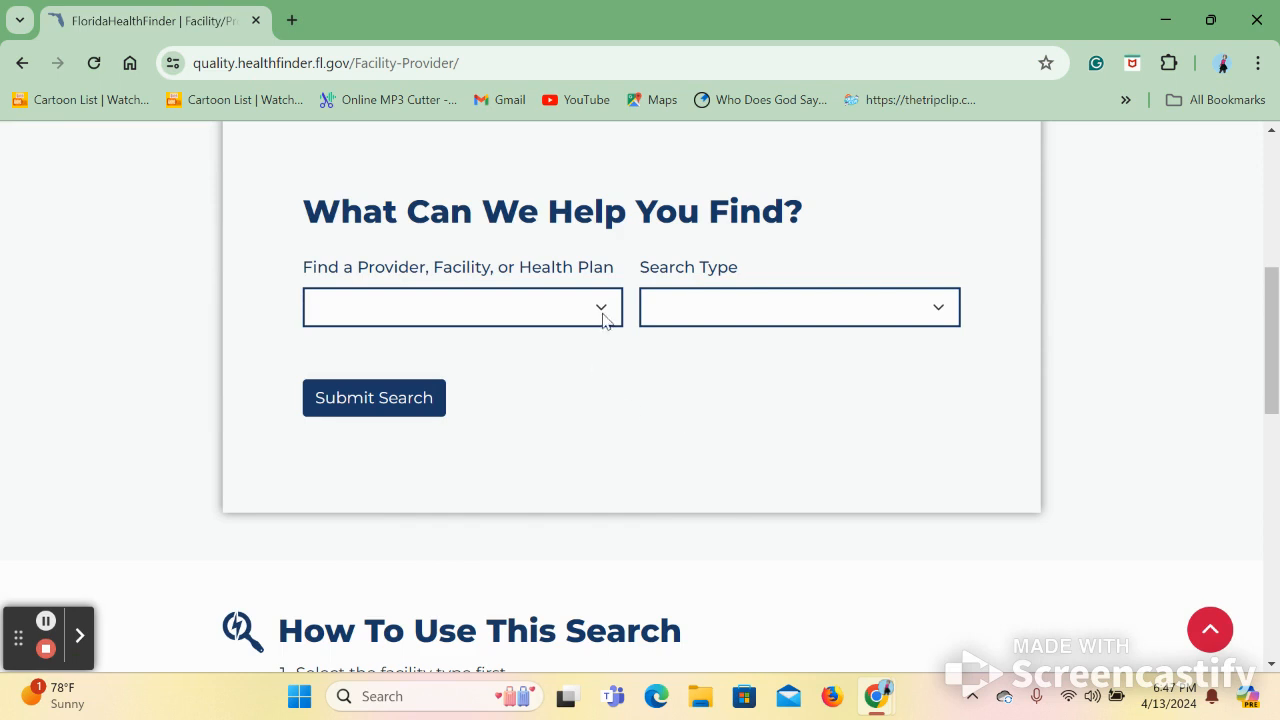
- Set the search to Birth Center facilities, searched by identifying facility details
left_click(461, 307)
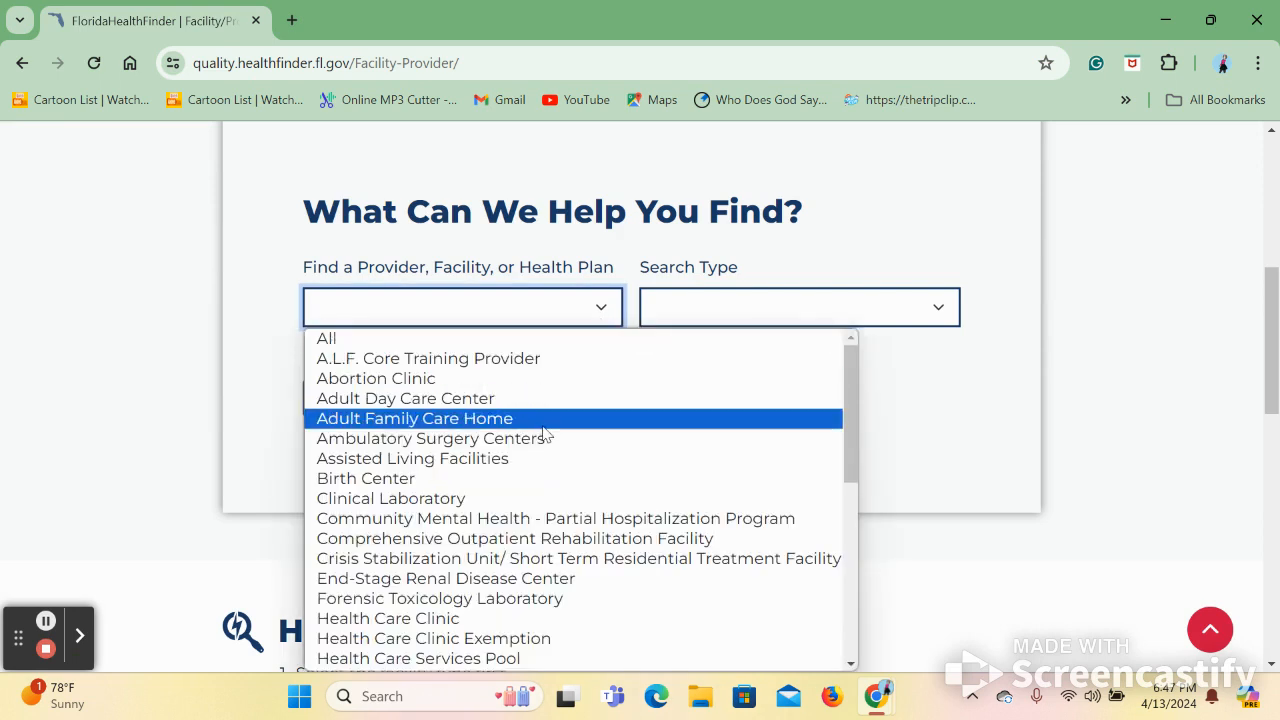
mouse_move(440, 486)
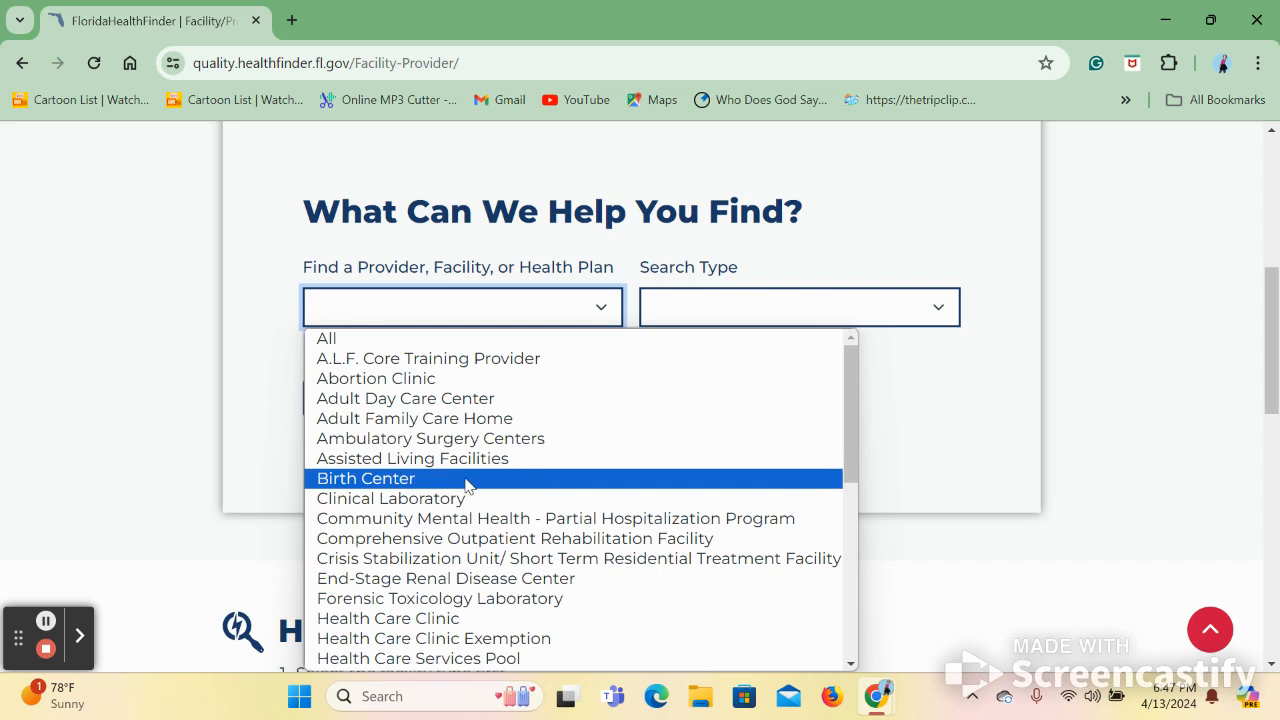
left_click(365, 478)
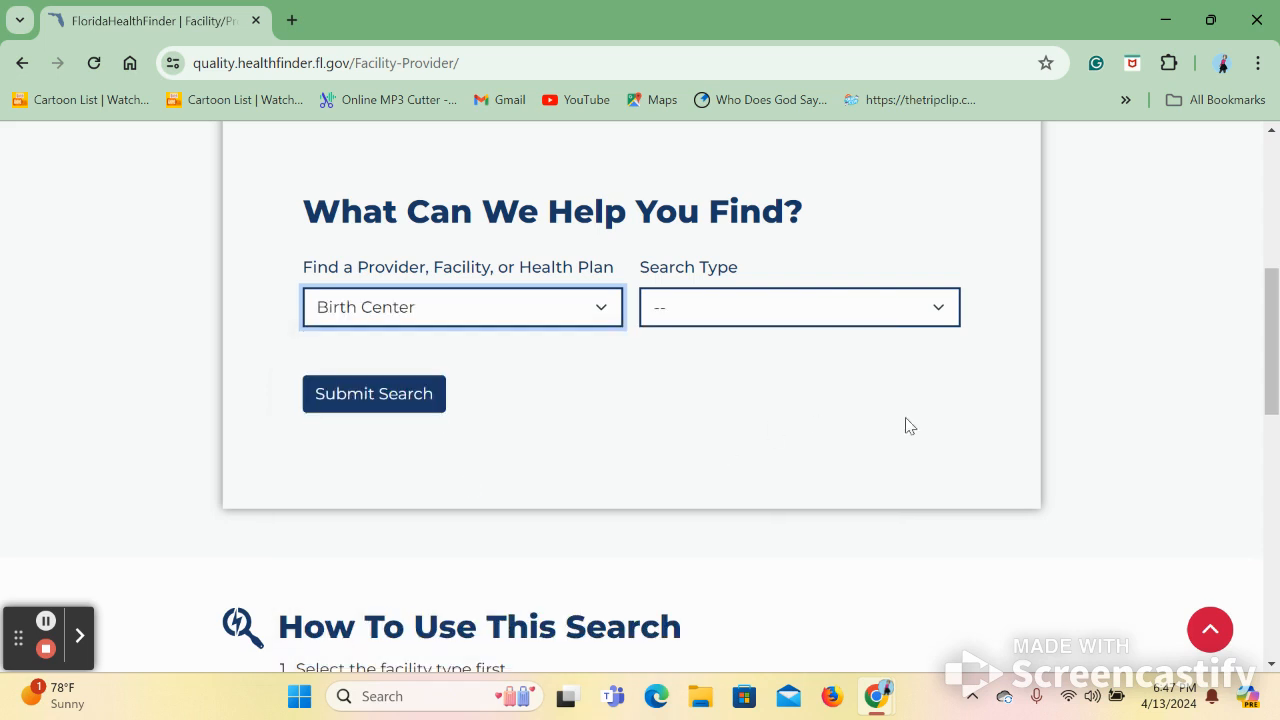
left_click(799, 307)
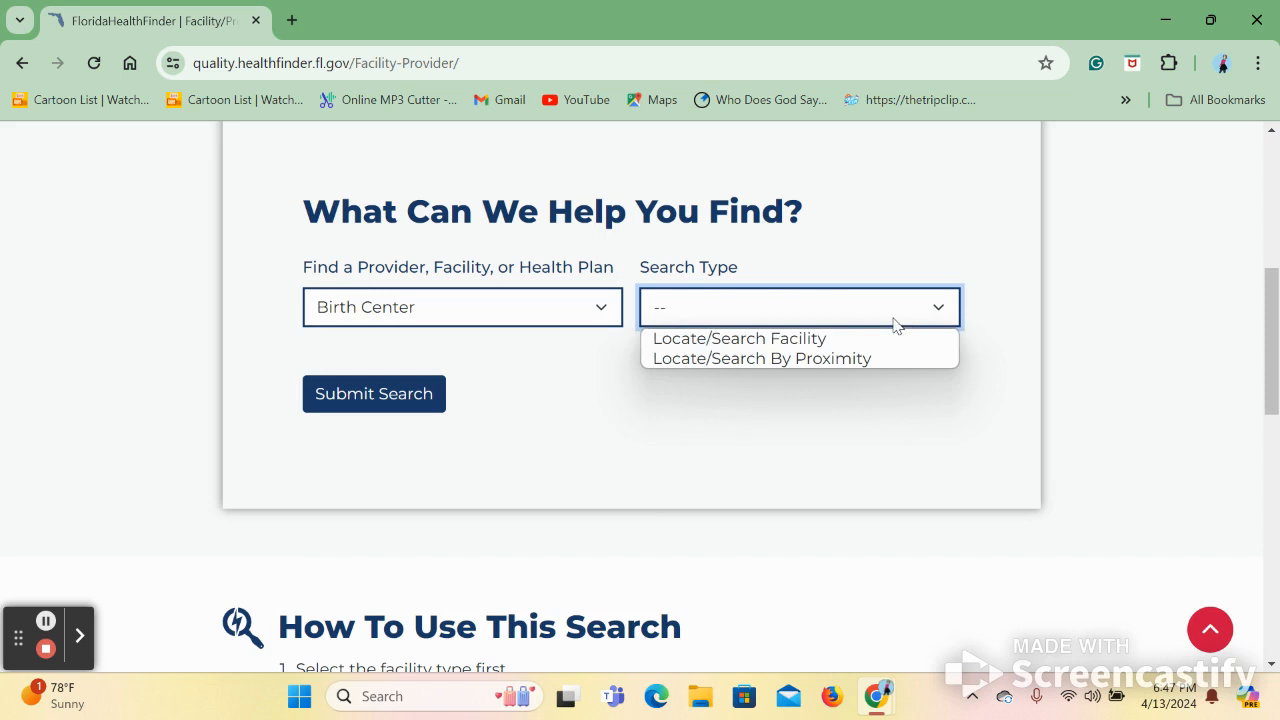
mouse_move(840, 340)
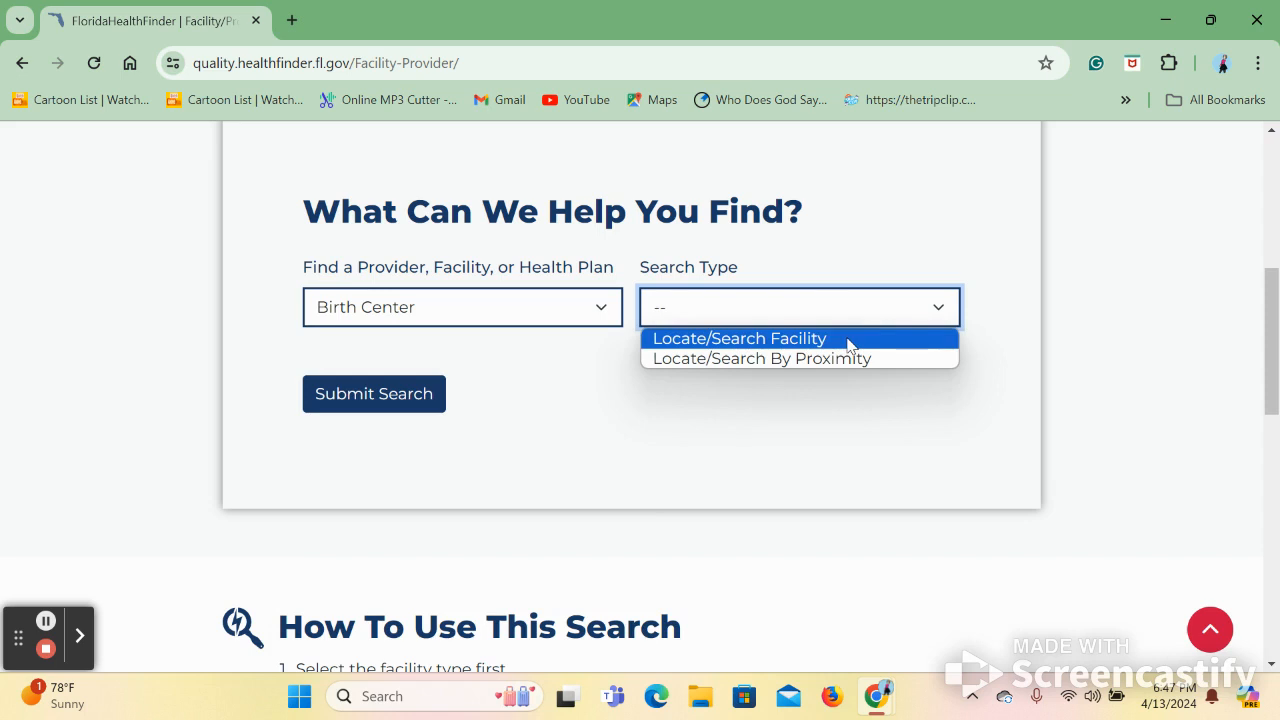
left_click(739, 338)
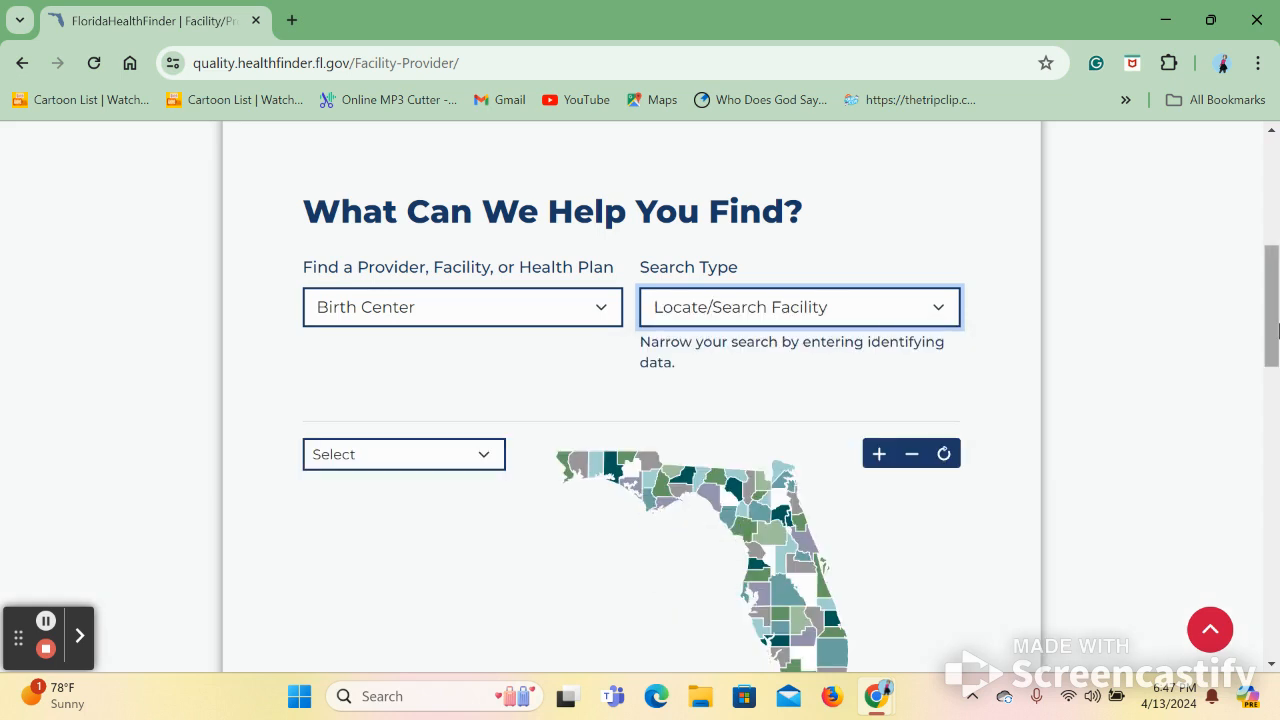
- Select Duval County on the map and submit the search
scroll("down", 3)
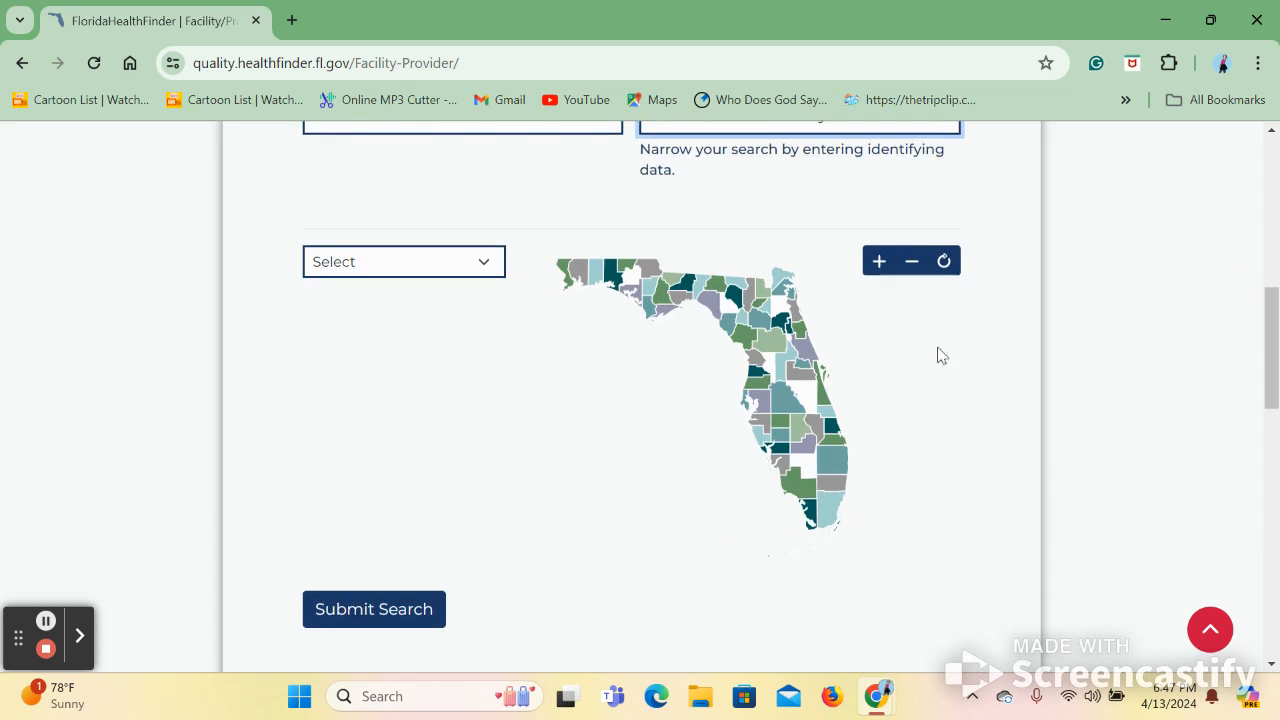
mouse_move(793, 295)
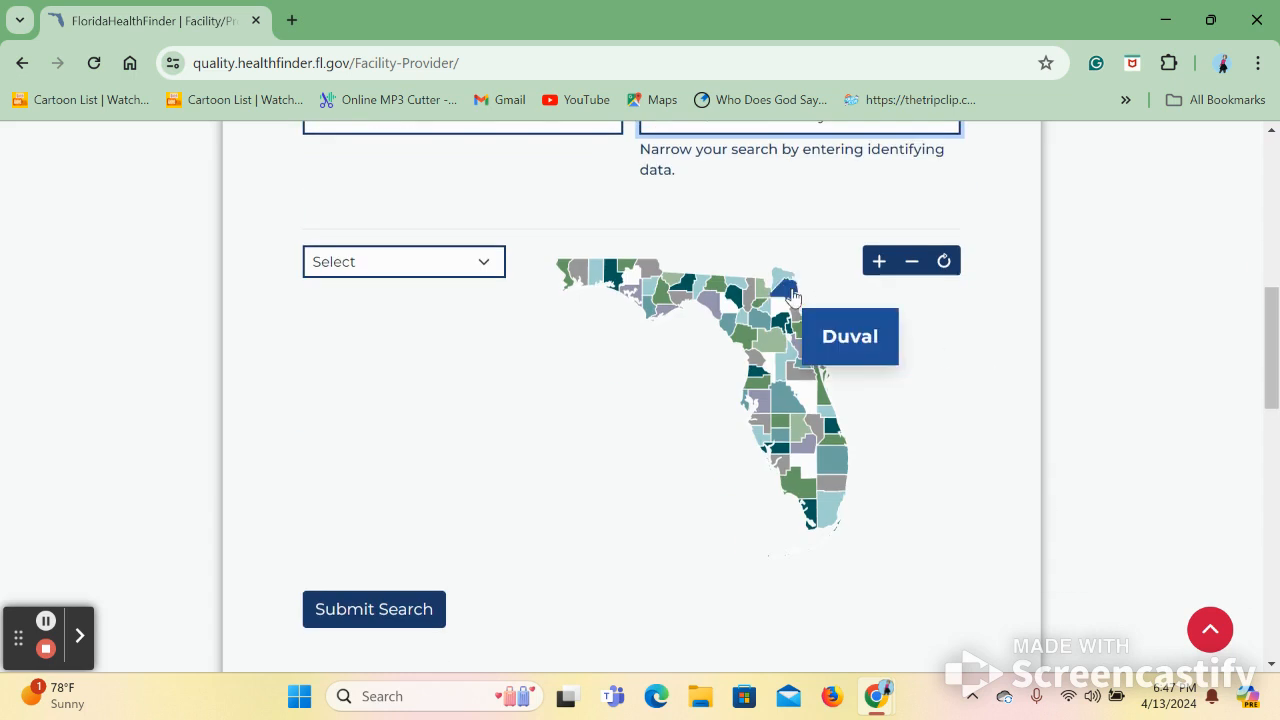
left_click(790, 290)
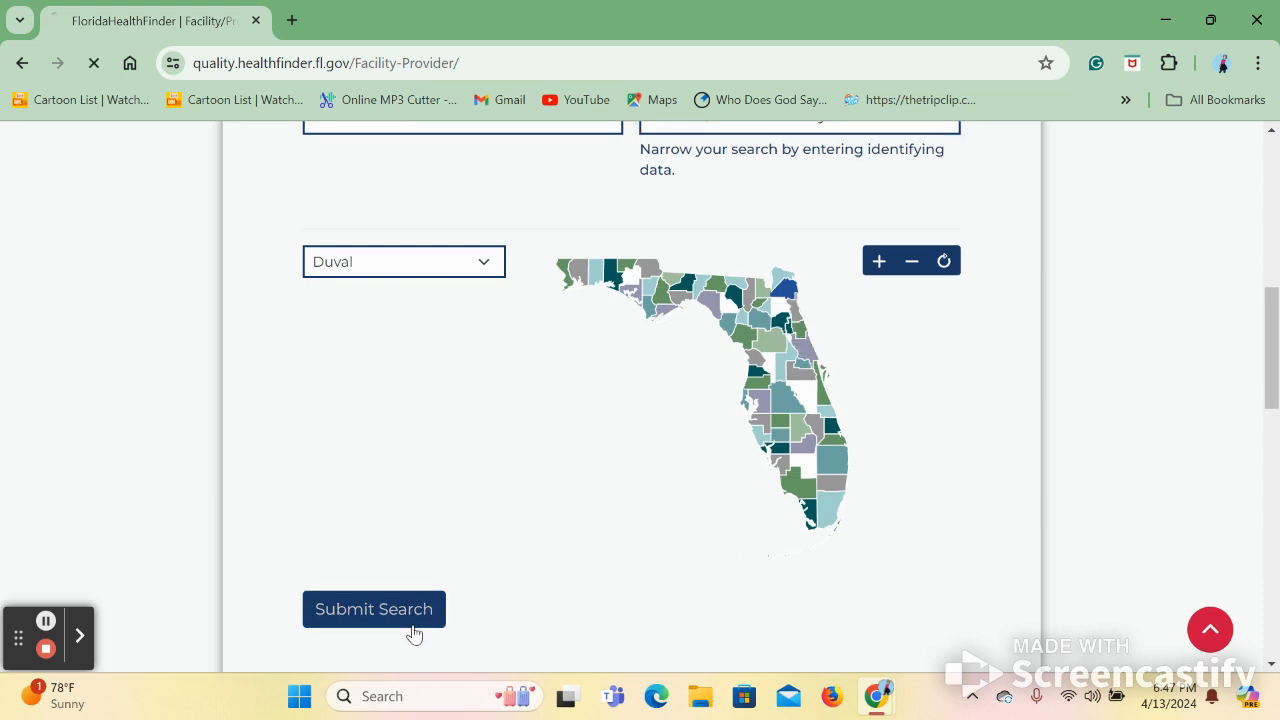
left_click(374, 609)
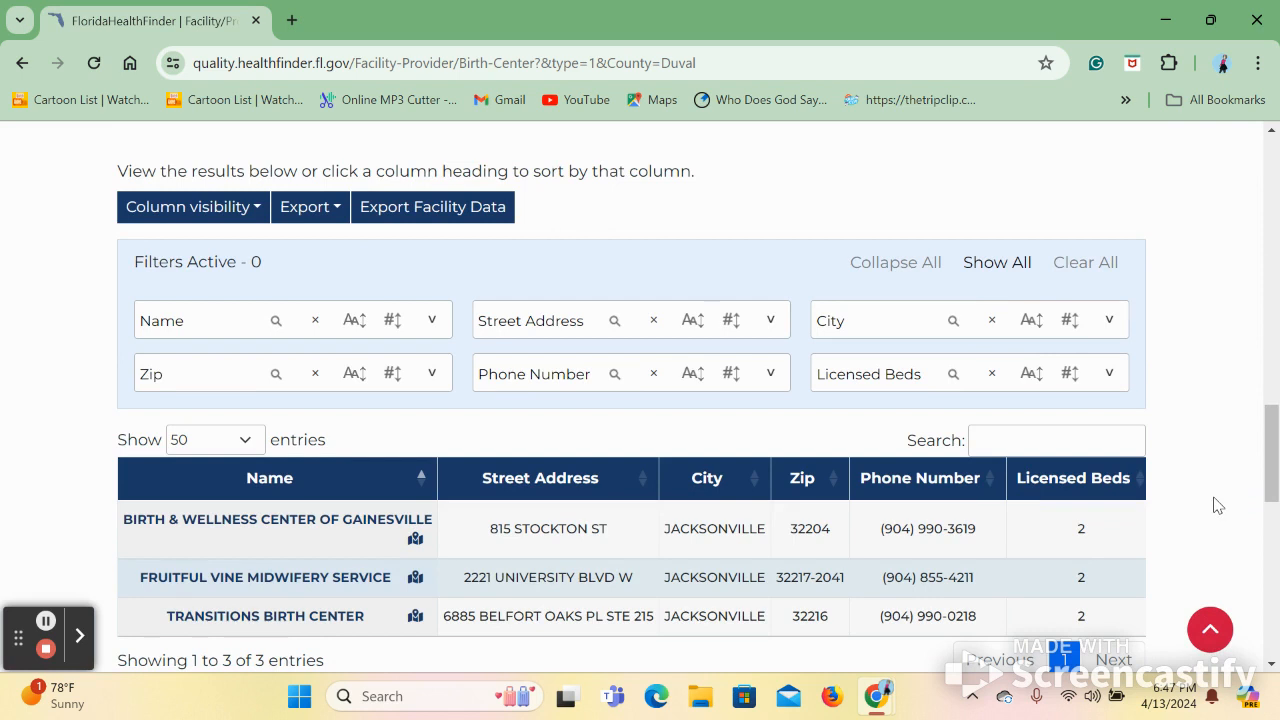
- Open the Birth & Wellness Center of Gainesville profile from the results
scroll("down", 3)
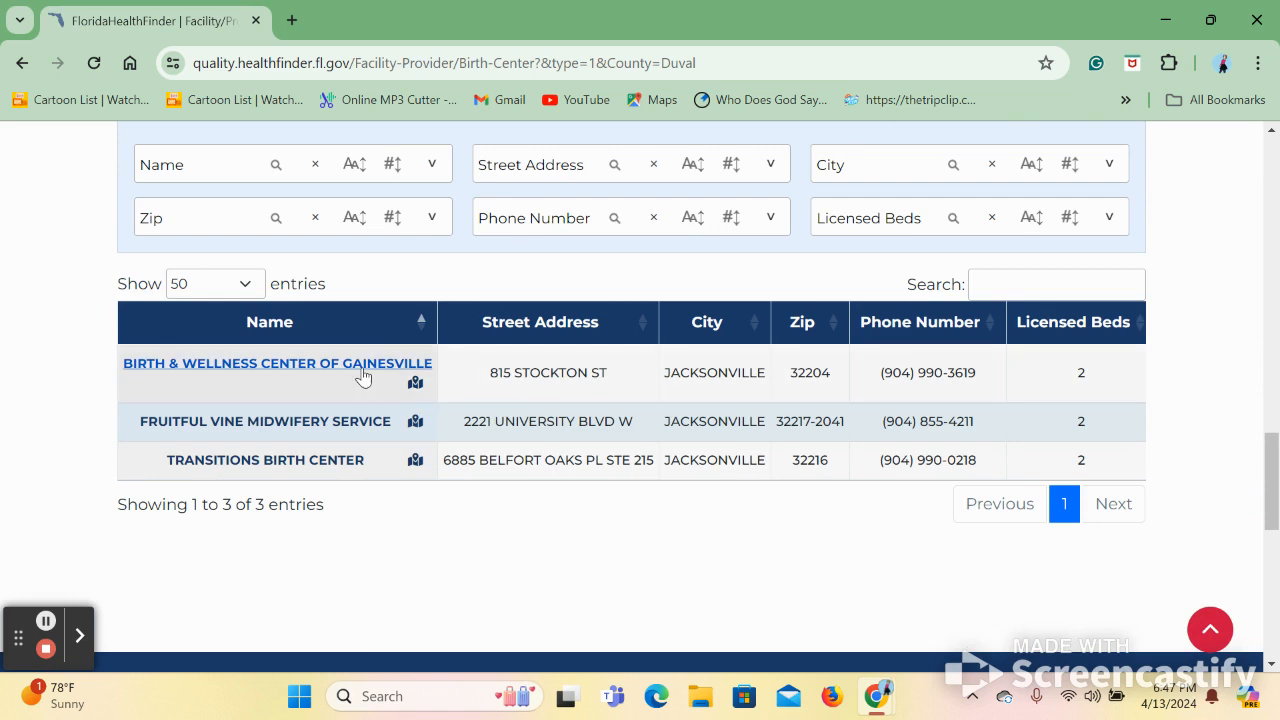
left_click(277, 363)
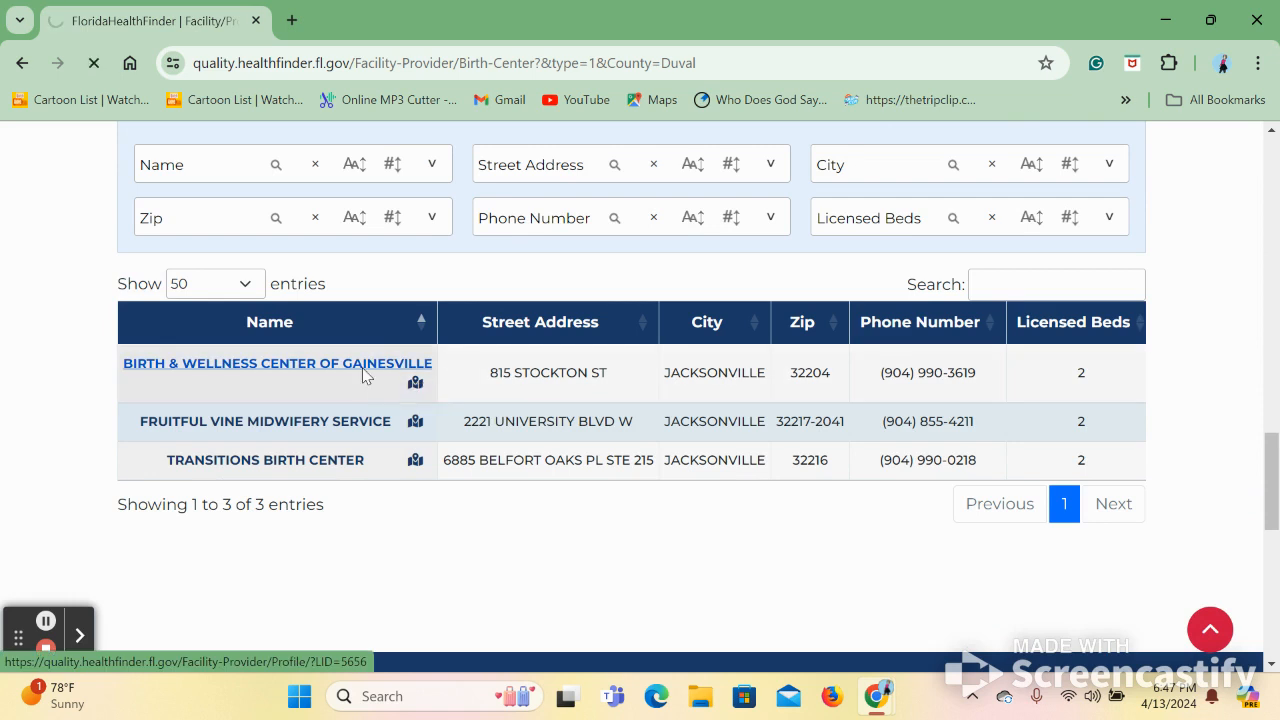
left_click(277, 363)
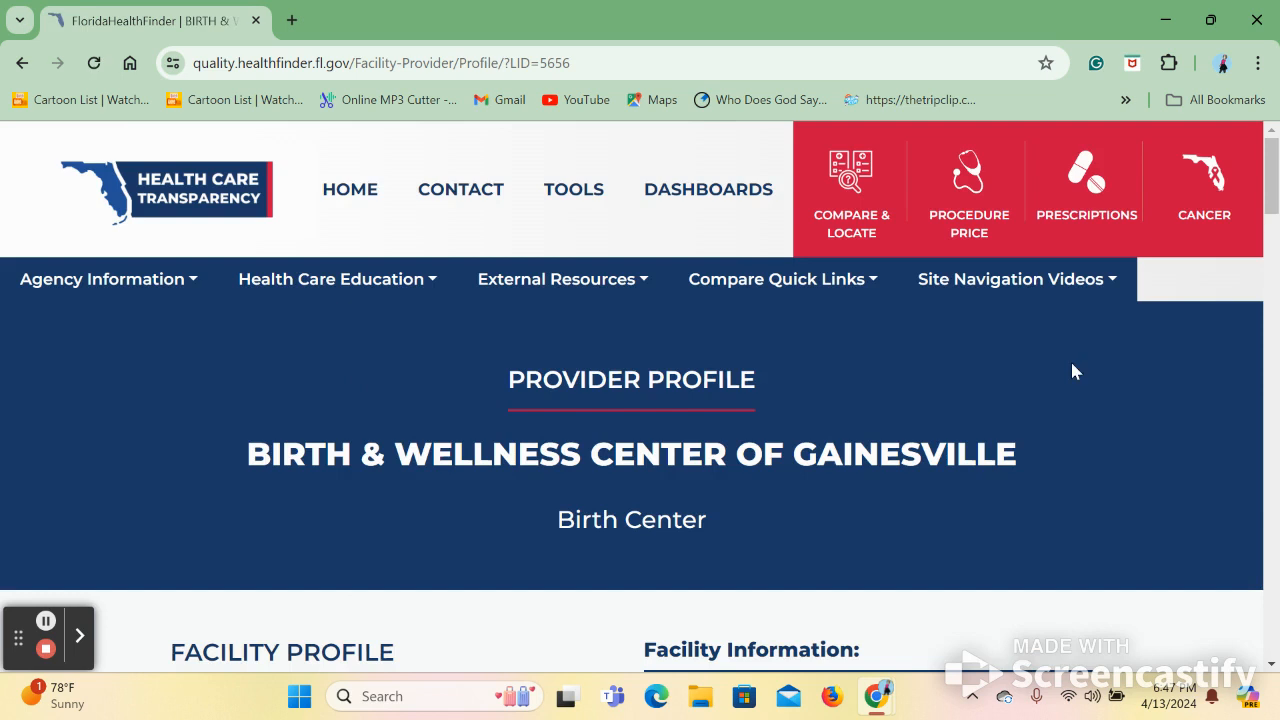
- Scroll through the profile's license details and legal-action fines
scroll("down", 3)
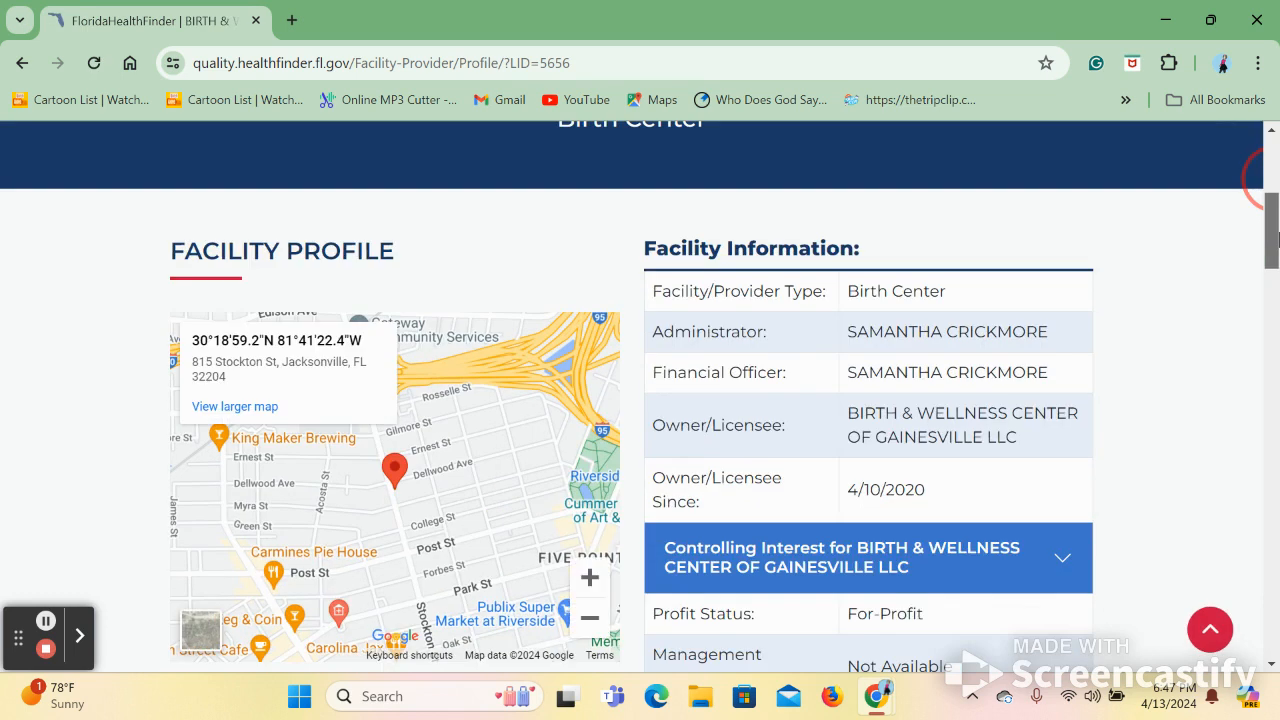
scroll("down", 3)
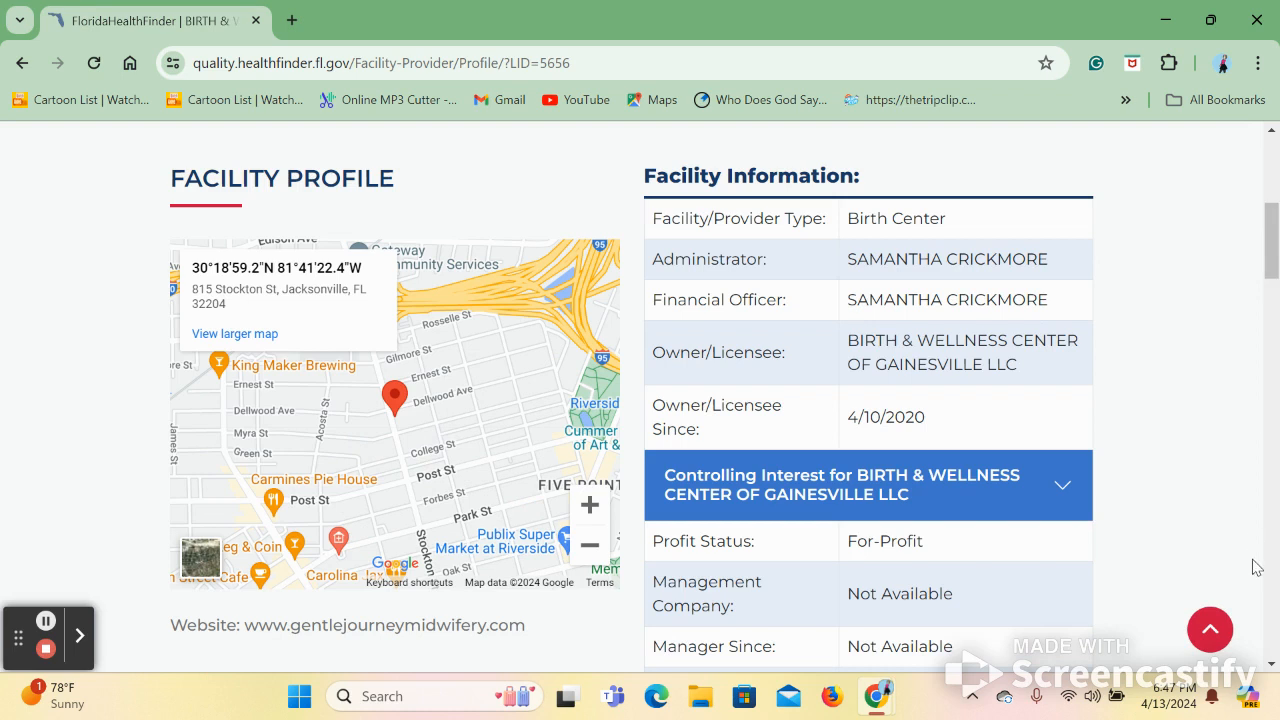
scroll("down", 3)
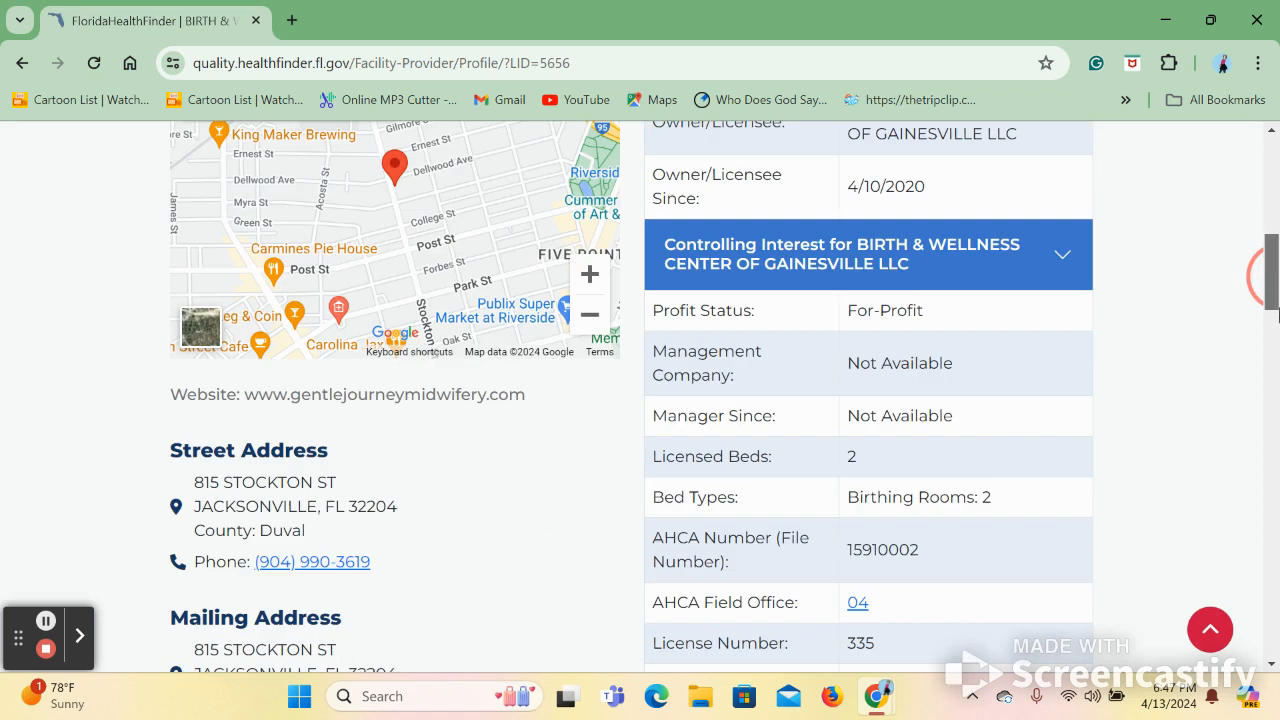
scroll("down", 3)
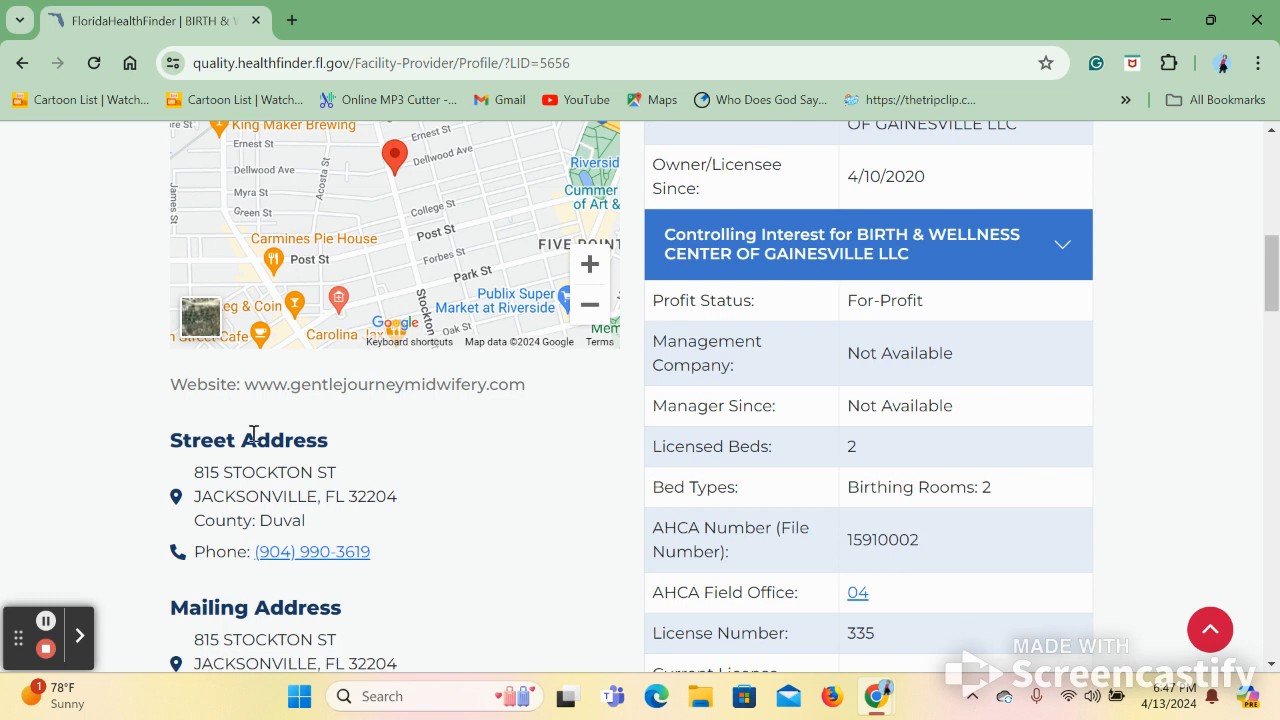
mouse_move(752, 358)
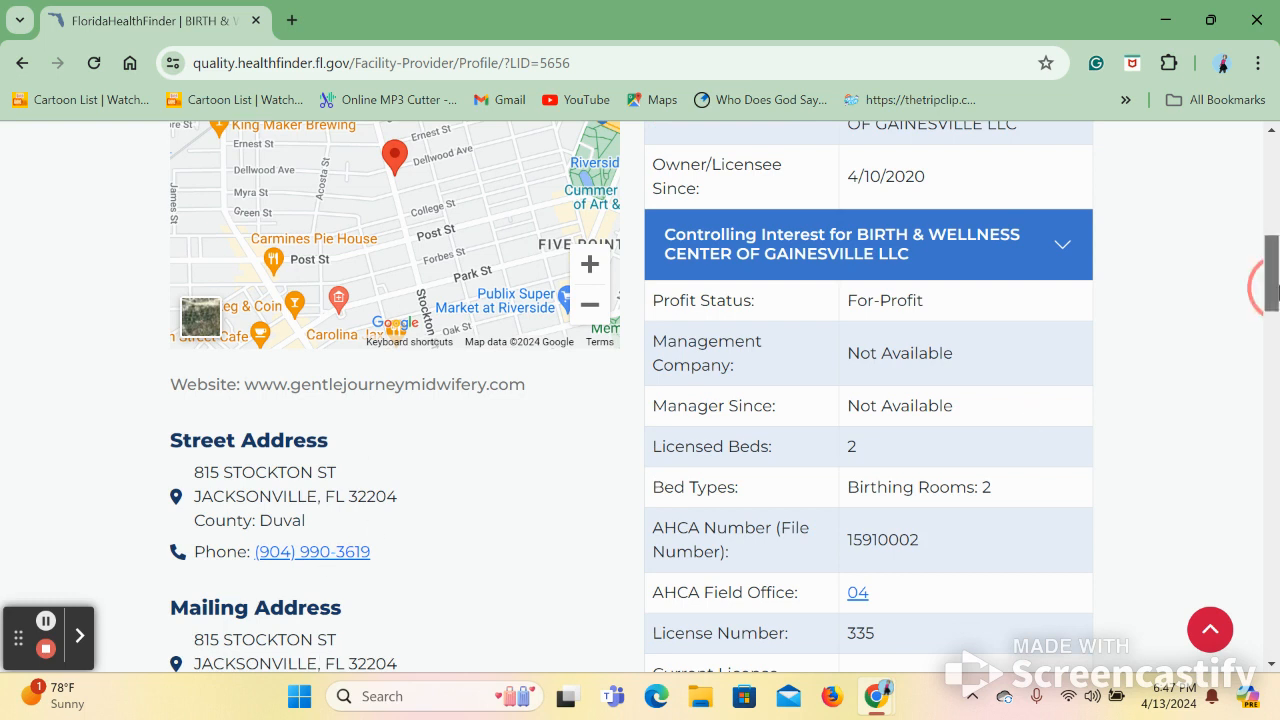
scroll("down", 3)
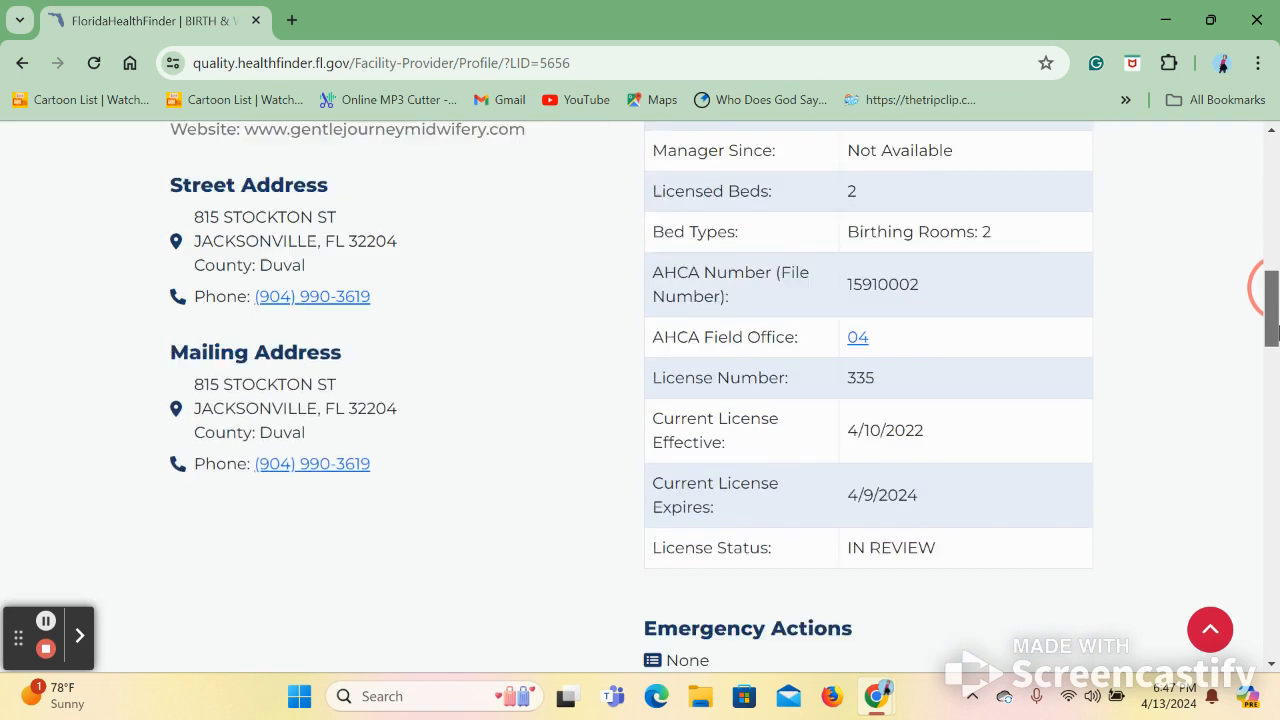
scroll("down", 3)
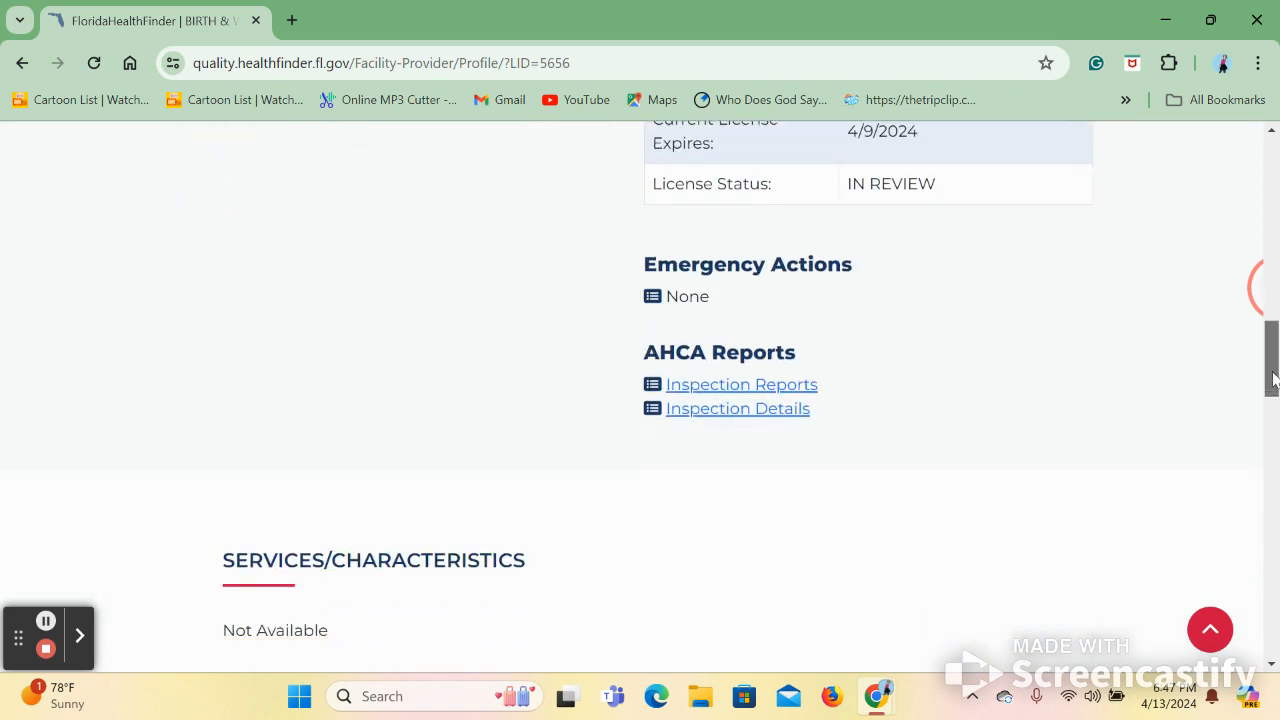
scroll("down", 3)
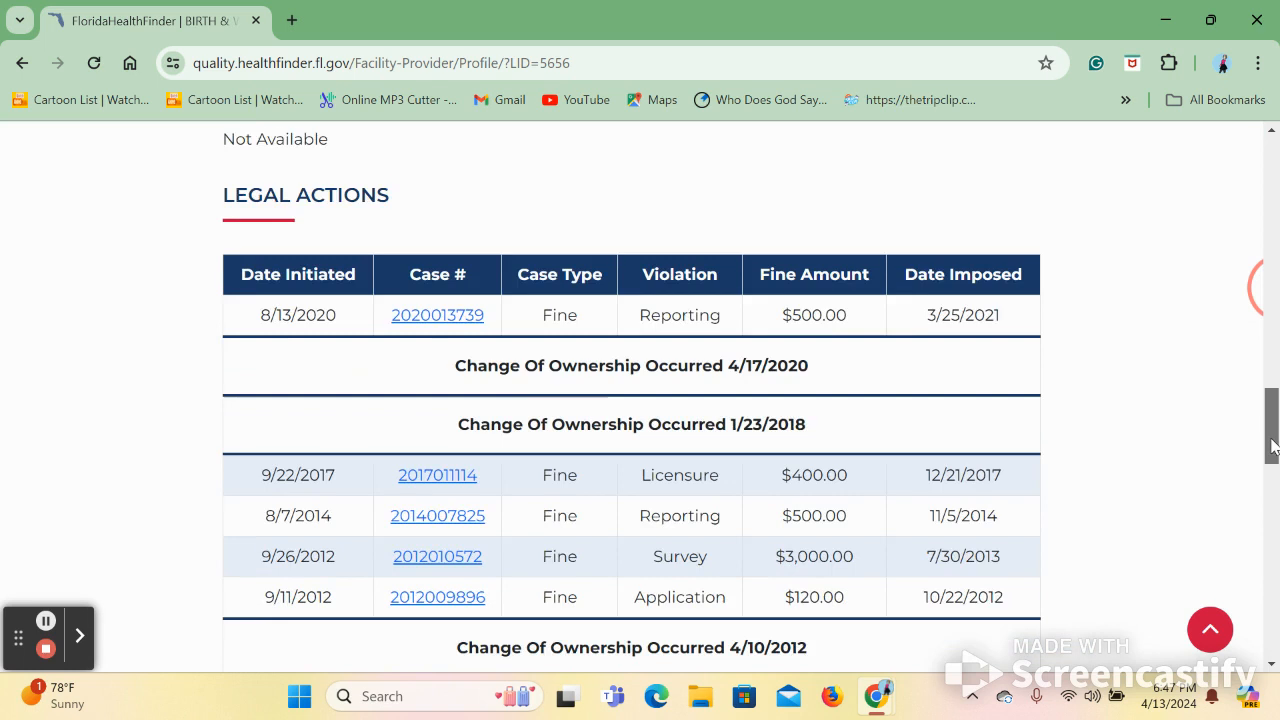
scroll("down", 3)
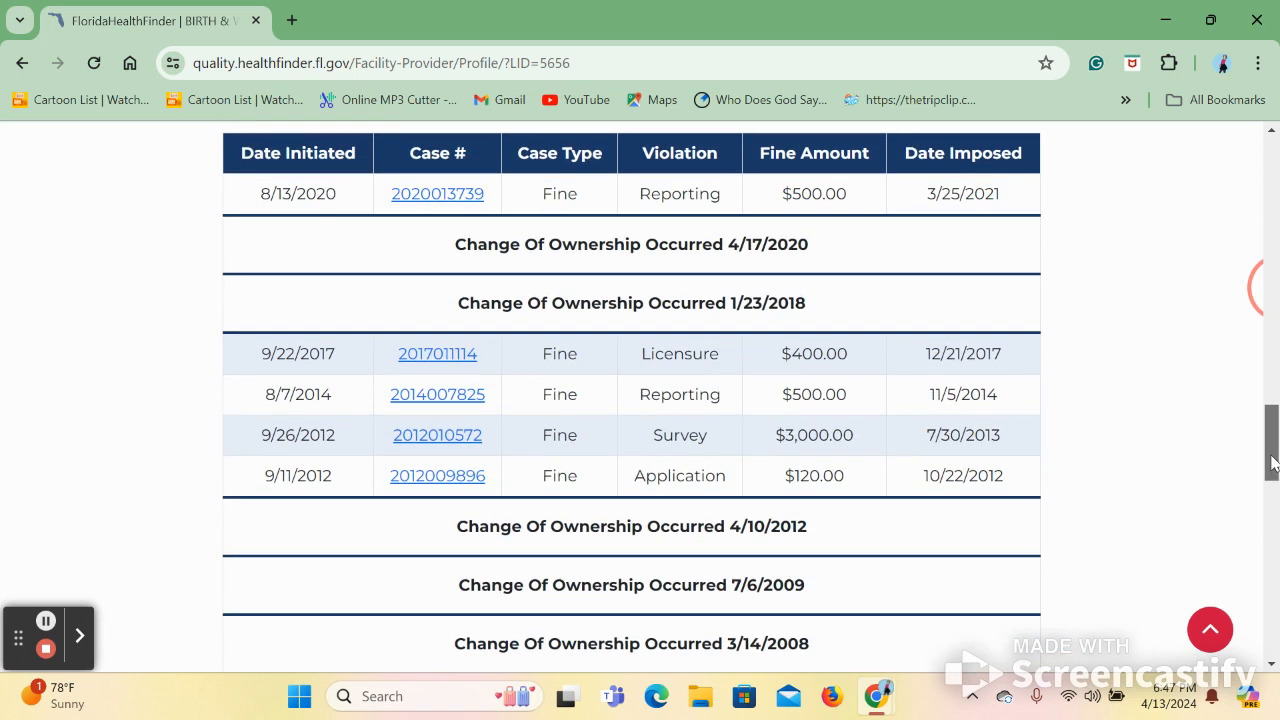
scroll("up", 3)
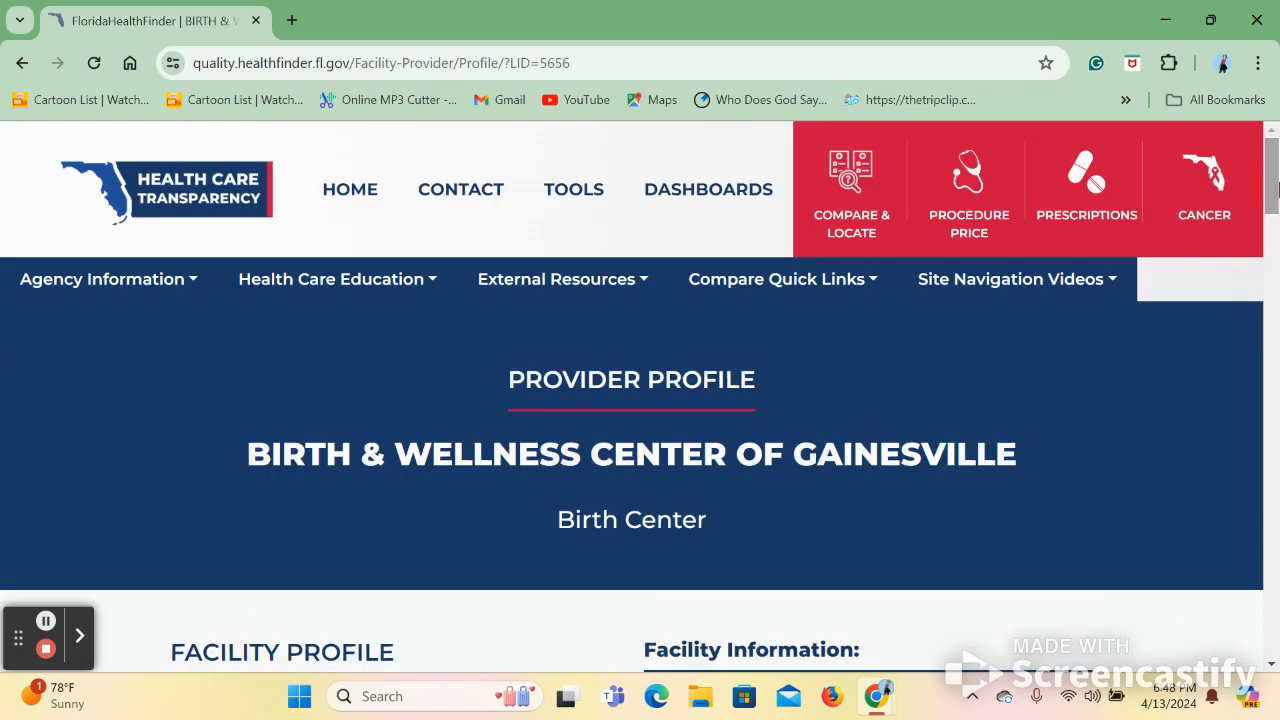
mouse_move(968, 190)
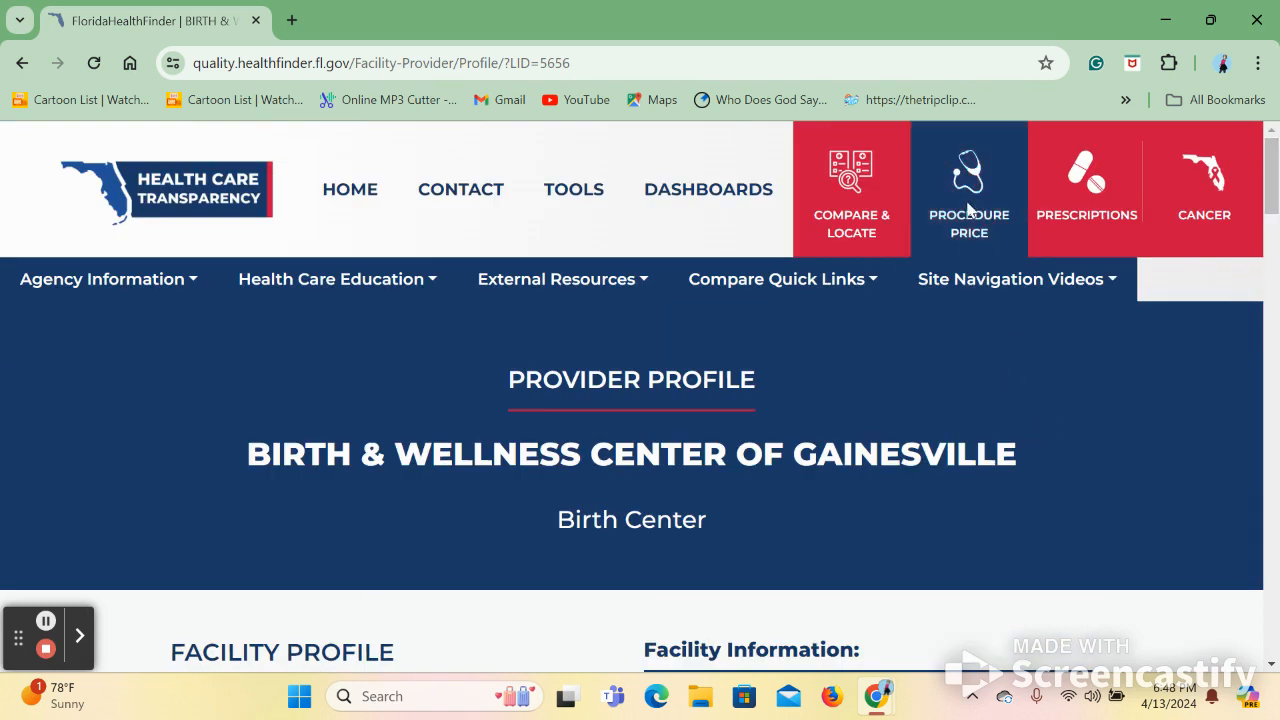
mouse_move(968, 190)
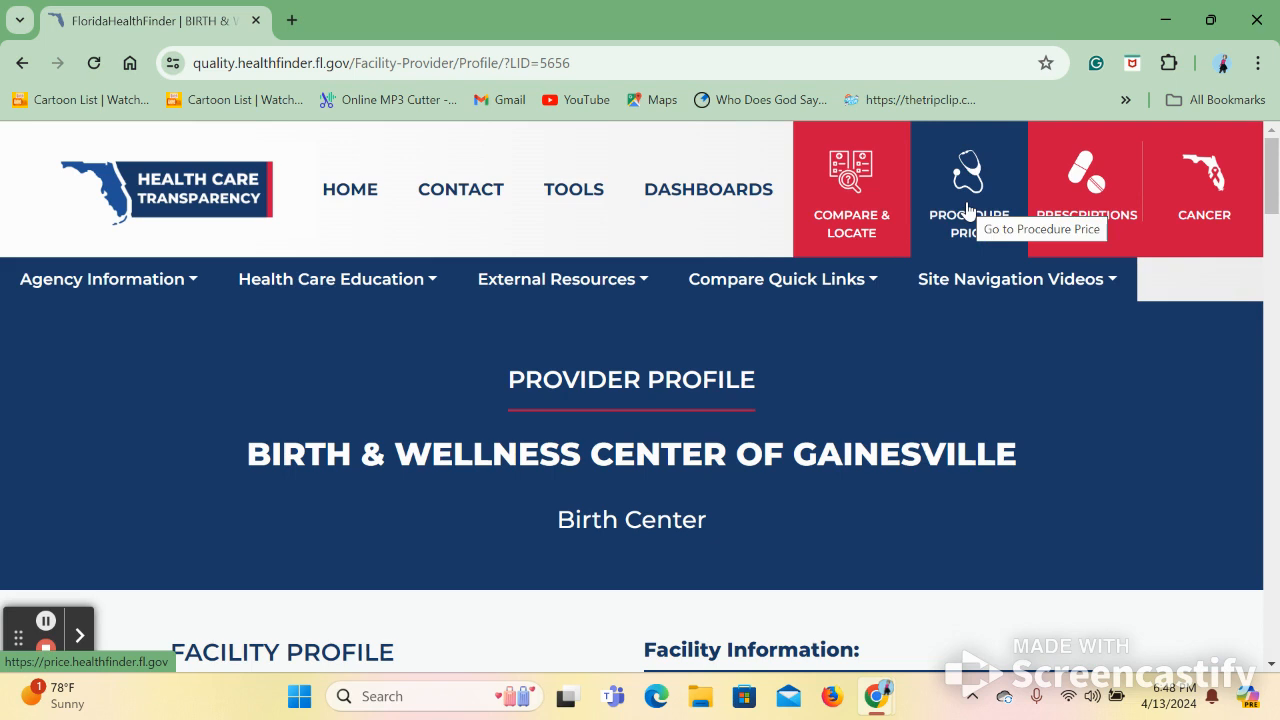
- Go to the Procedure Price finder and bring its county search form into view
left_click(968, 190)
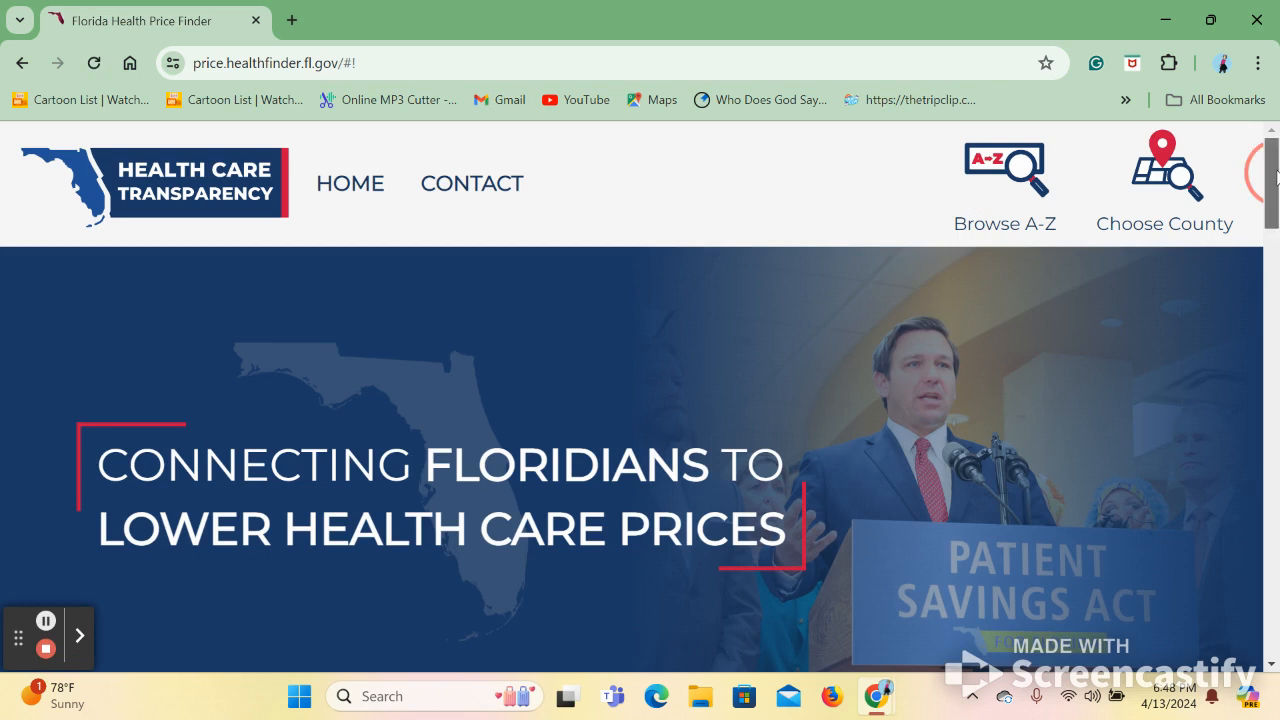
scroll("down", 3)
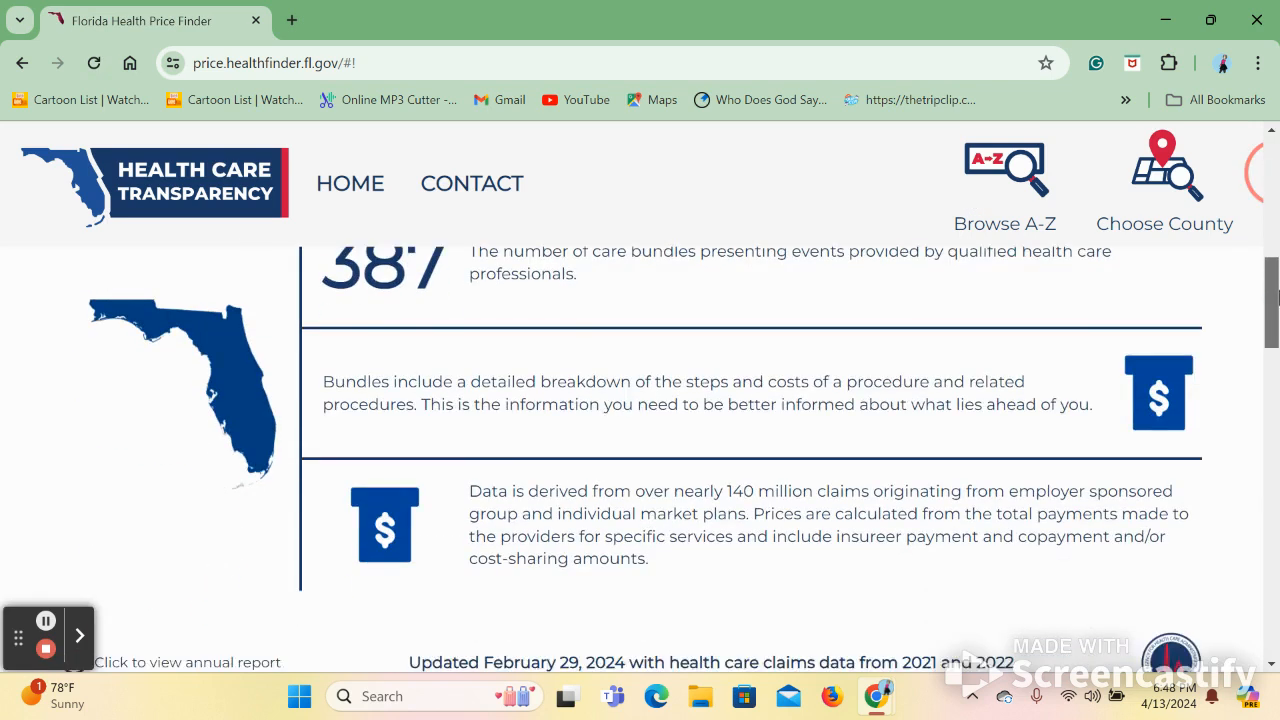
scroll("down", 3)
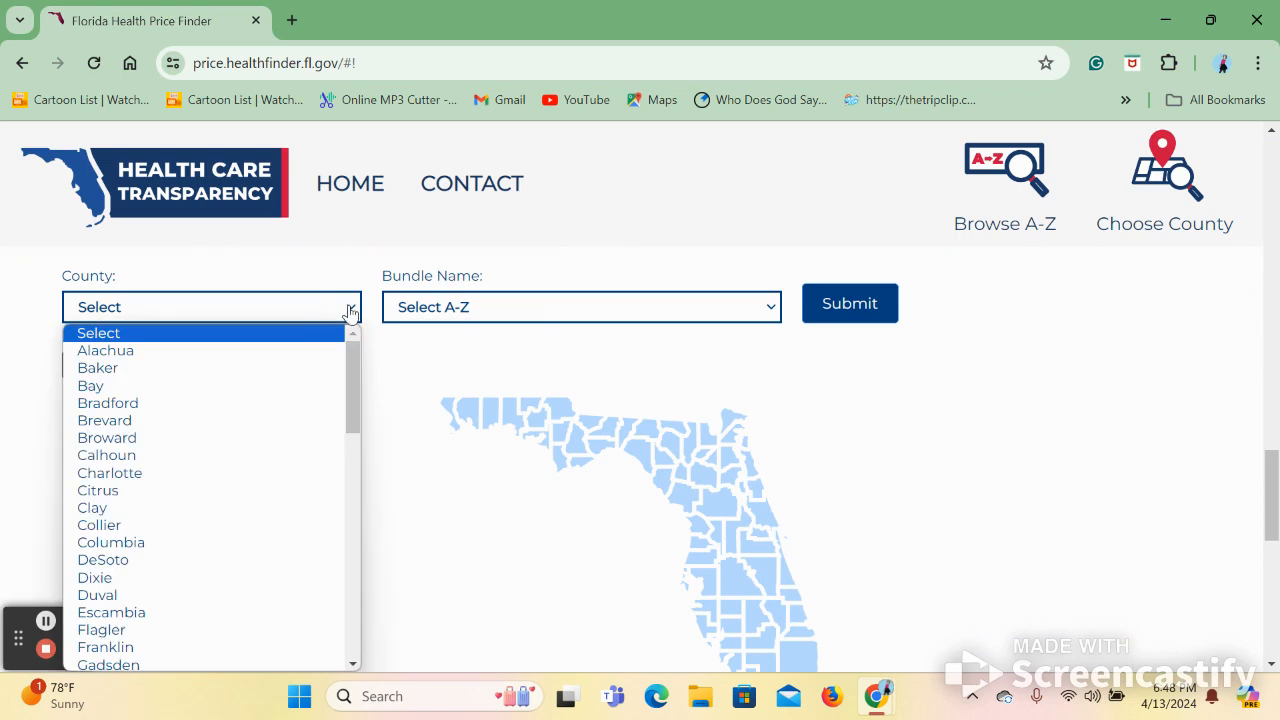
mouse_move(178, 524)
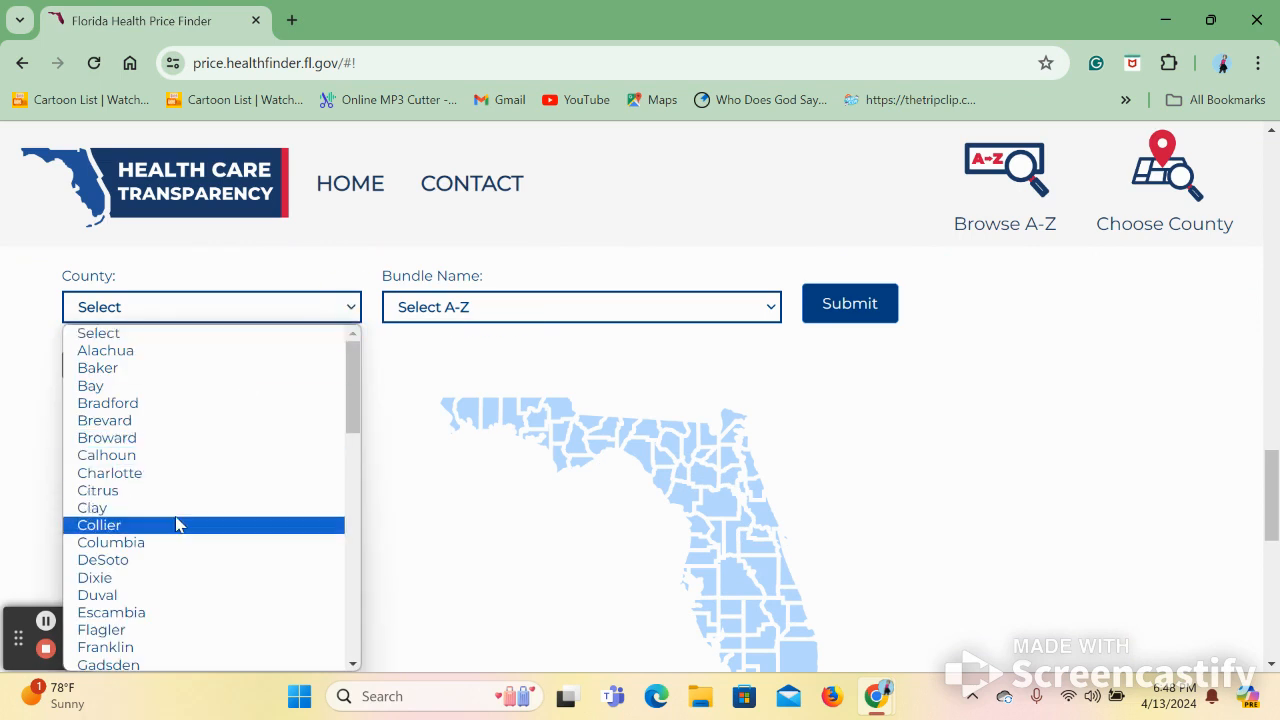
- Choose Duval County and the Allergy Testing bundle to show its $909 median price
left_click(97, 595)
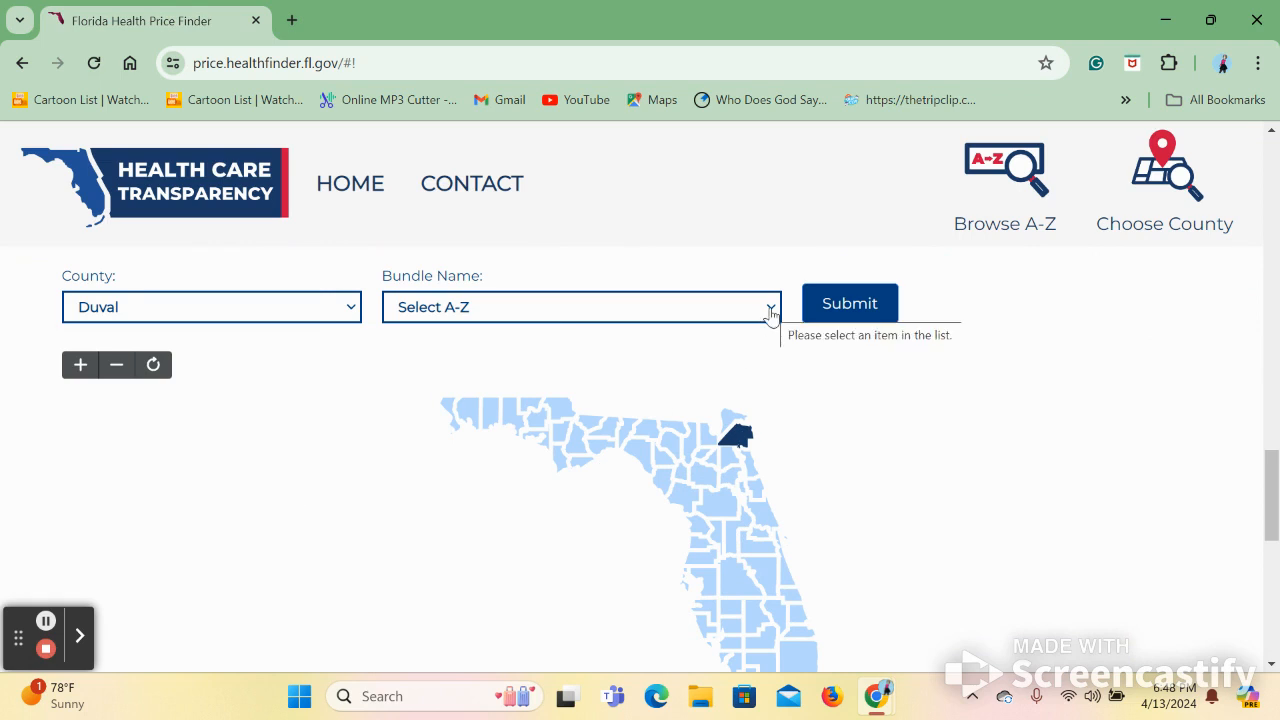
left_click(770, 307)
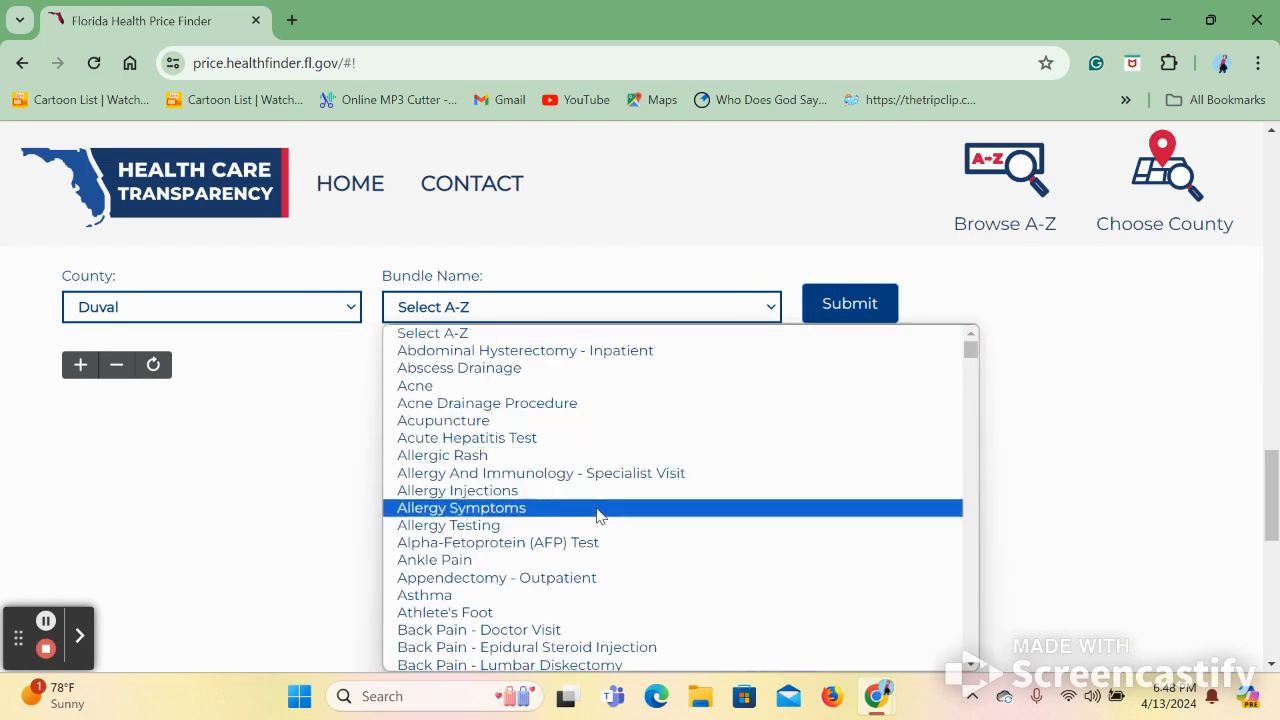
left_click(448, 525)
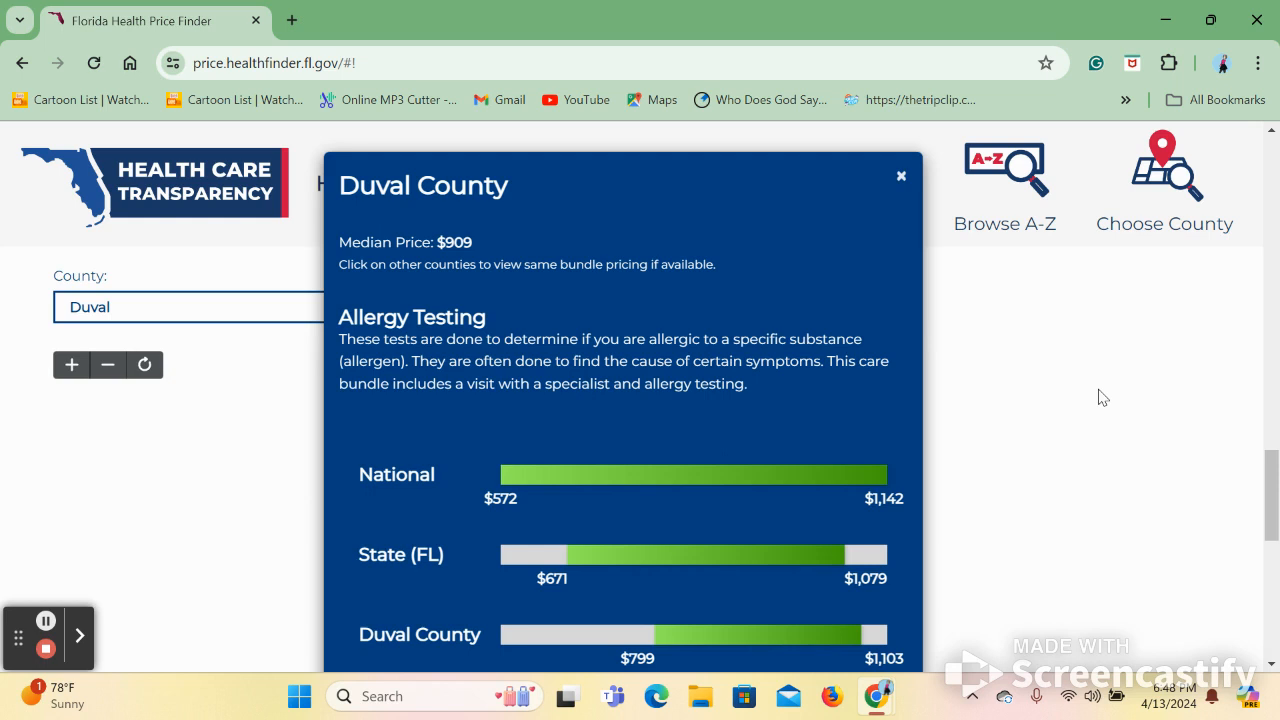
mouse_move(827, 378)
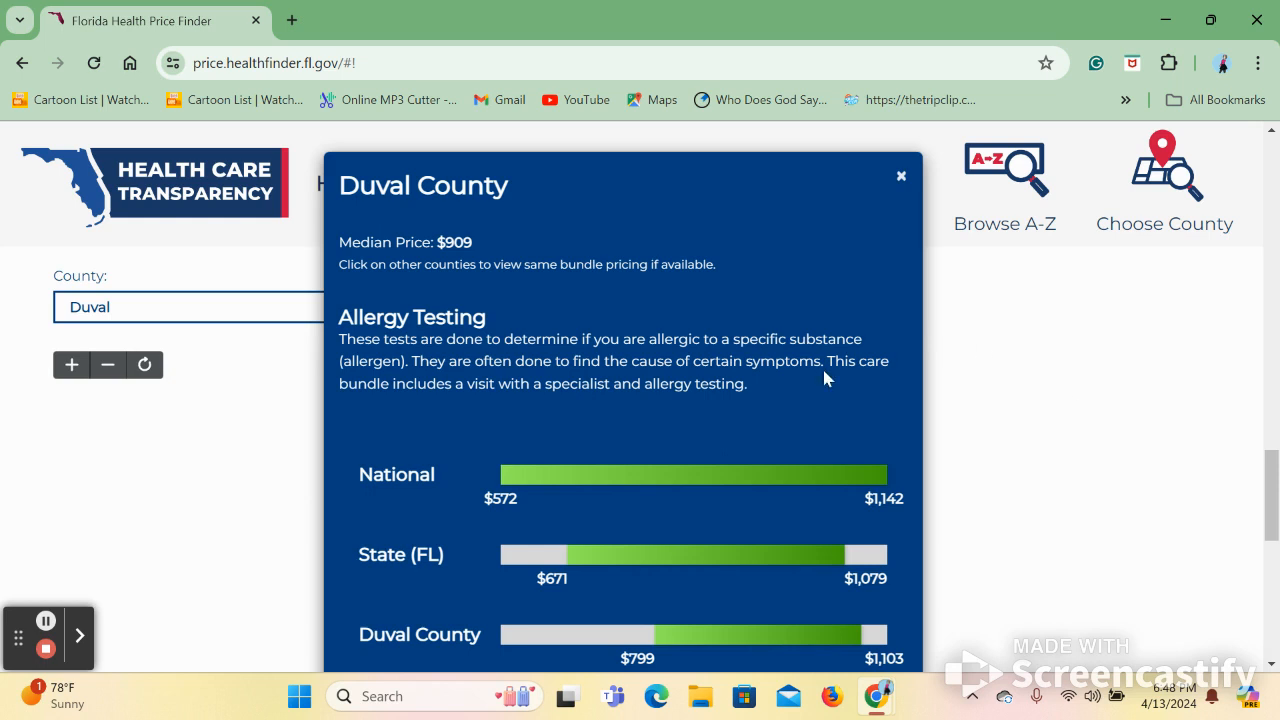
mouse_move(822, 382)
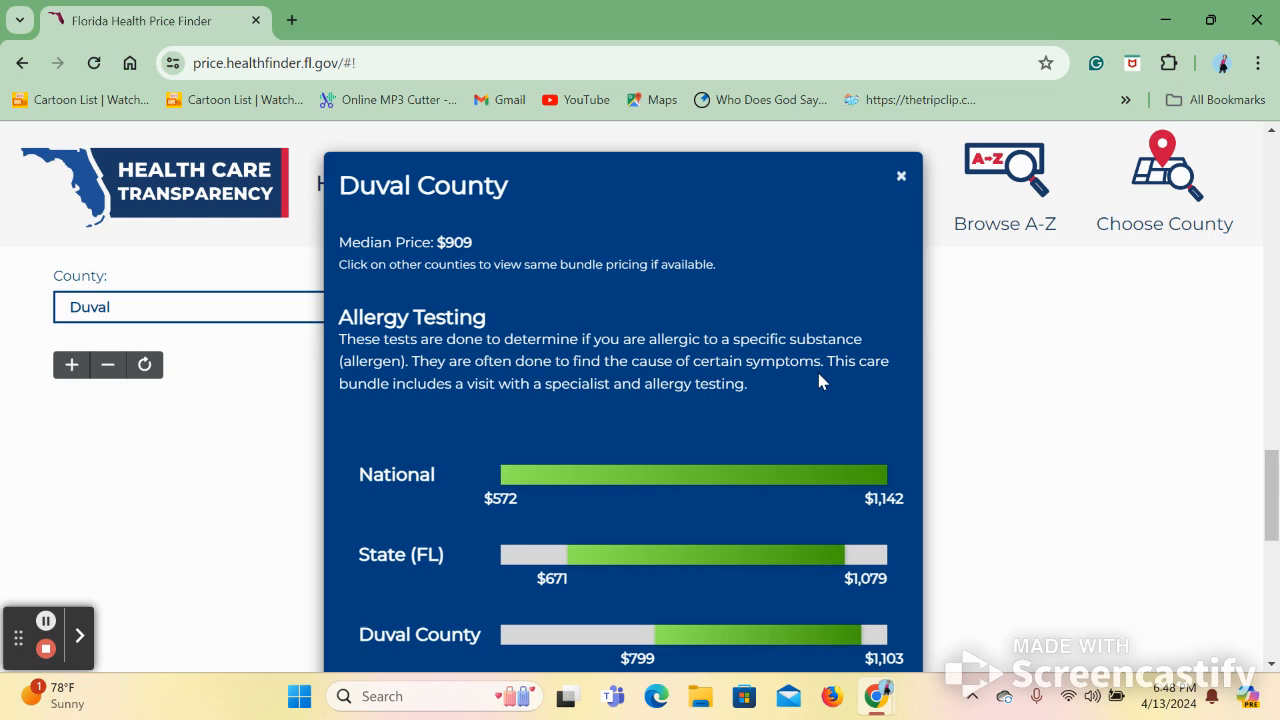
mouse_move(902, 186)
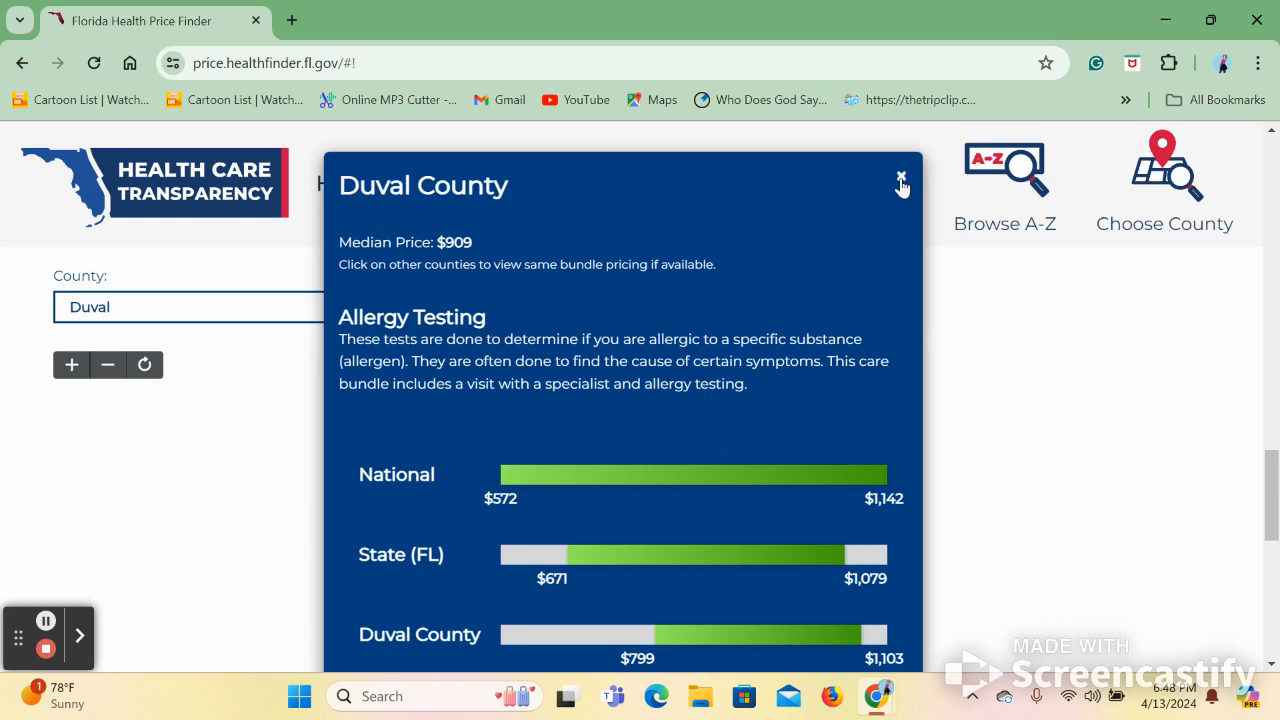
- Close the price popup and bring up MyFloridaRX's Locate Prescription Drug Prices form
left_click(900, 179)
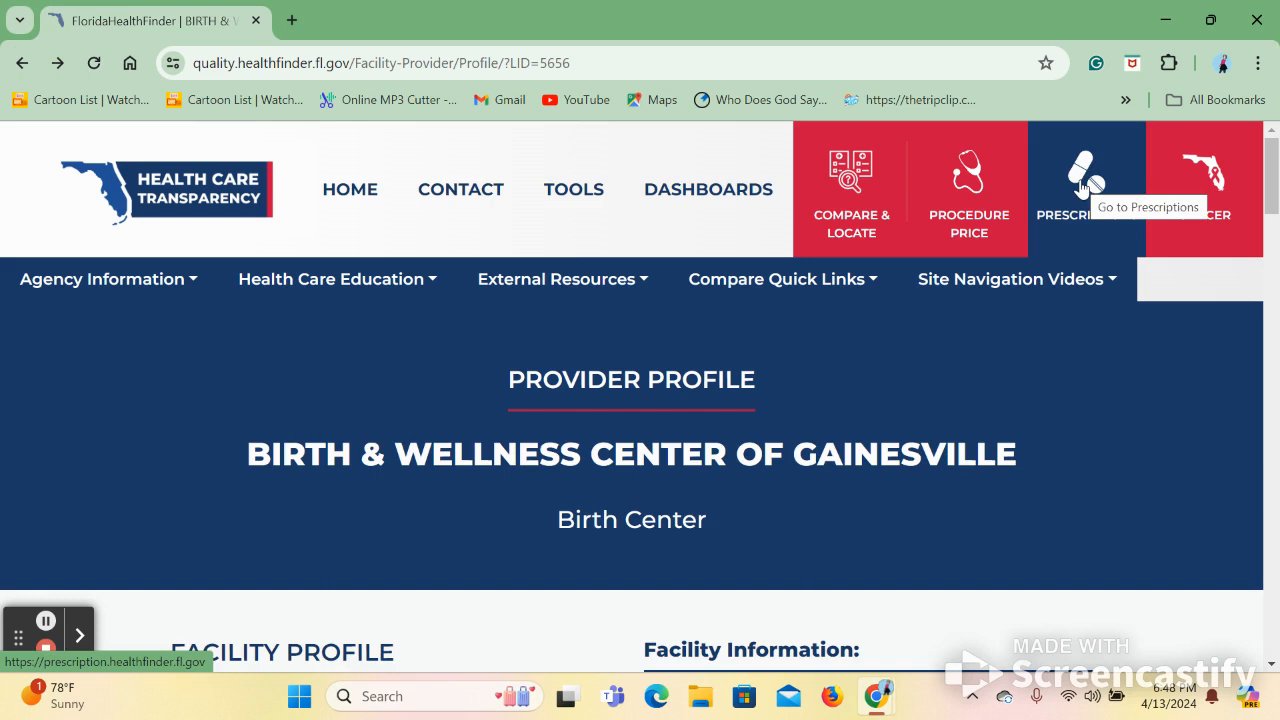
left_click(1084, 175)
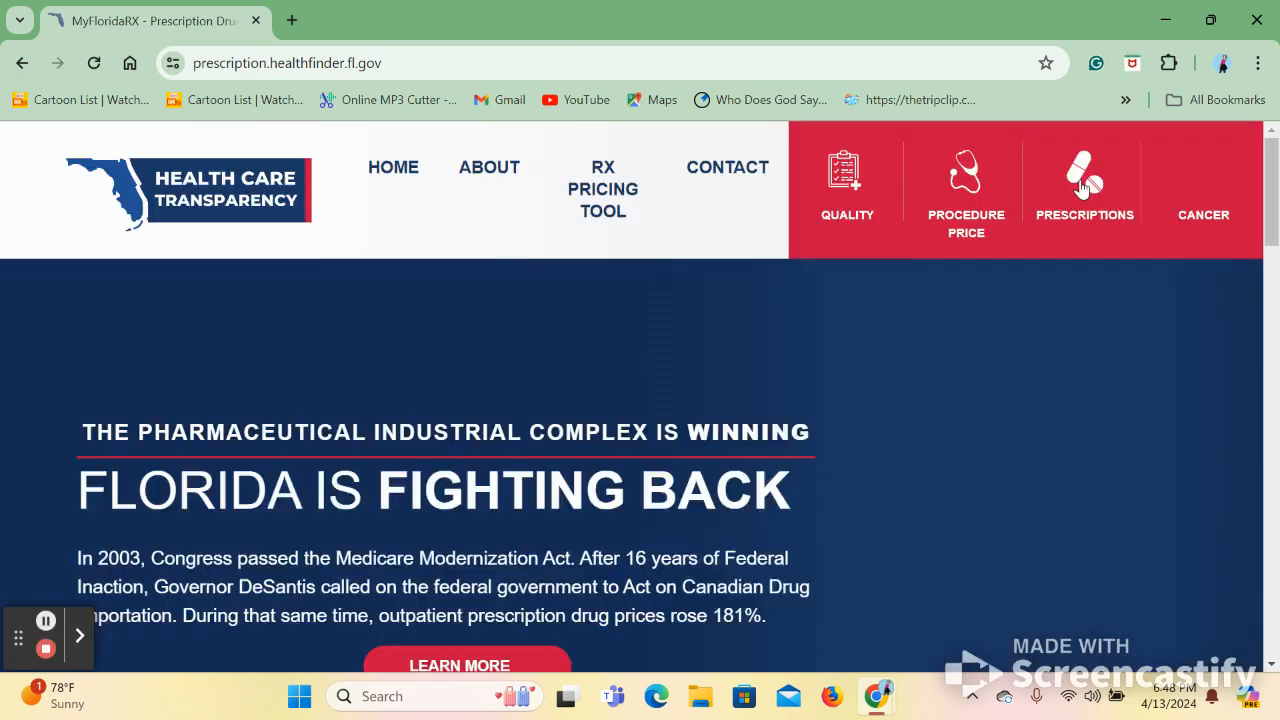
scroll("down", 3)
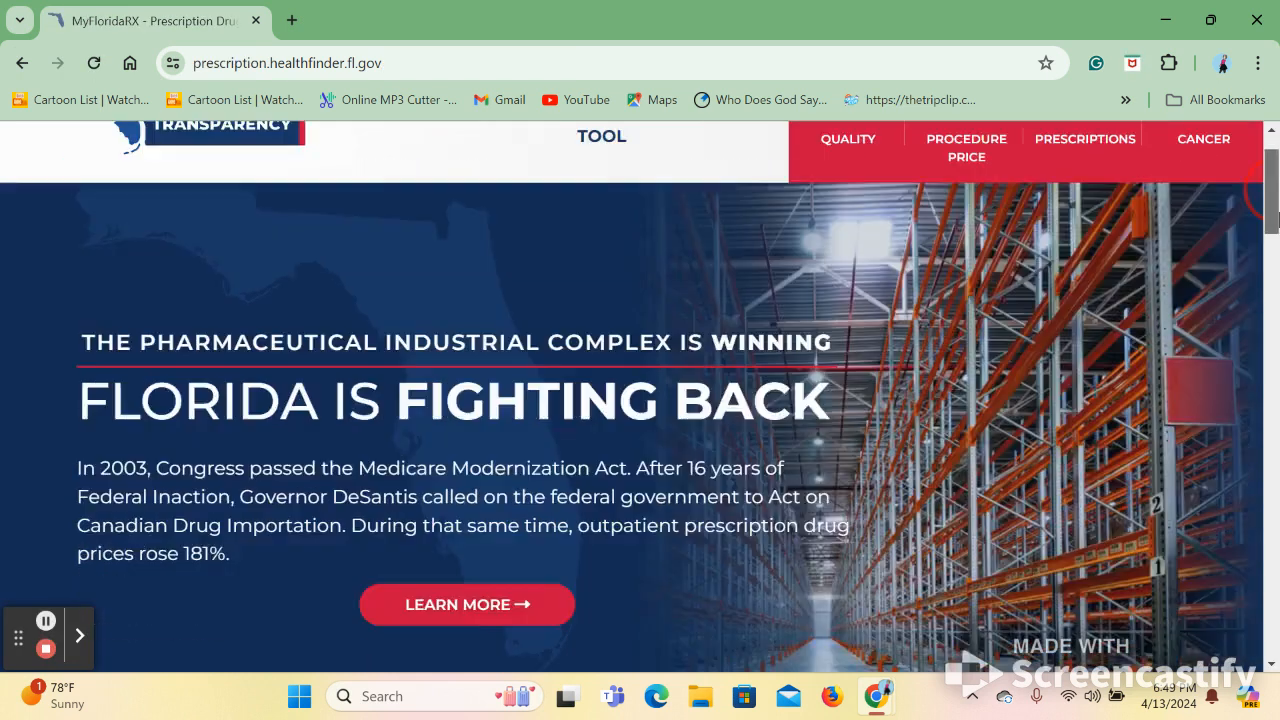
scroll("down", 3)
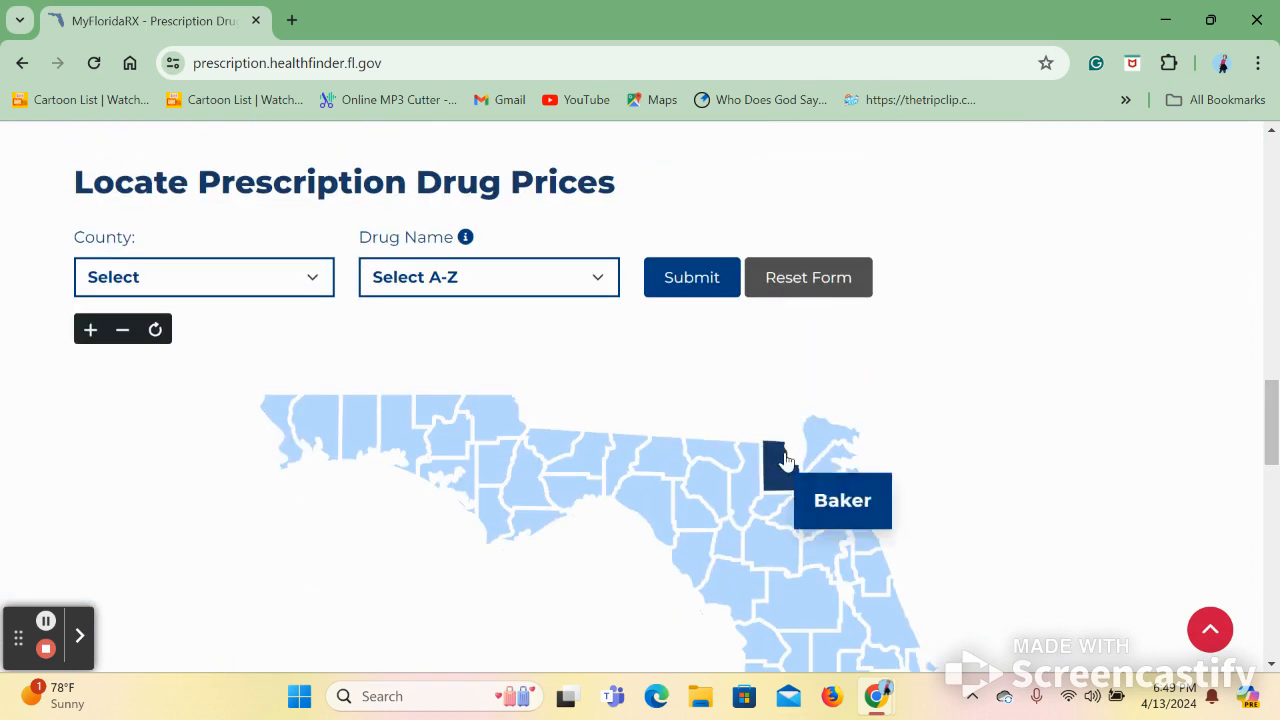
mouse_move(310, 291)
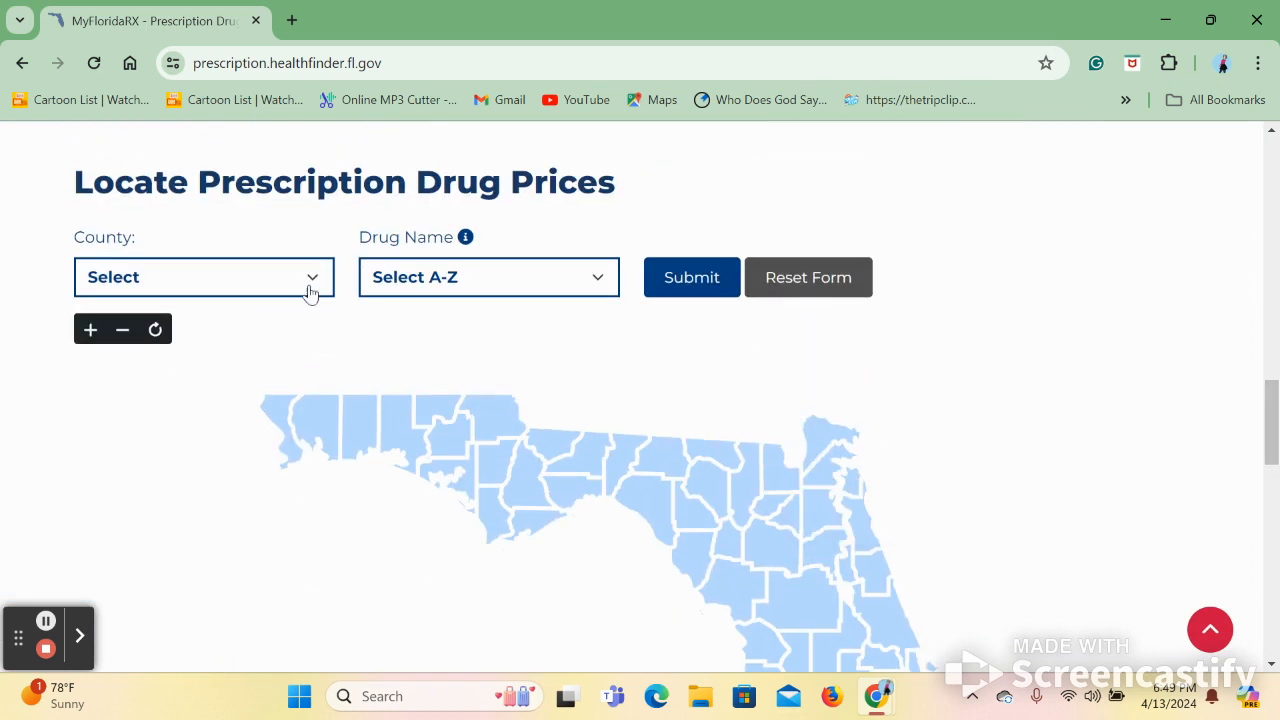
- Price ALBUTEROL SUL 0.63 in Duval County pharmacies, then close the results table
left_click(204, 277)
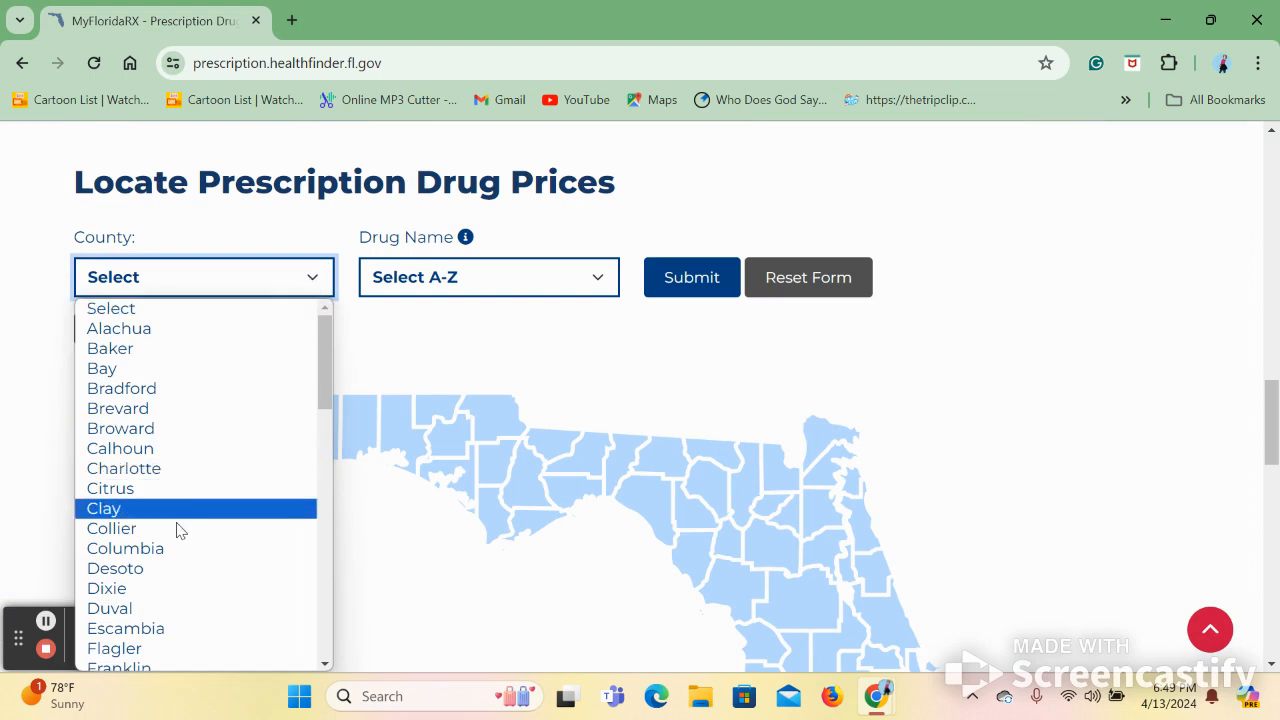
left_click(110, 608)
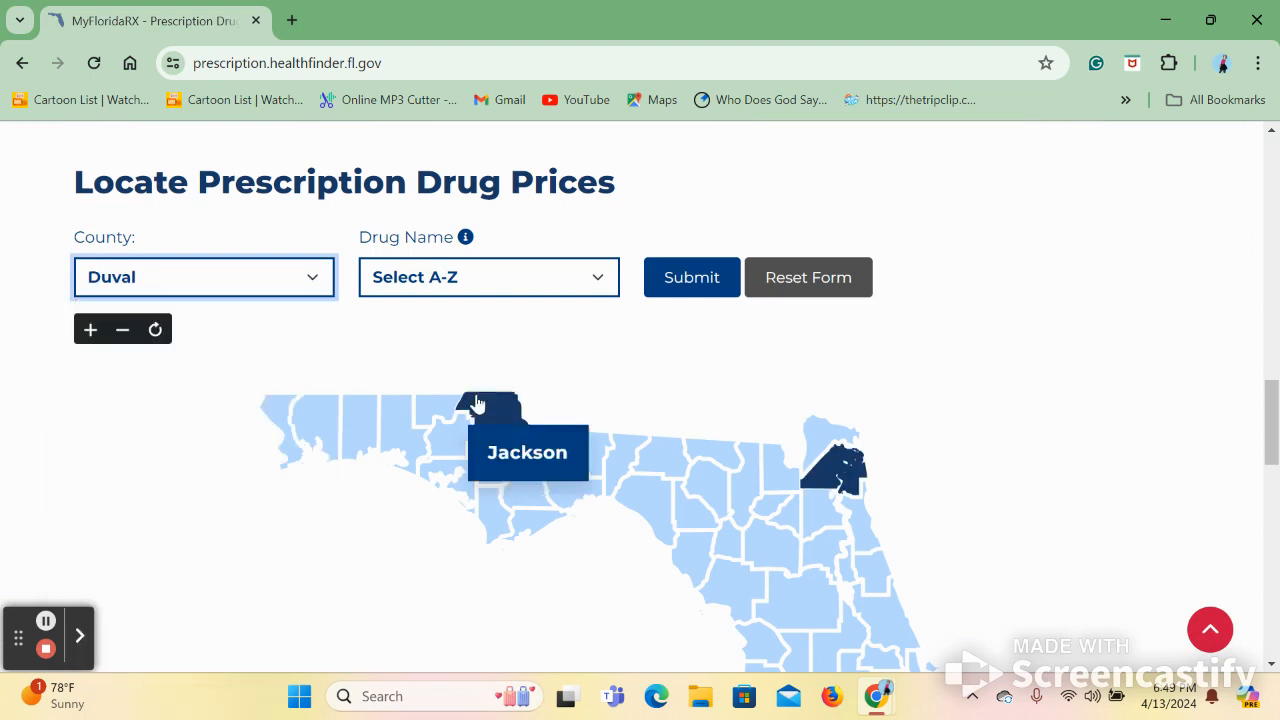
left_click(600, 277)
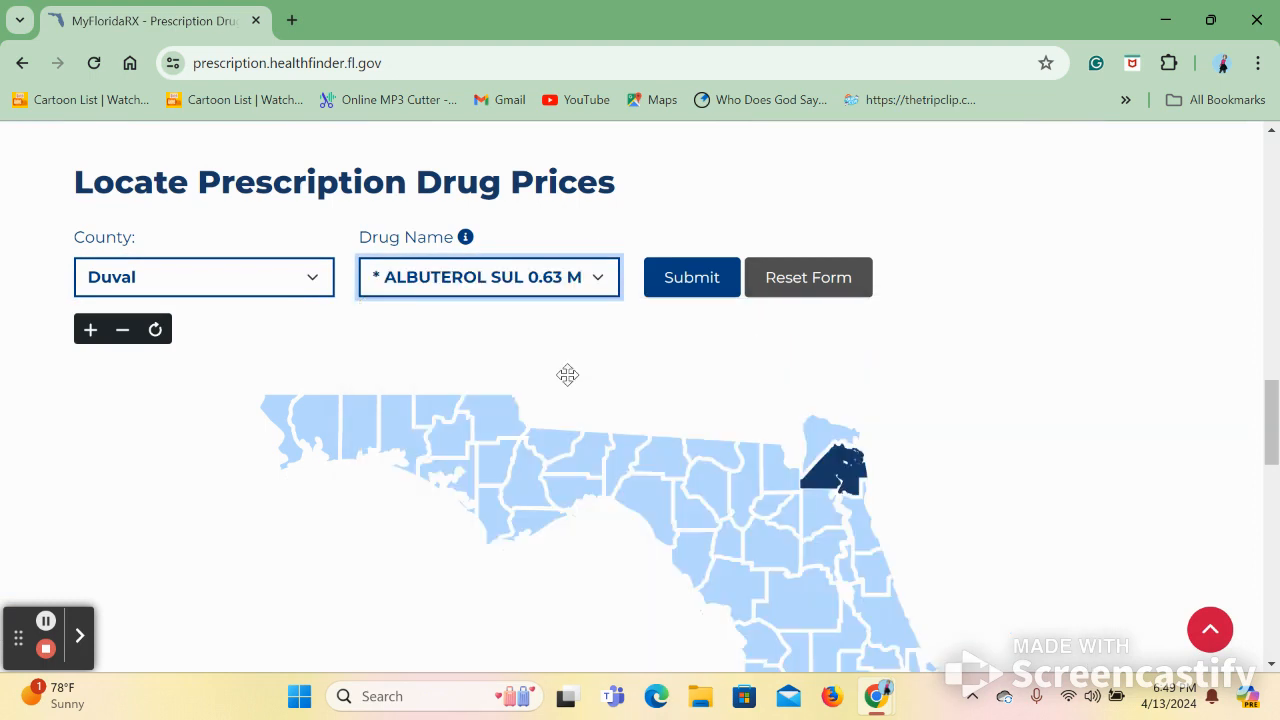
left_click(691, 277)
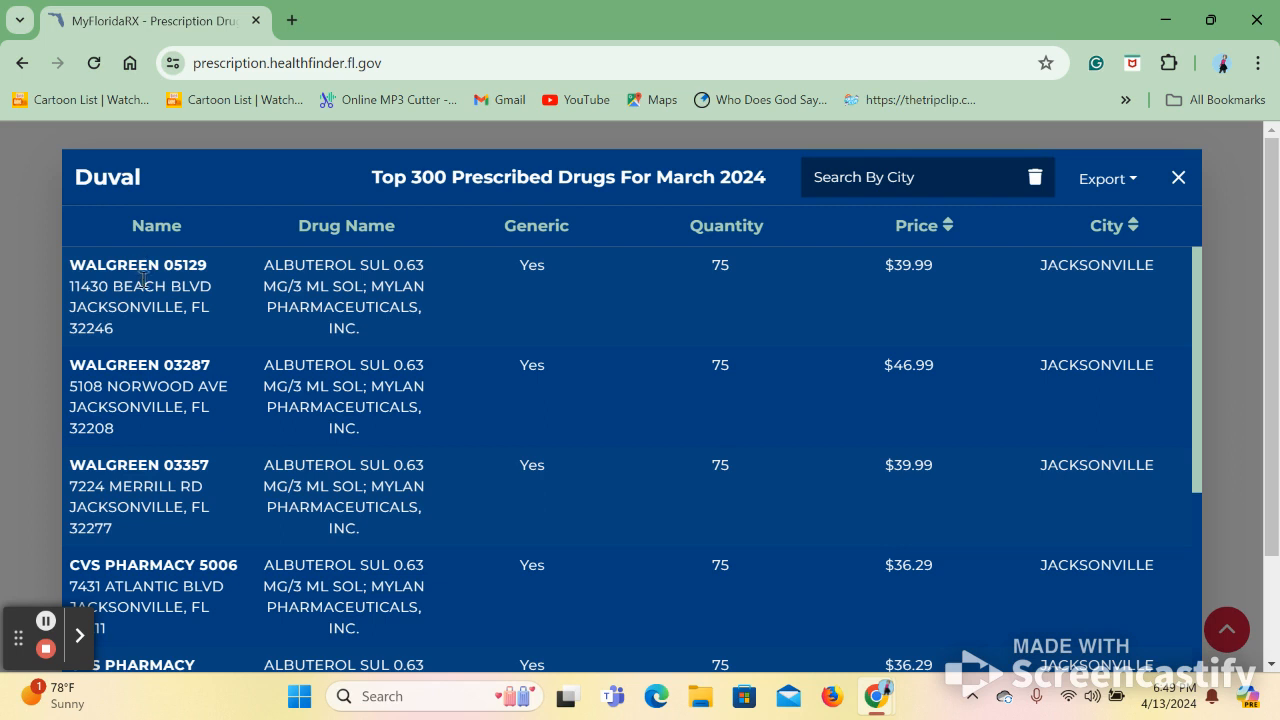
mouse_move(920, 301)
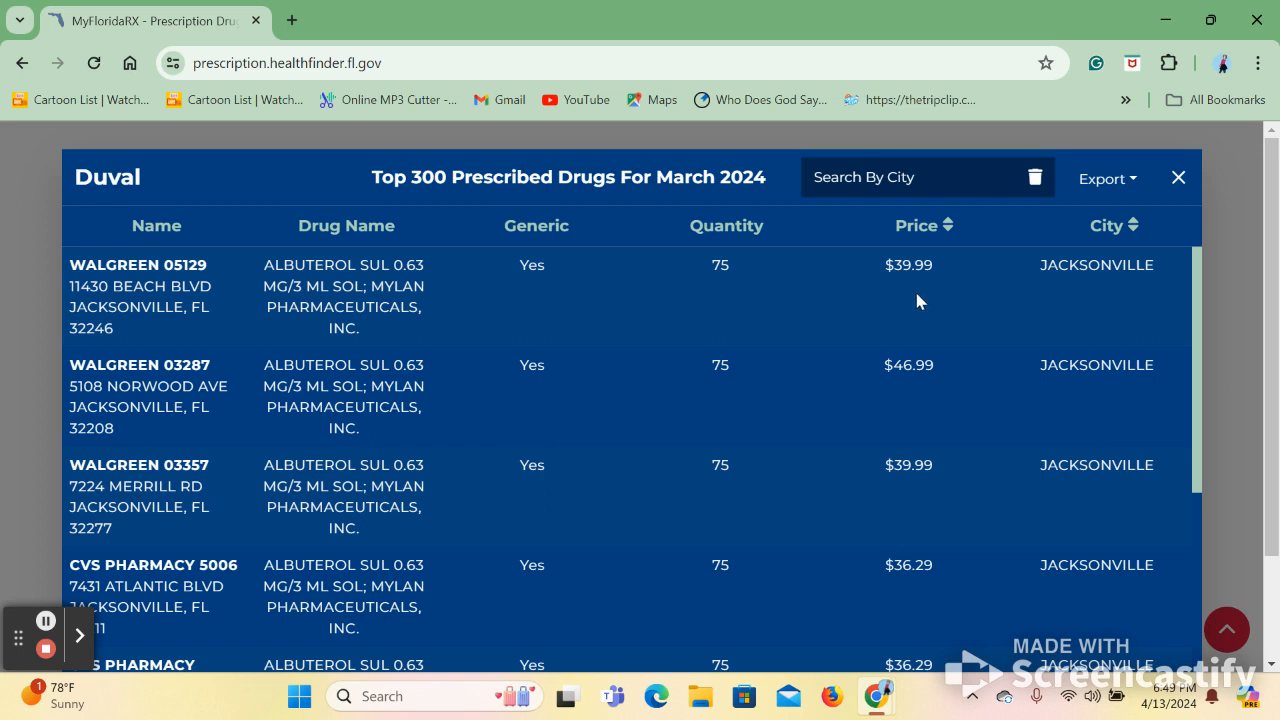
mouse_move(925, 301)
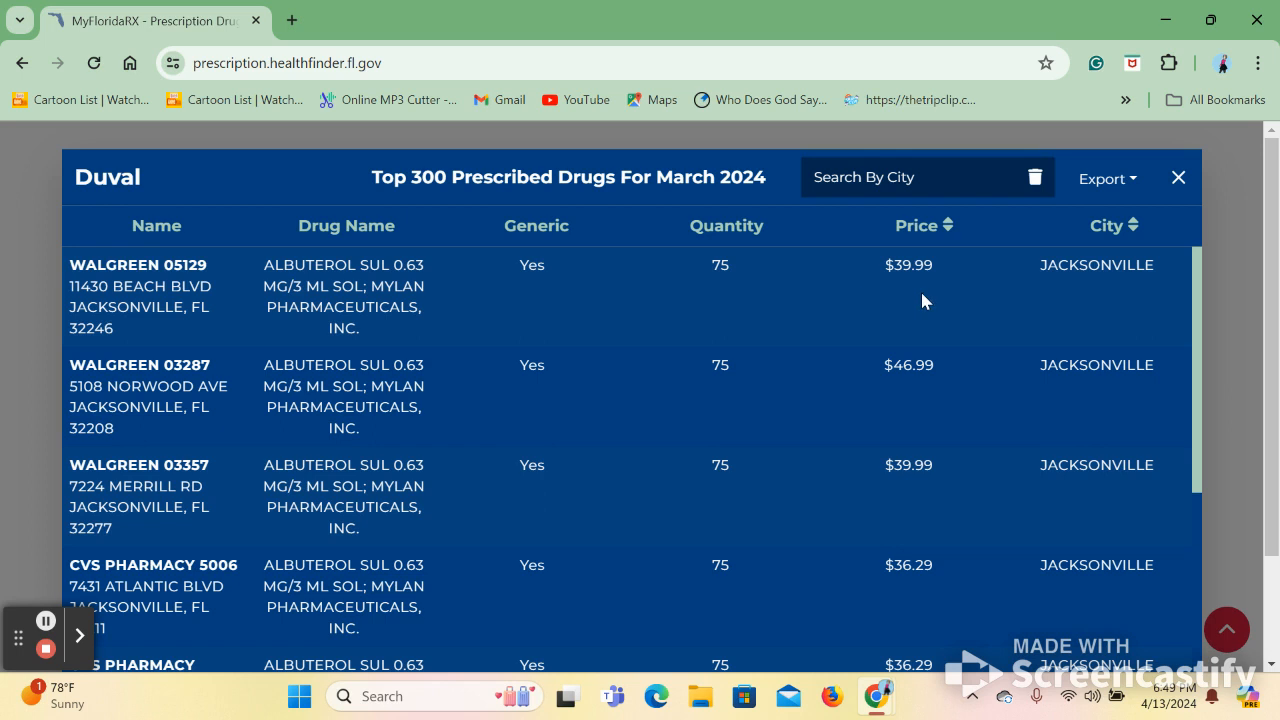
mouse_move(1101, 222)
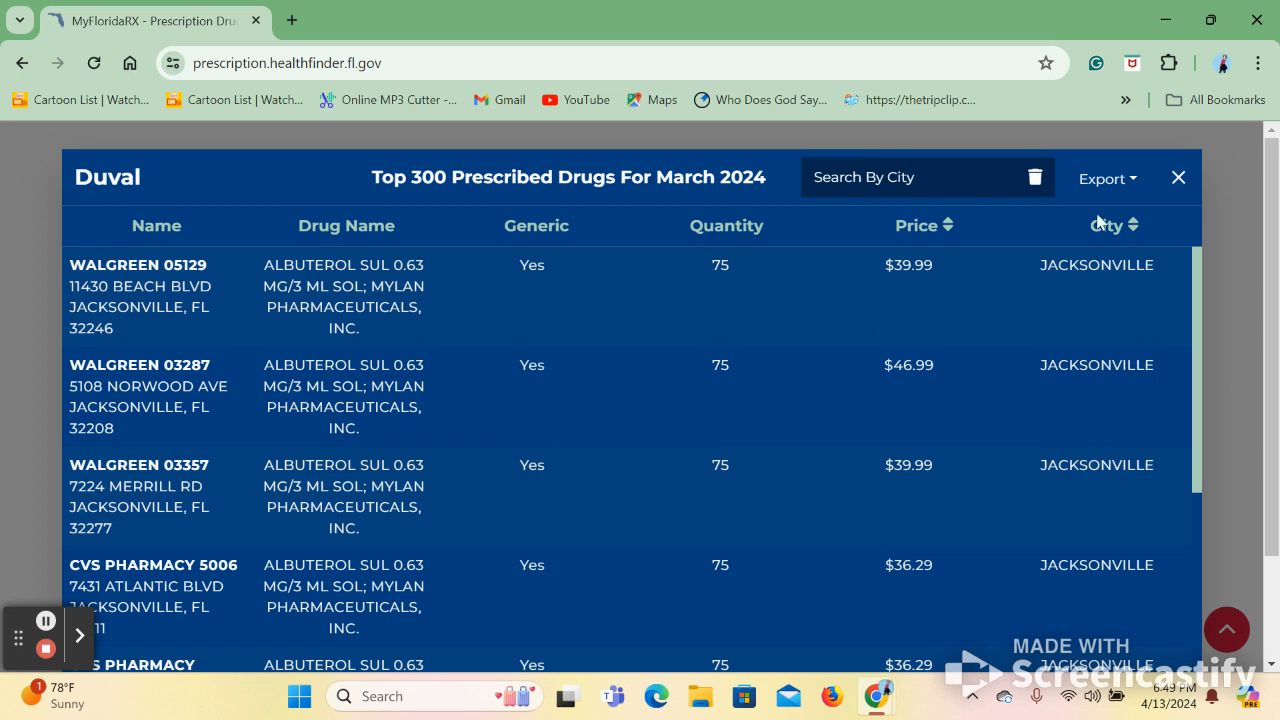
left_click(1178, 177)
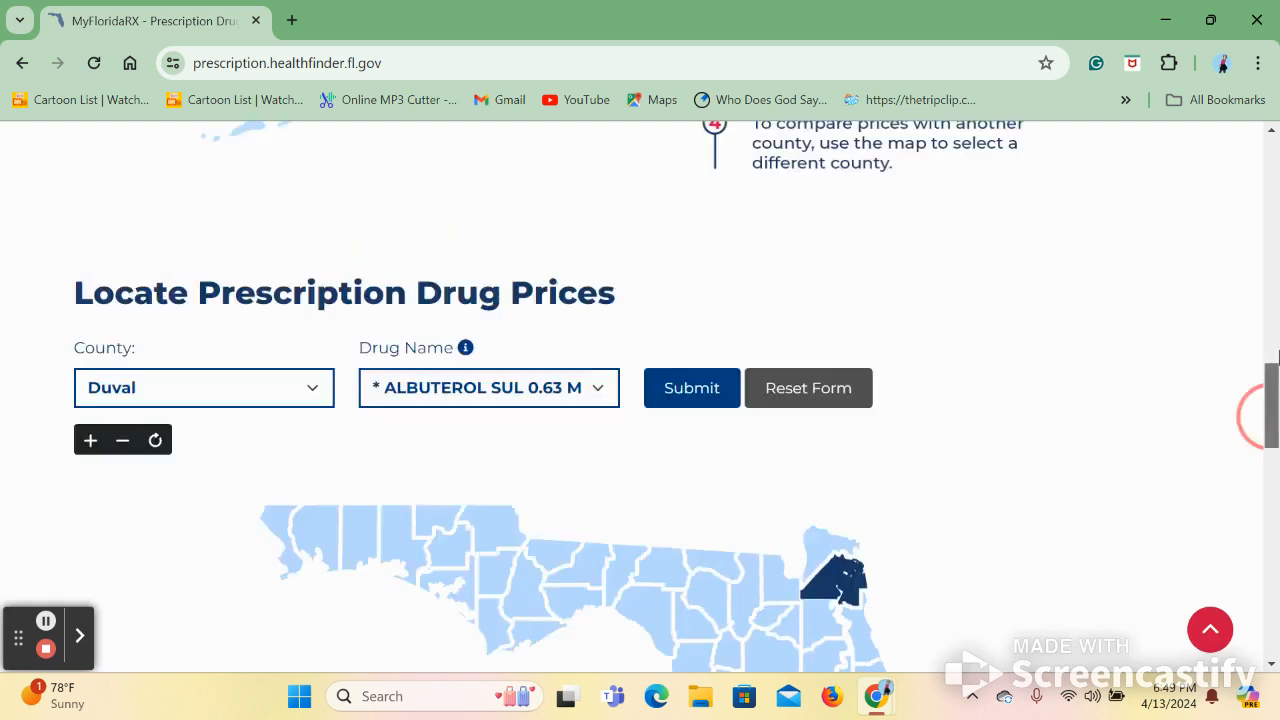
- Go to the Florida Cancer Connect site and scroll down its home page
scroll("up", 3)
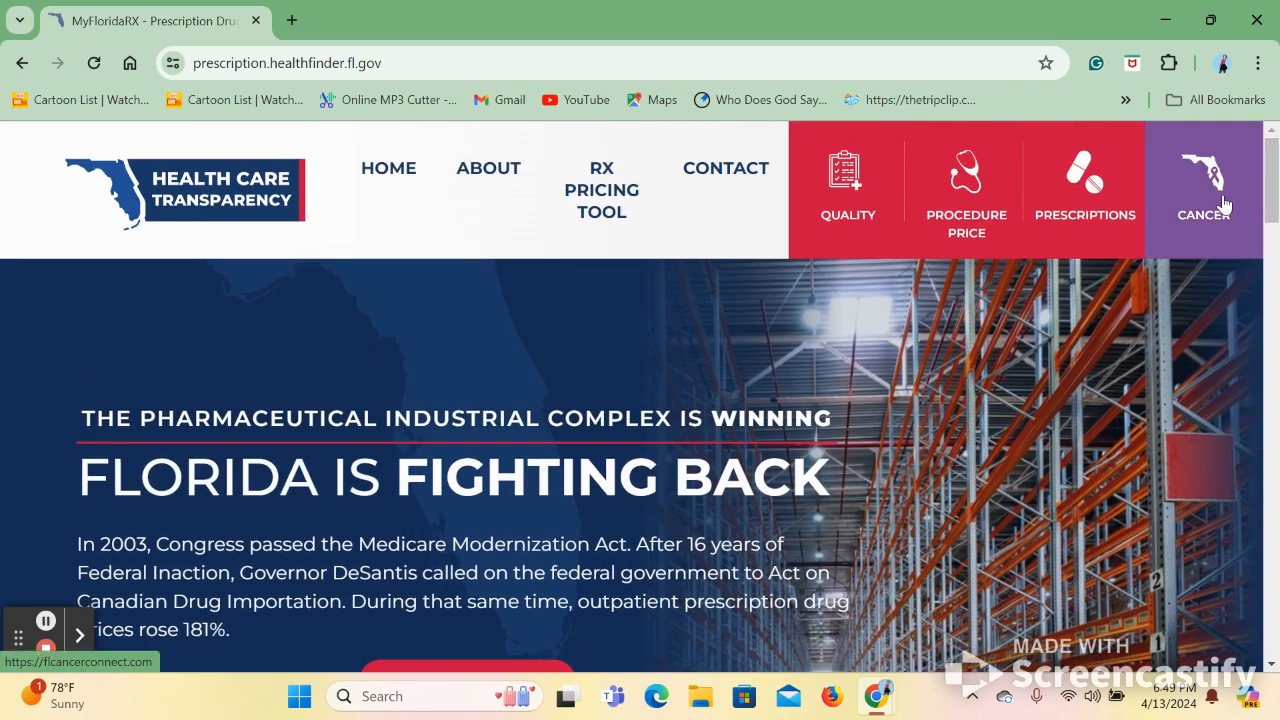
left_click(1203, 190)
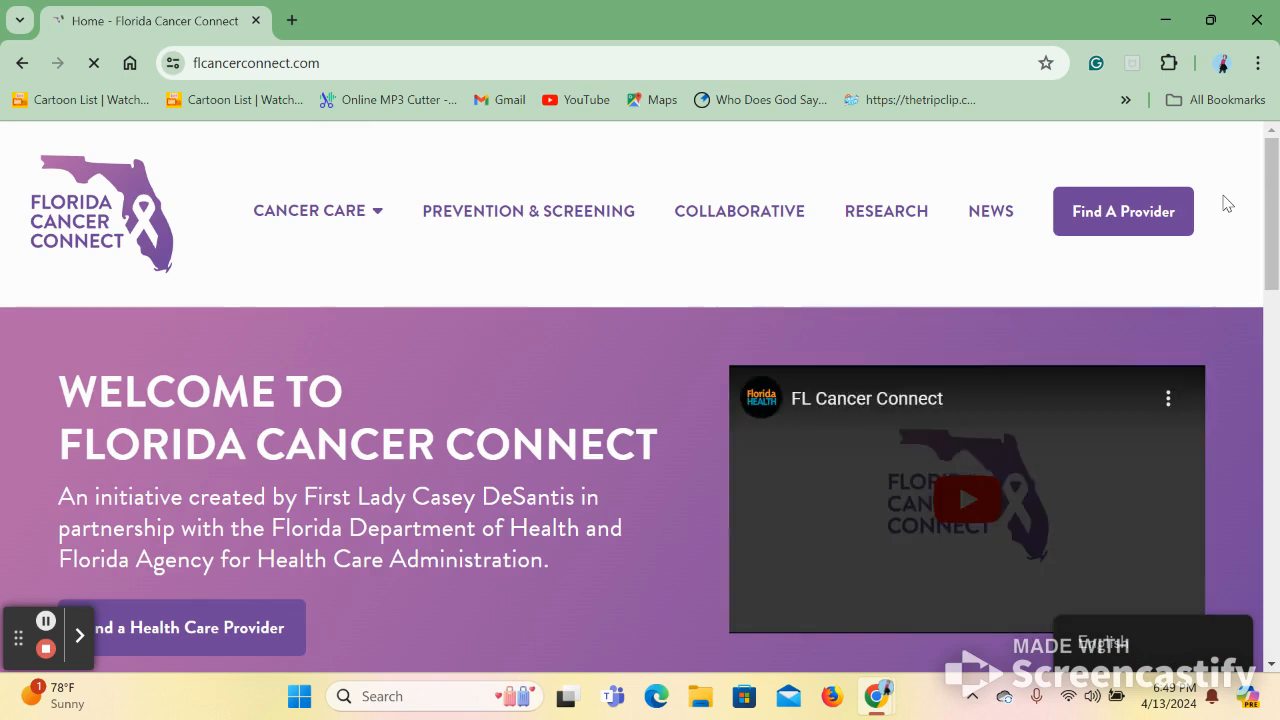
scroll("down", 3)
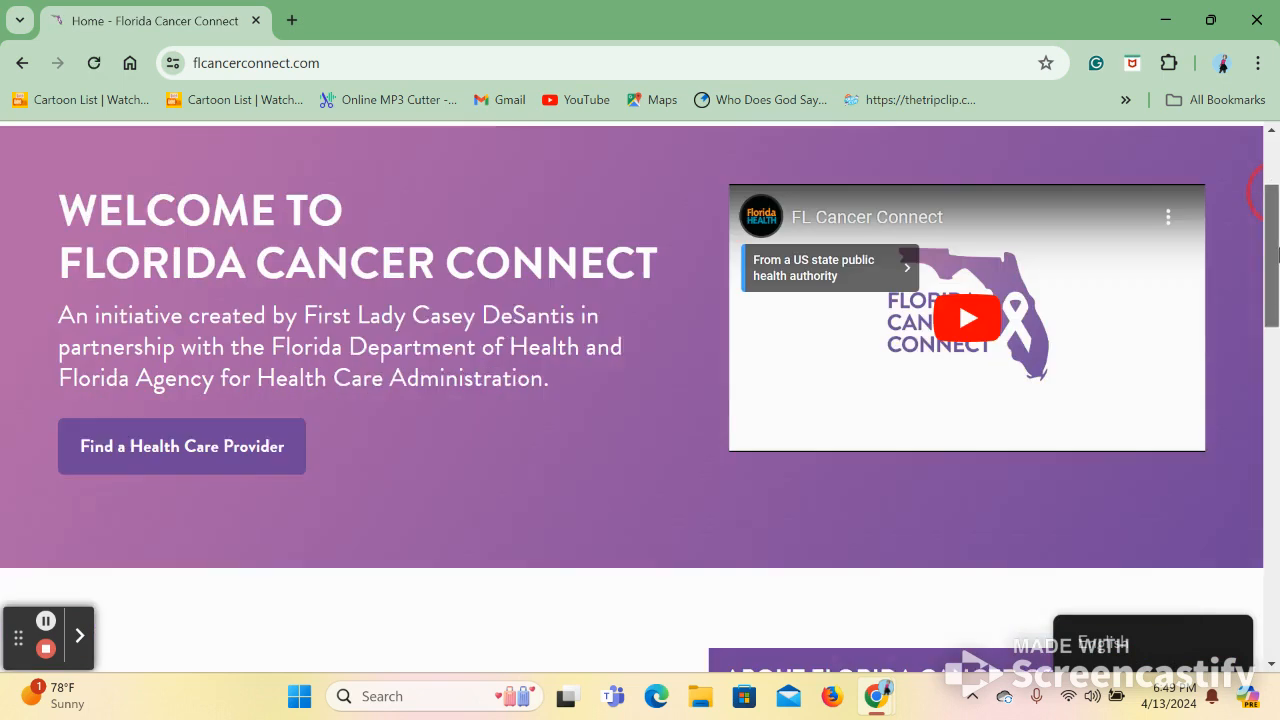
scroll("down", 3)
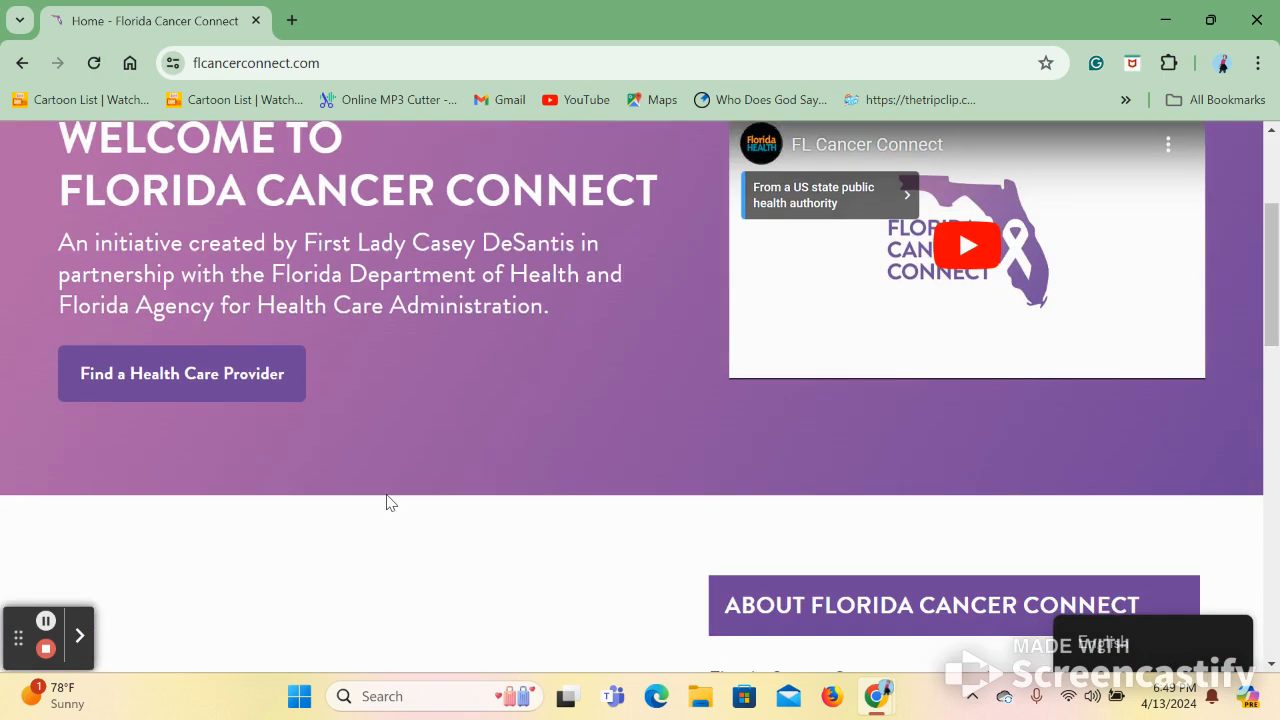
mouse_move(200, 381)
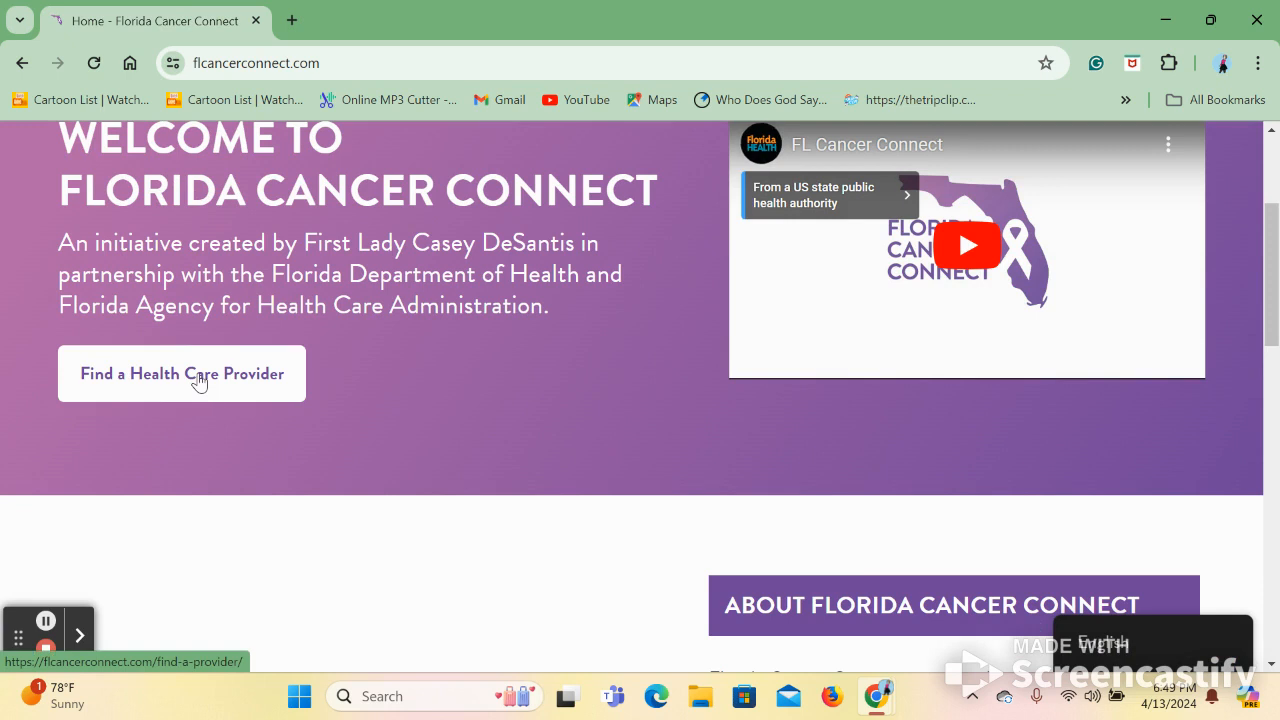
- Open Find a Health Care Provider and bring the Cancer Care Locator into view
left_click(182, 373)
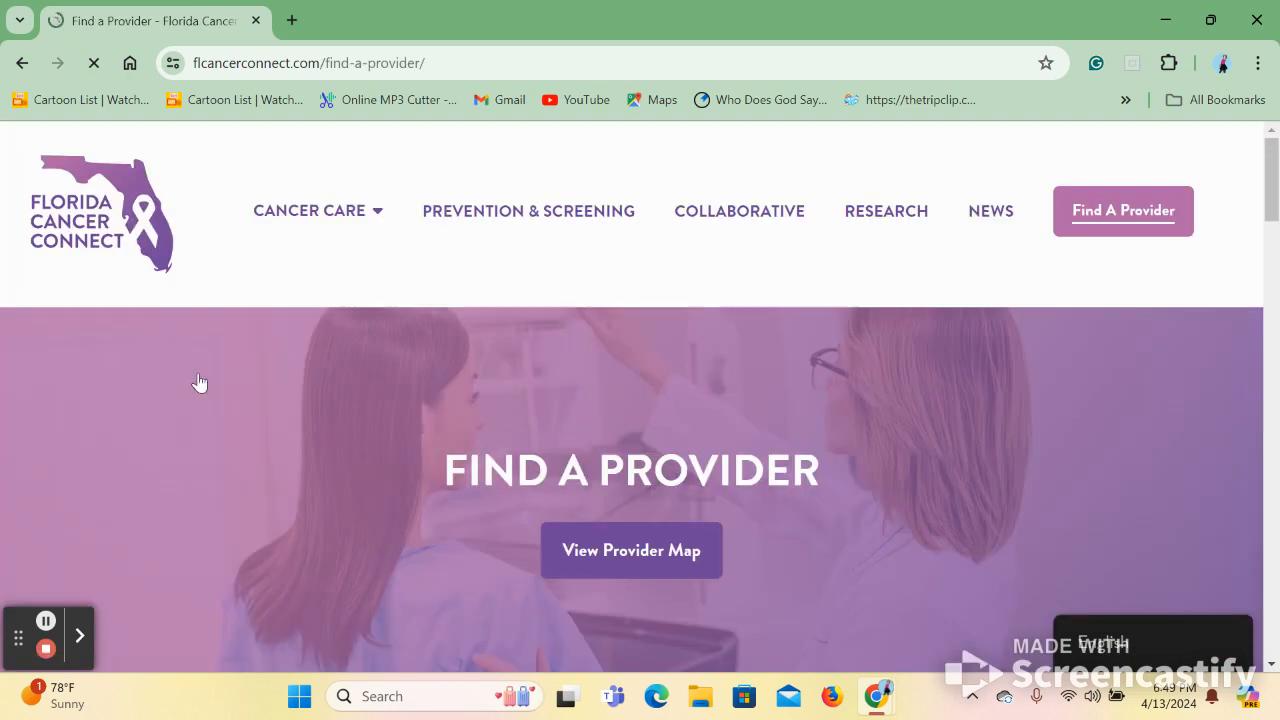
scroll("down", 3)
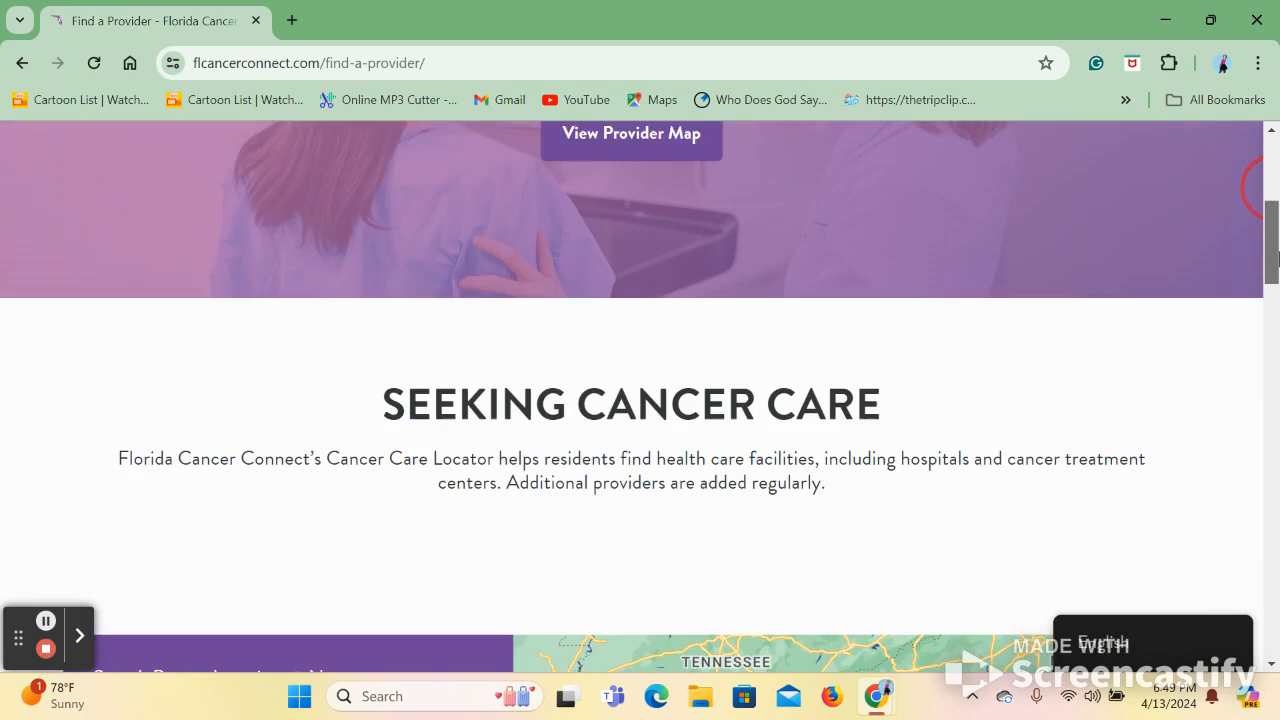
scroll("down", 3)
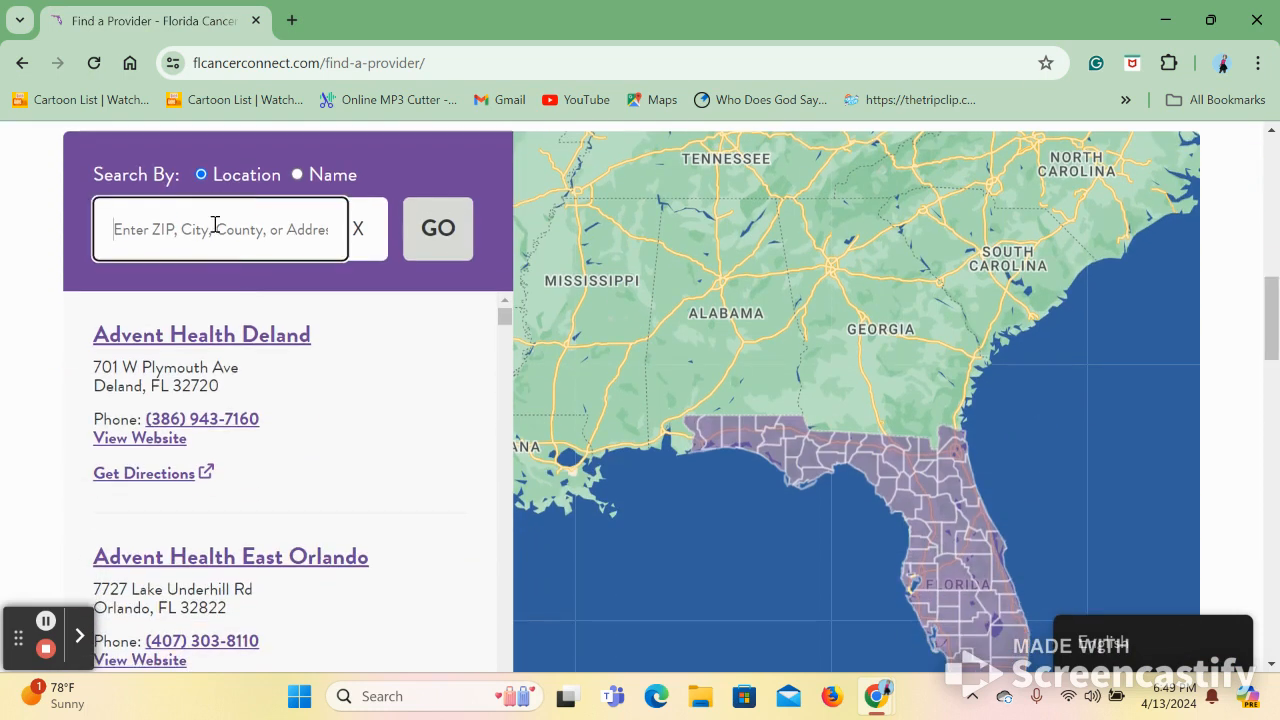
- Search Florida Cancer Connect for providers near Jacksonville, FL 32207 and scroll the distance-sorted results
type("3220")
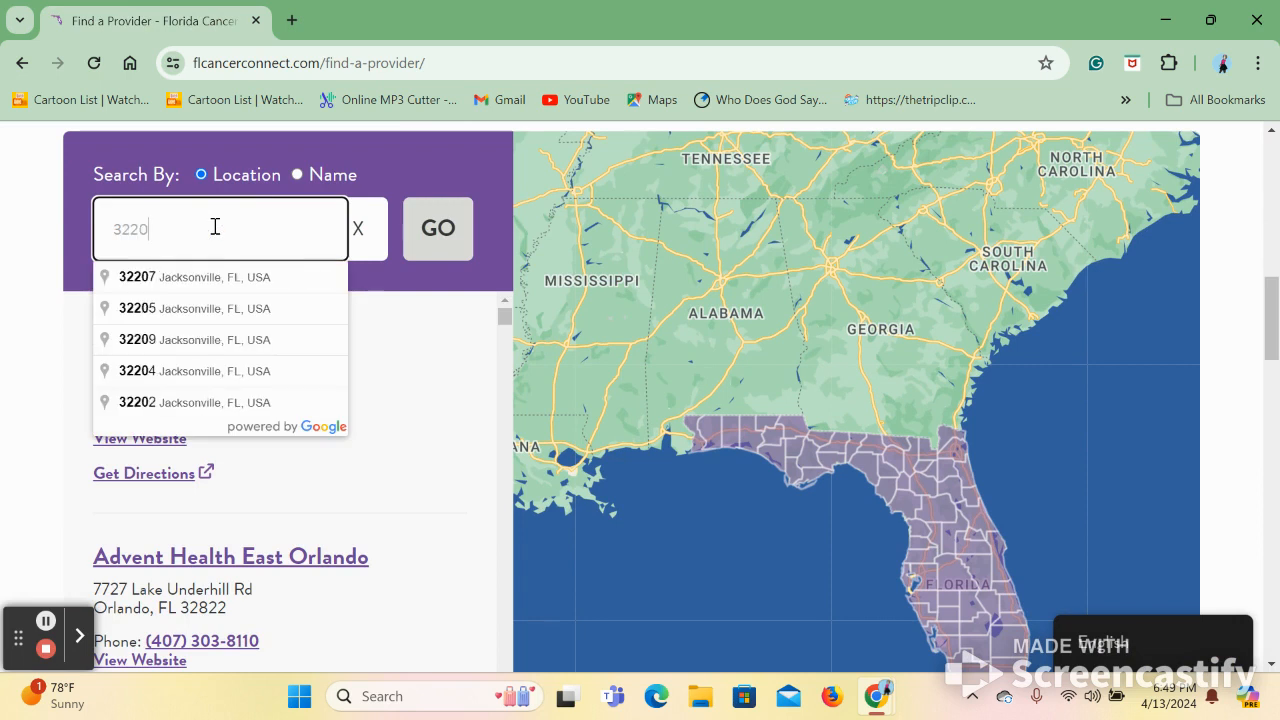
left_click(137, 277)
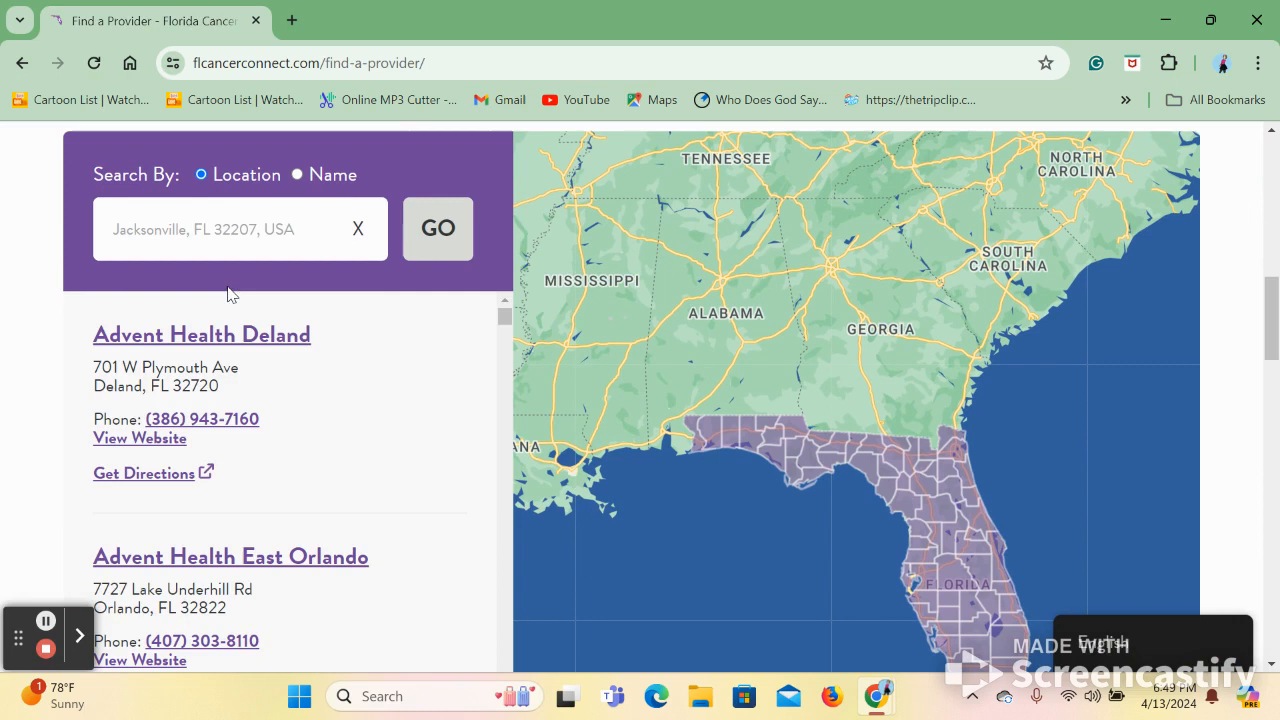
left_click(437, 228)
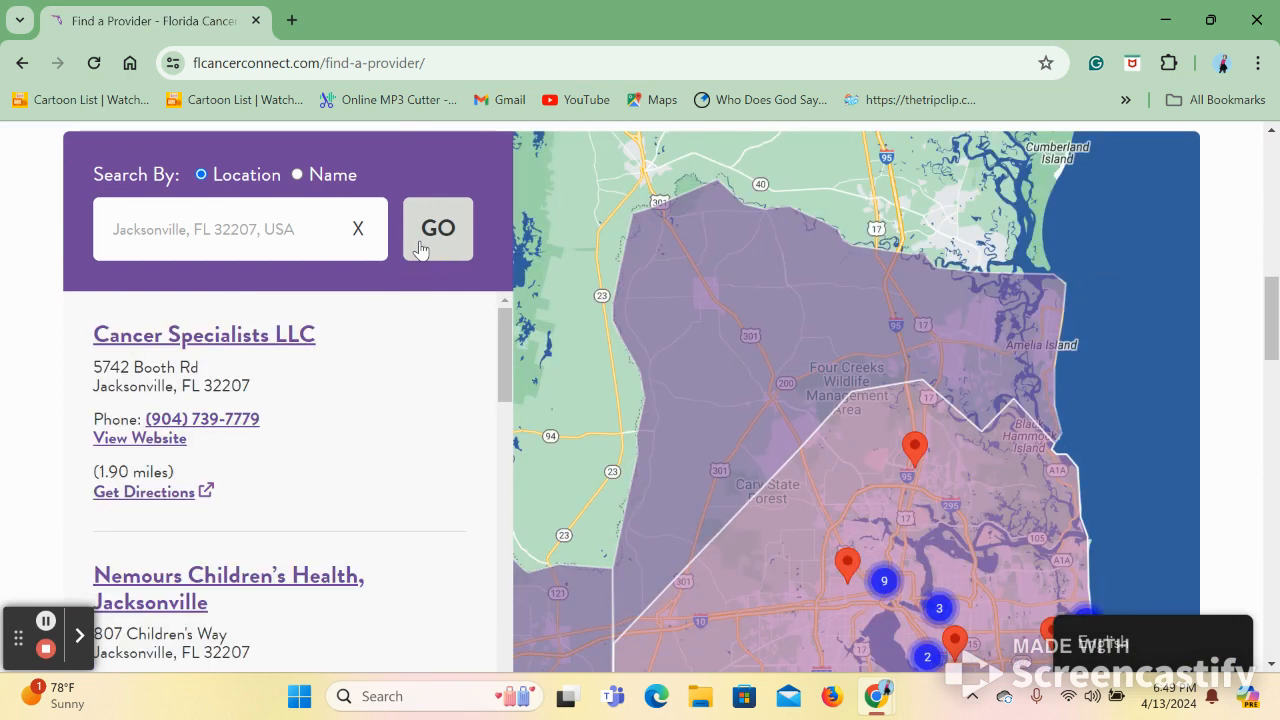
mouse_move(490, 387)
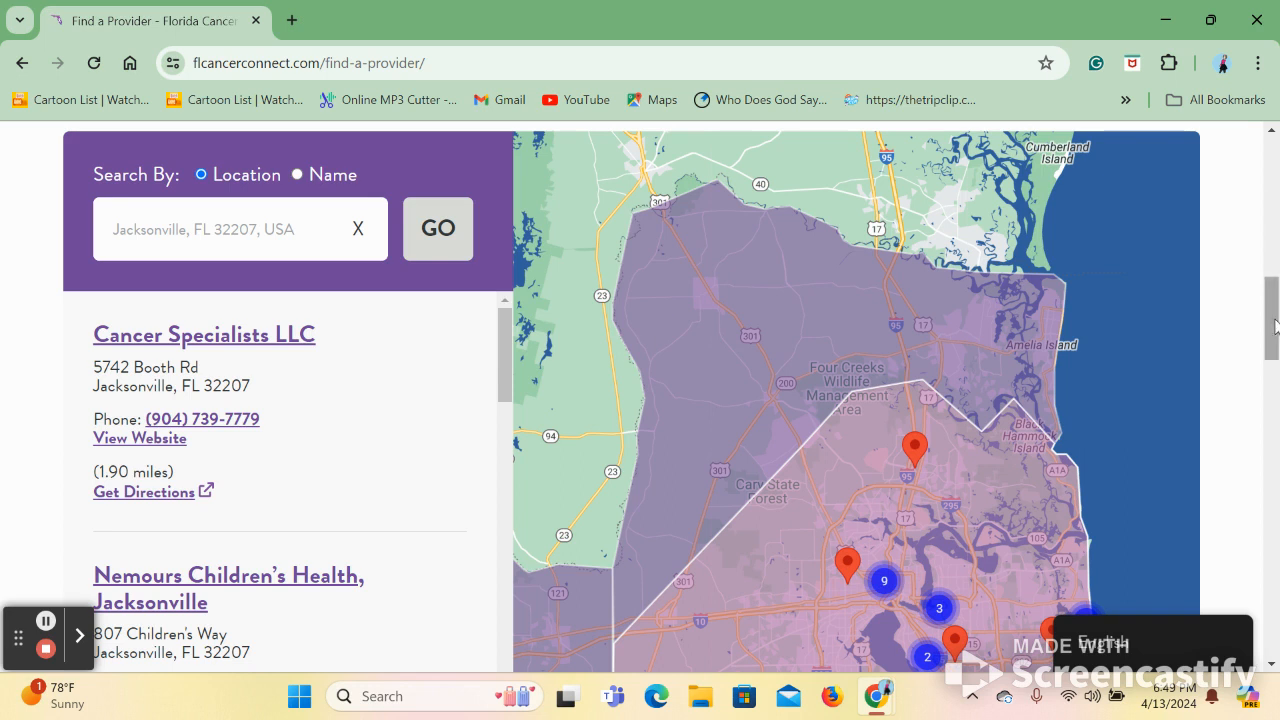
scroll("down", 3)
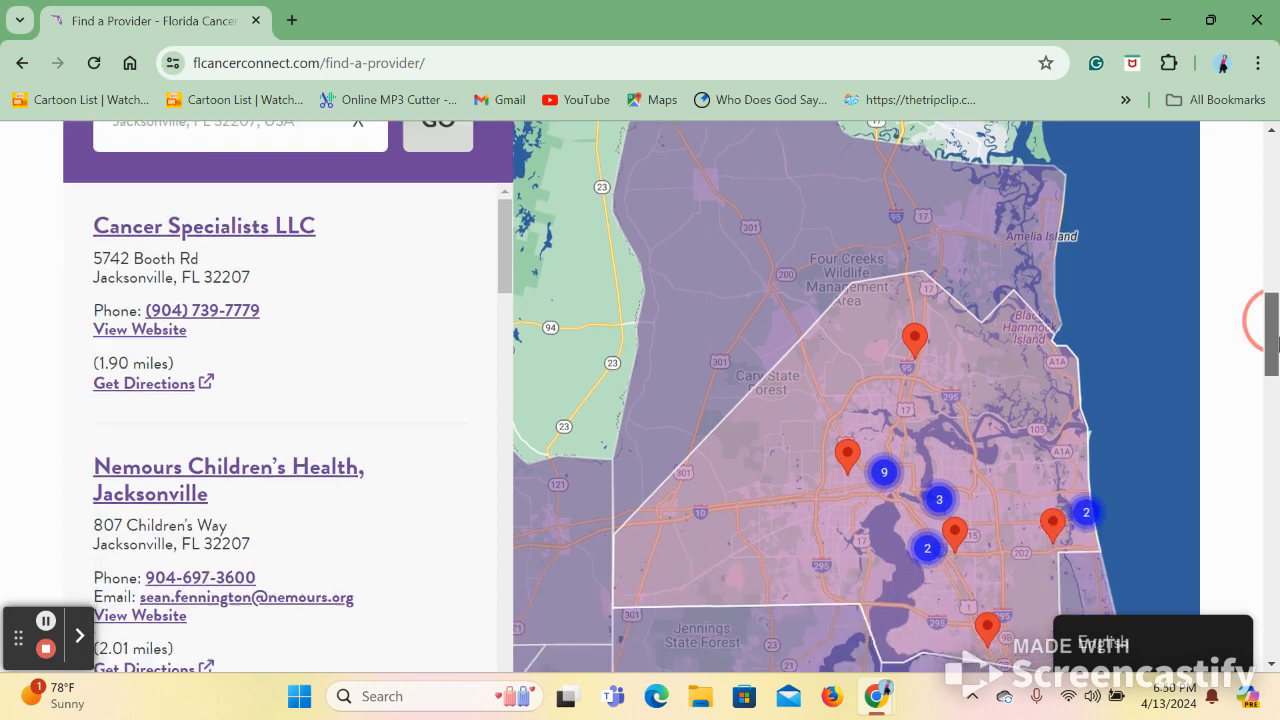